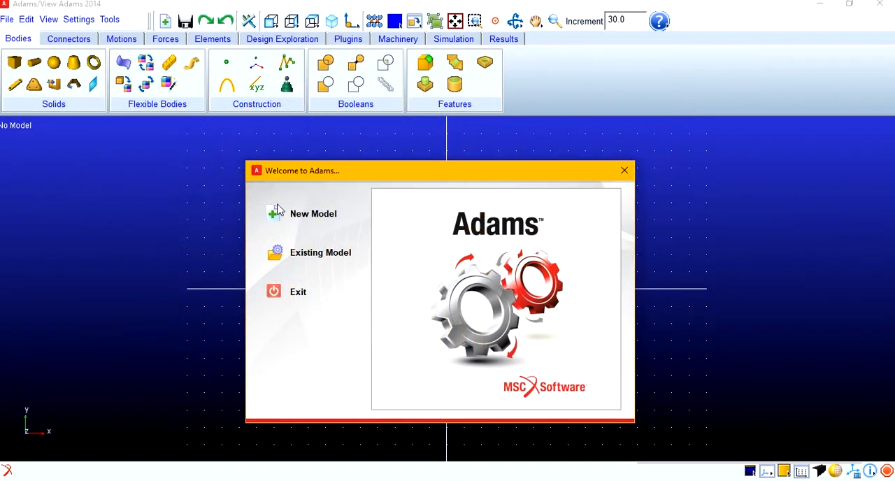
# Create a new model named QRM with Desktop\QRM as the working directory.
pyautogui.click(313, 213)
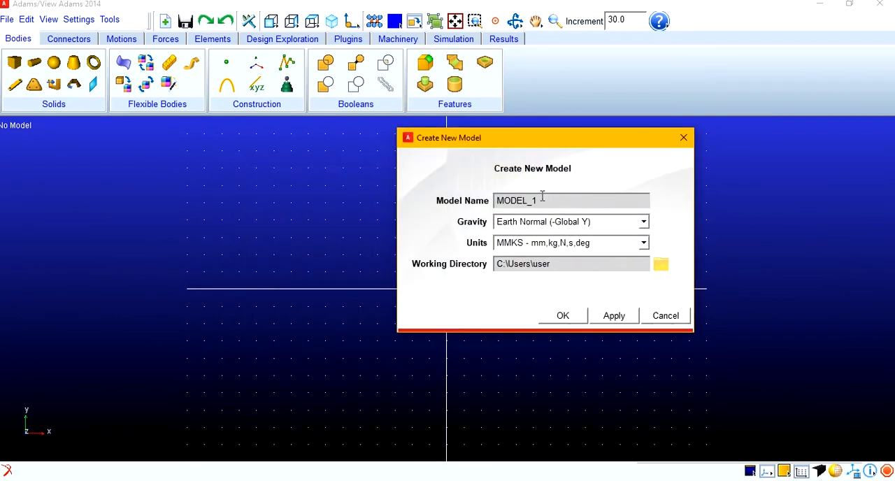
pyautogui.tripleClick(571, 201)
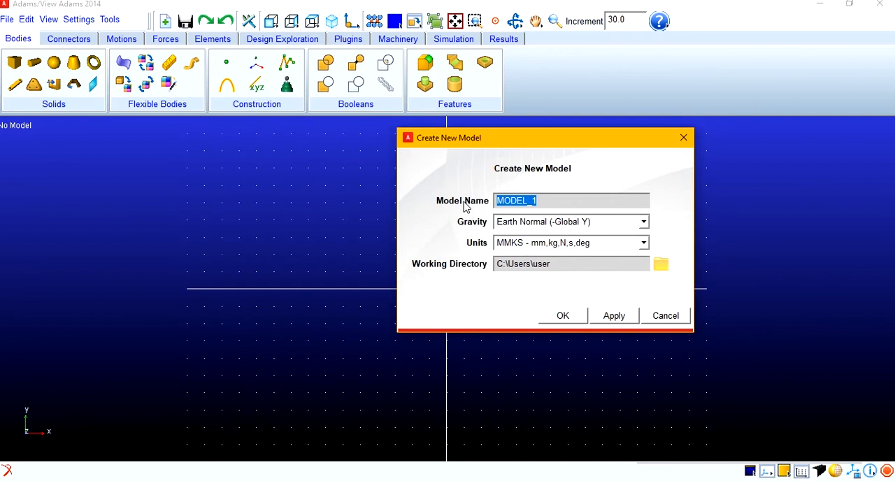
pyautogui.write('QRM')
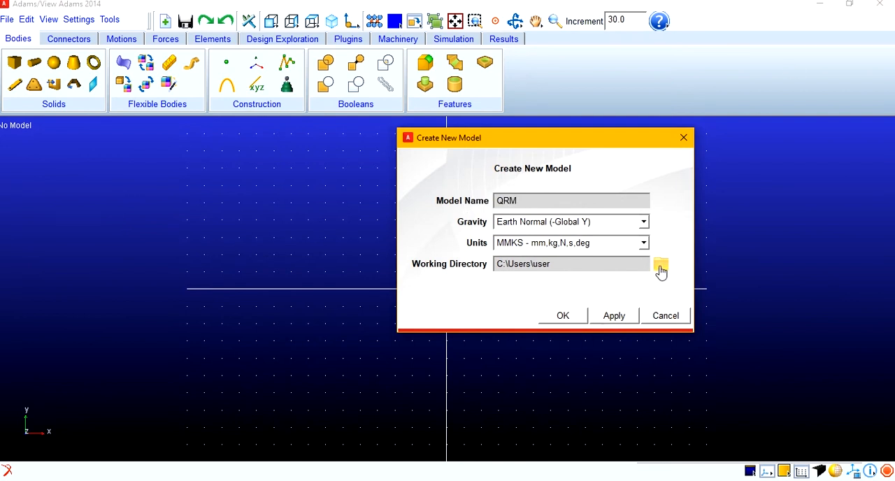
pyautogui.click(660, 264)
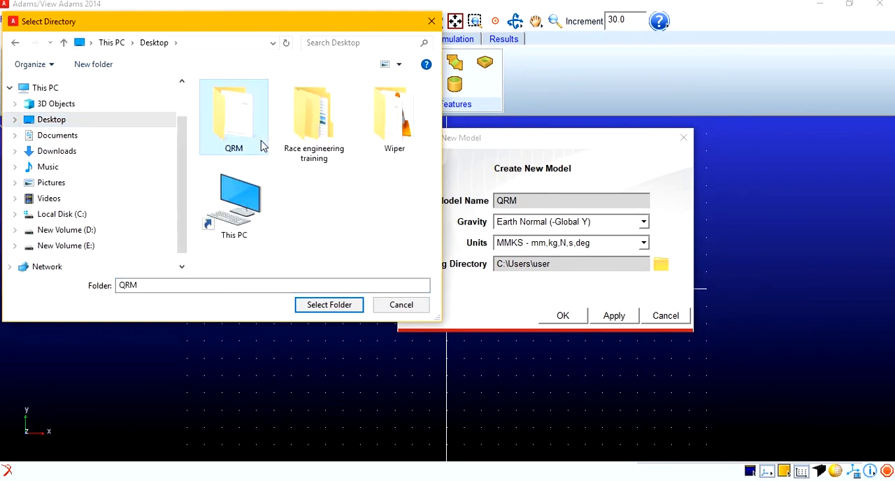
pyautogui.doubleClick(233, 116)
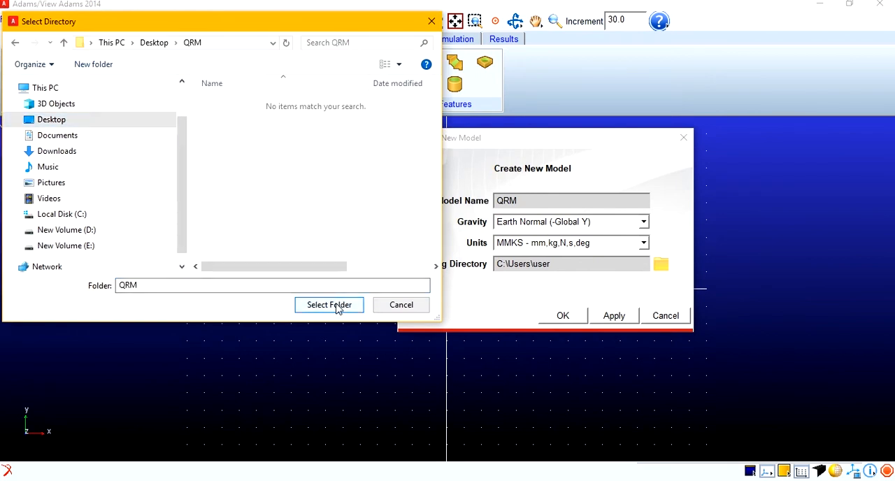
pyautogui.click(328, 304)
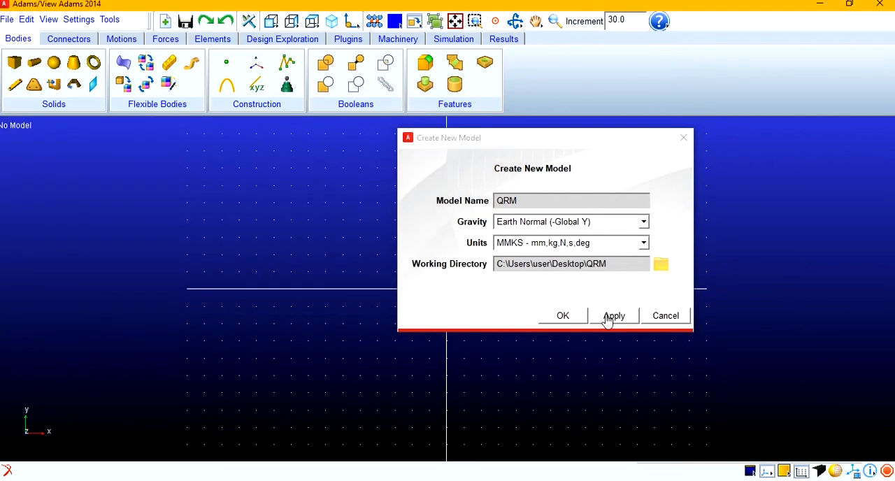
pyautogui.click(562, 315)
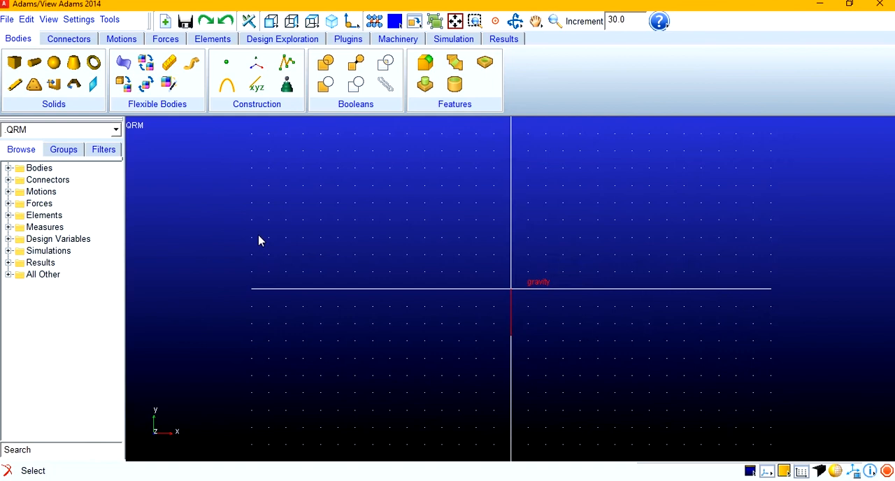
# Import the Parasolid file qrm.x_t into a new model named QRM1.
pyautogui.click(8, 19)
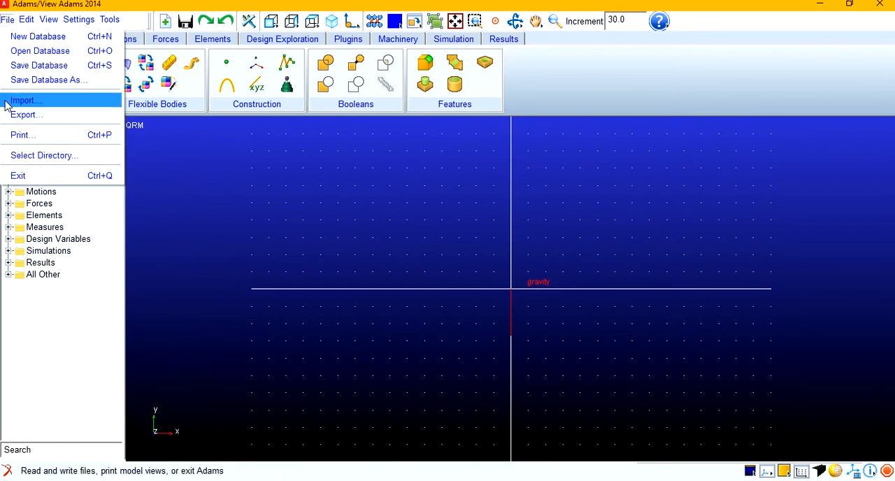
pyautogui.click(25, 100)
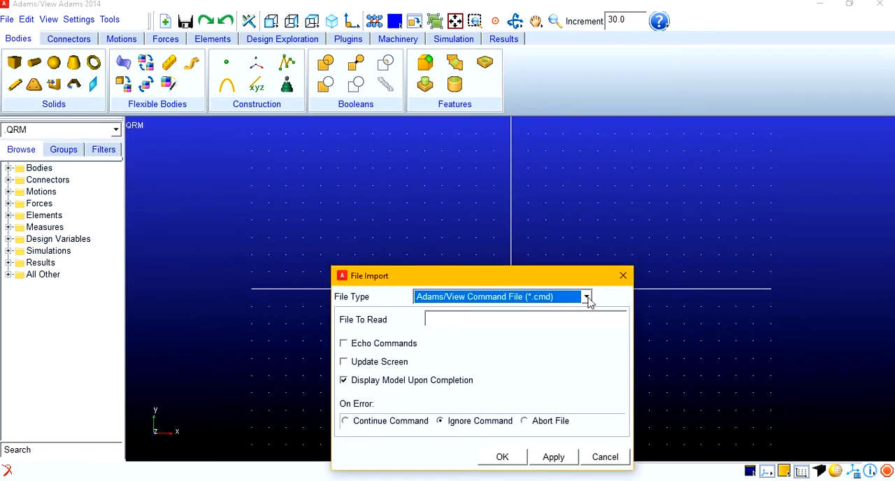
pyautogui.click(586, 297)
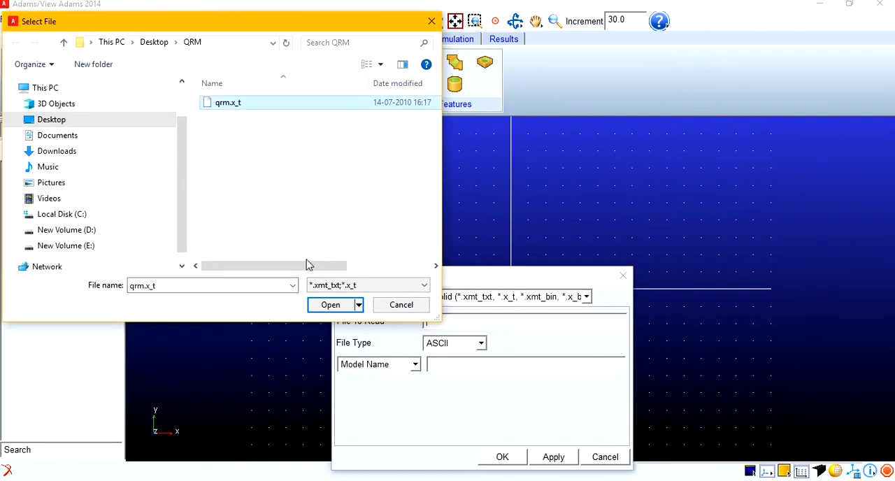
pyautogui.click(330, 304)
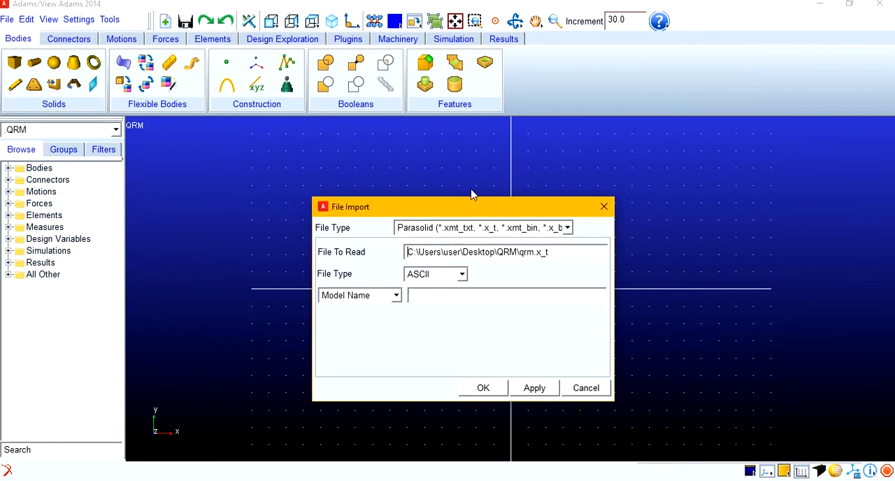
pyautogui.moveTo(461, 206); pyautogui.dragTo(437, 155)
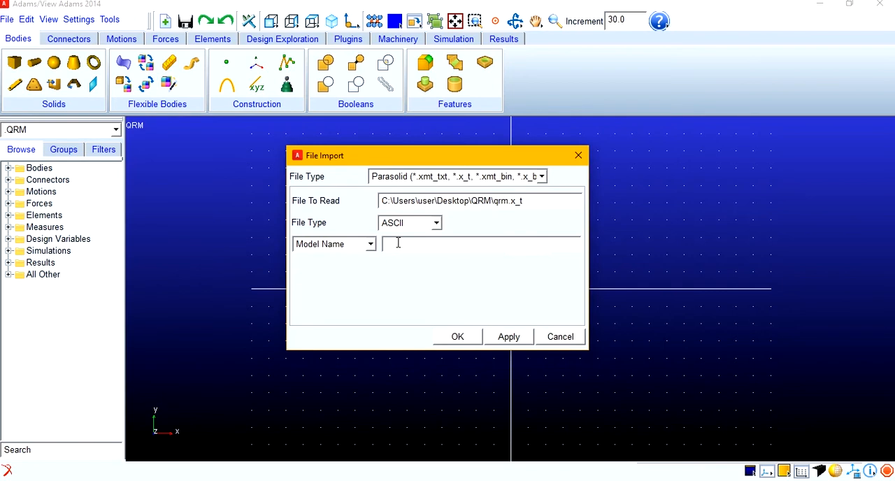
pyautogui.write('A1')
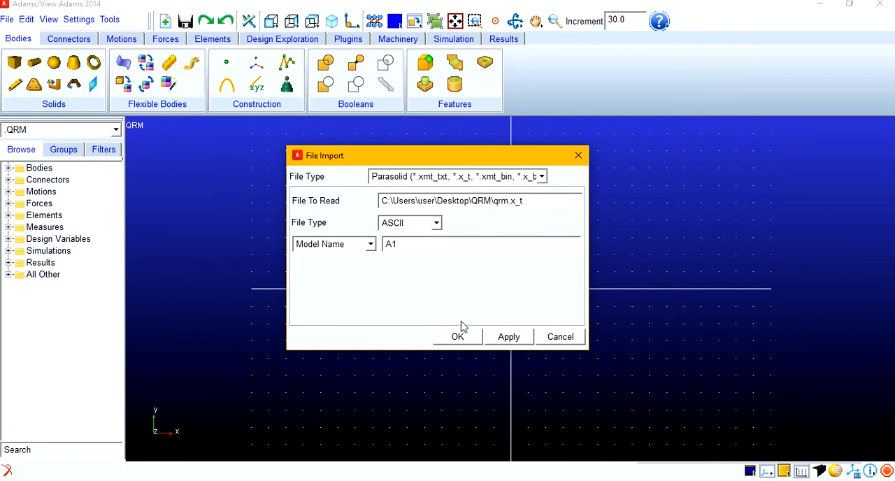
pyautogui.write('Q')
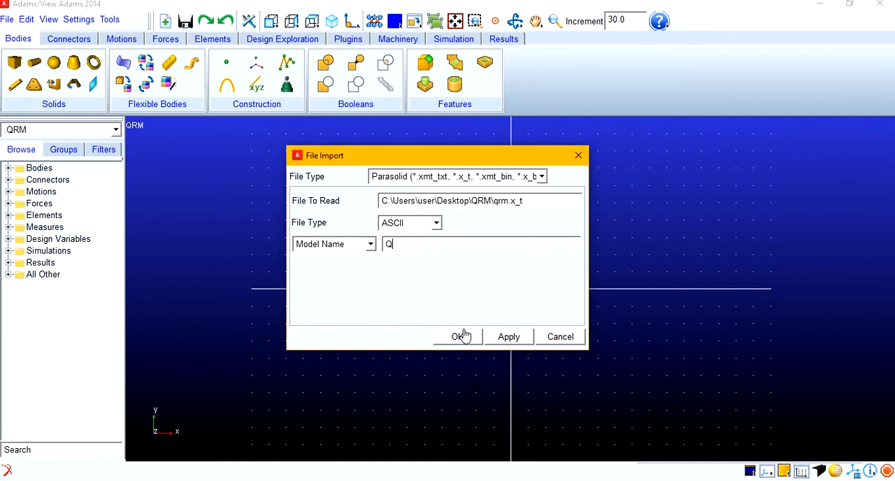
pyautogui.write('RM1')
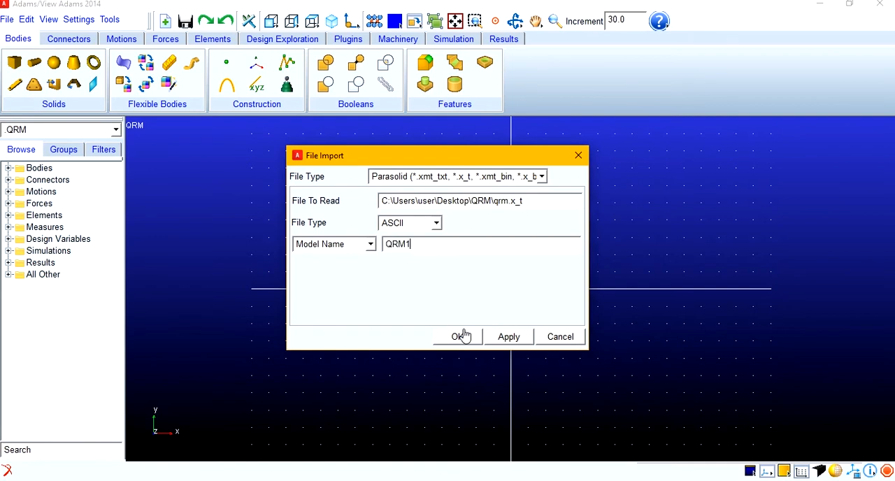
pyautogui.click(458, 337)
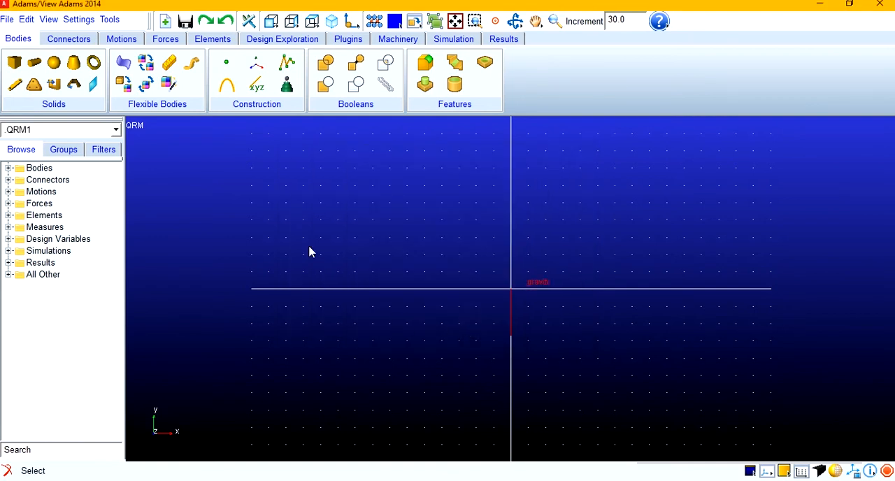
# Display model QRM1 and render it as shaded solids.
pyautogui.click(48, 19)
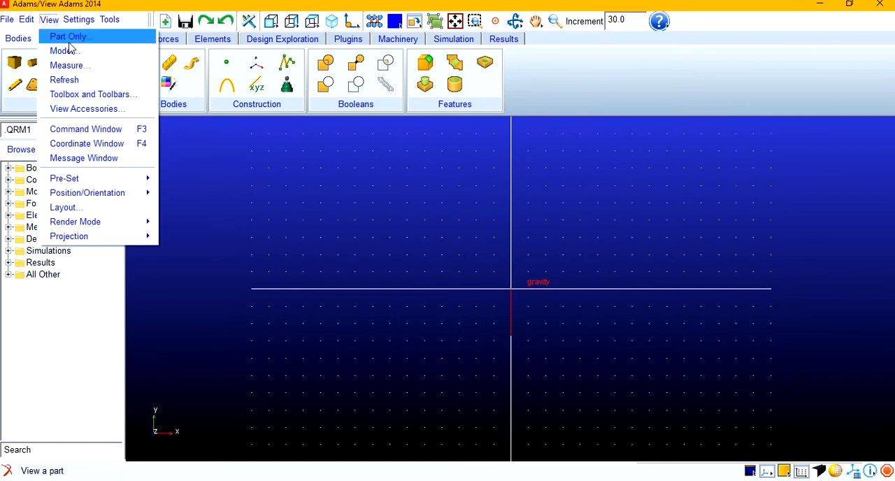
pyautogui.click(69, 36)
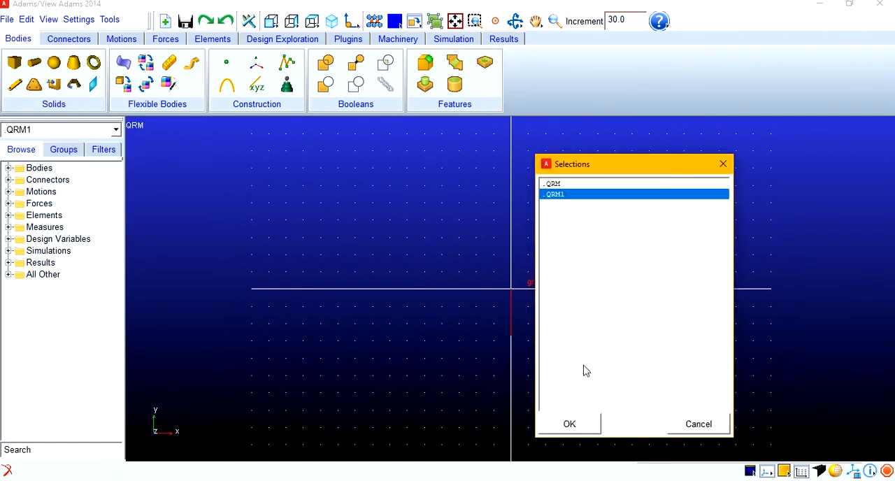
pyautogui.click(569, 424)
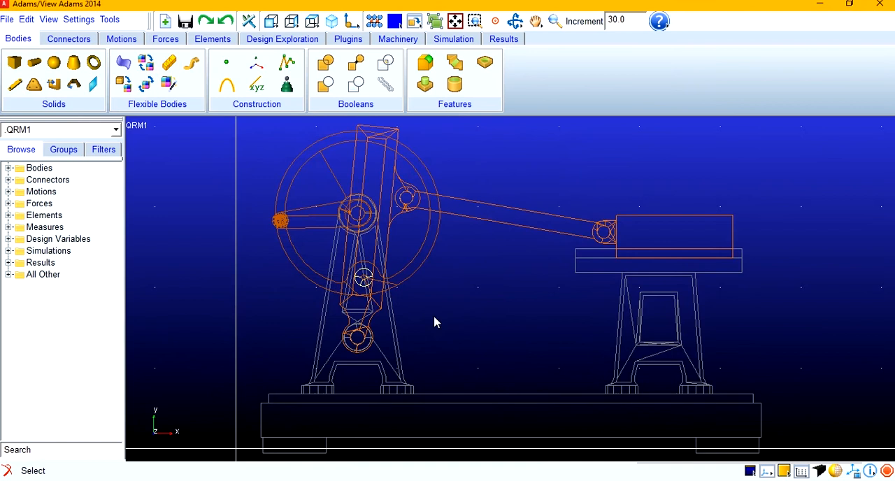
pyautogui.rightClick(433, 322)
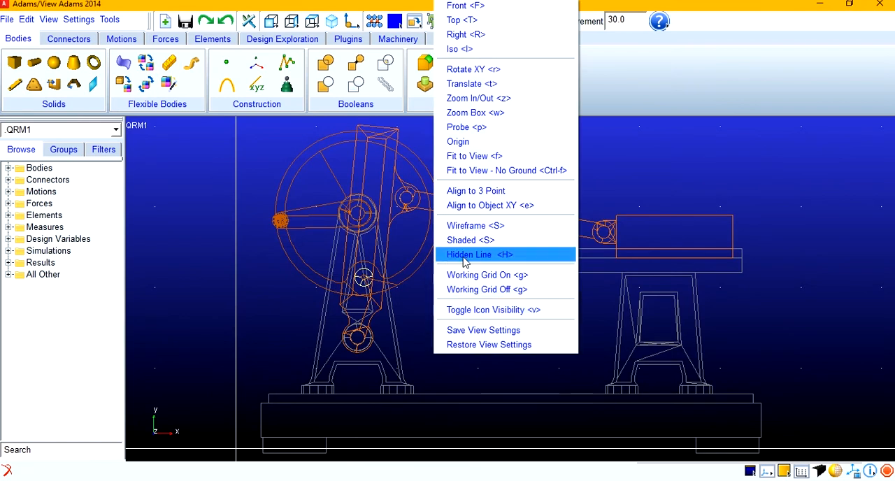
pyautogui.click(470, 240)
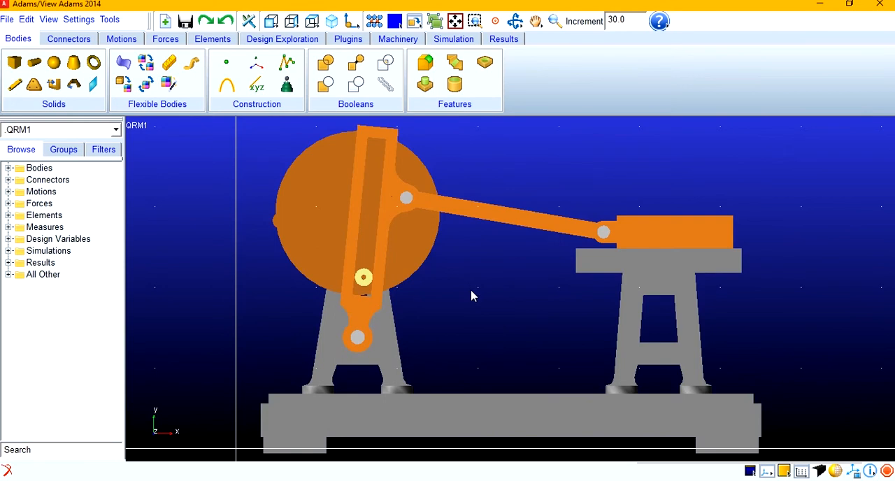
# Orbit the mechanism to an angled side view.
pyautogui.click(554, 21)
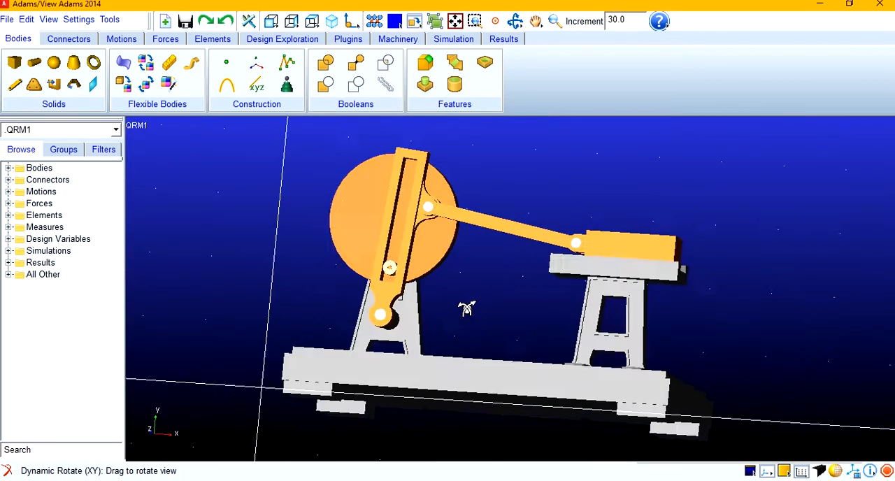
pyautogui.moveTo(467, 310); pyautogui.dragTo(422, 320)
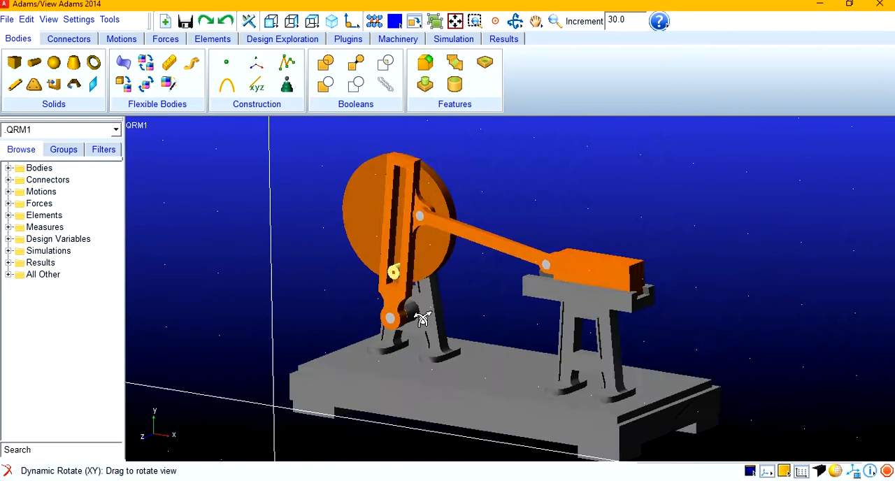
pyautogui.moveTo(423, 318); pyautogui.dragTo(370, 320)
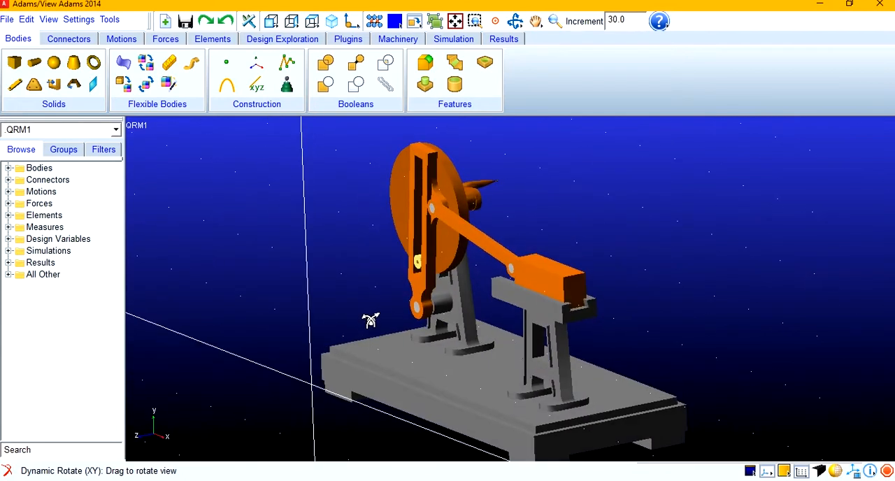
# Turn on gravity and confirm the model uses millimetre units.
pyautogui.click(79, 19)
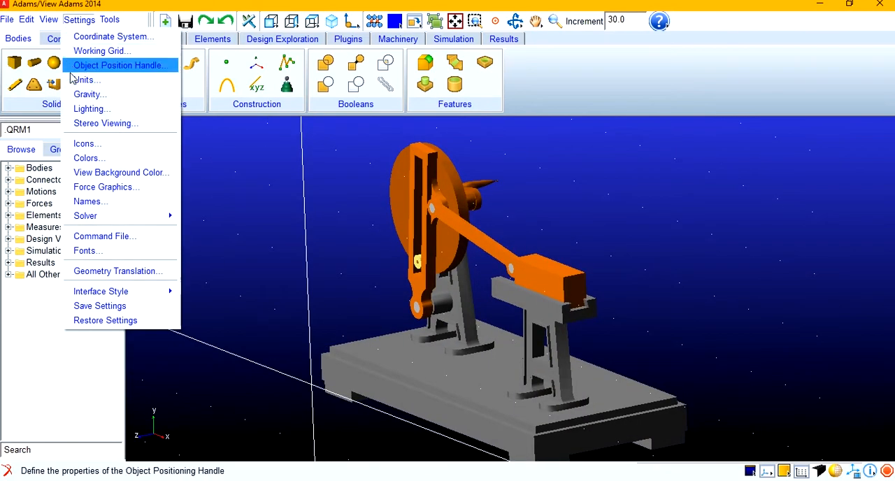
pyautogui.click(88, 95)
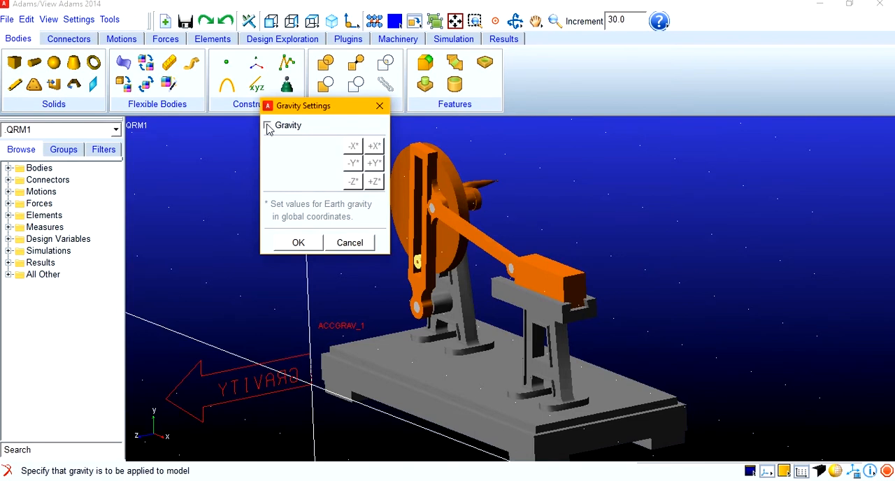
pyautogui.click(266, 125)
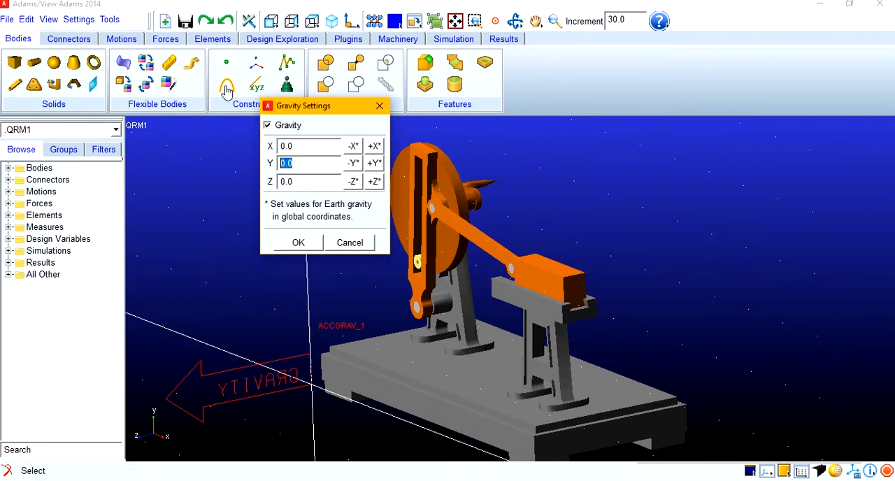
pyautogui.click(109, 19)
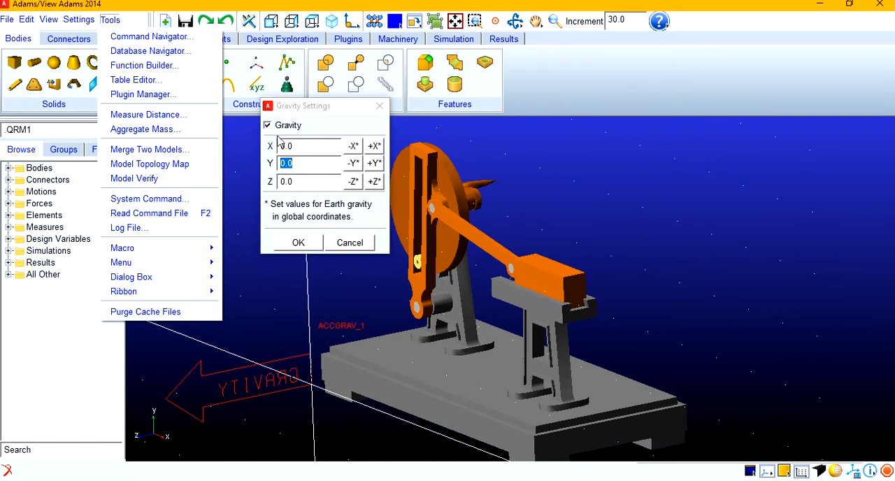
pyautogui.click(79, 19)
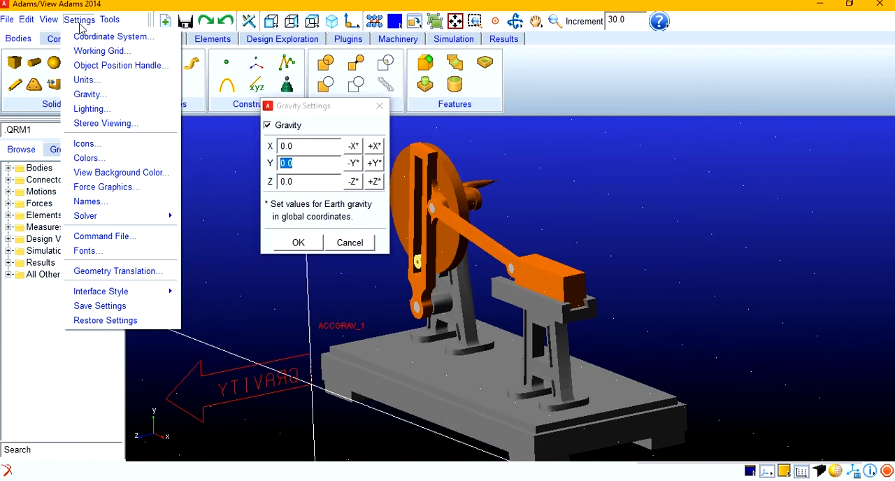
pyautogui.click(86, 80)
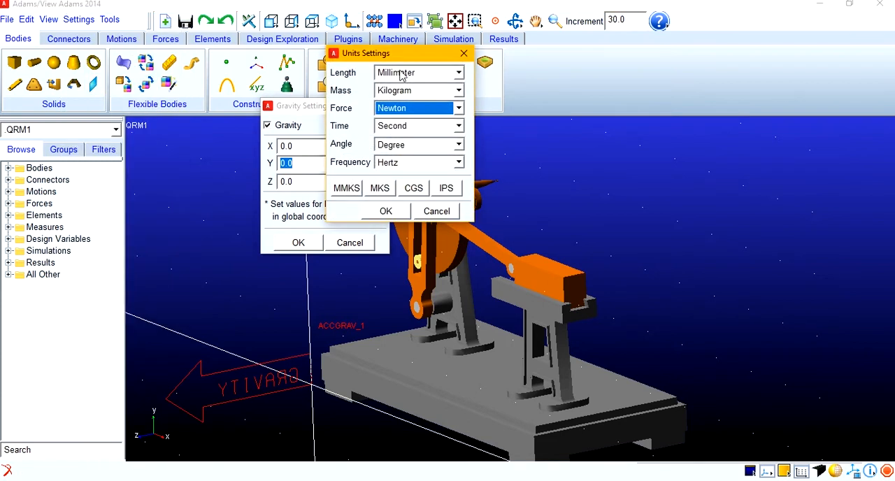
pyautogui.moveTo(395, 140)
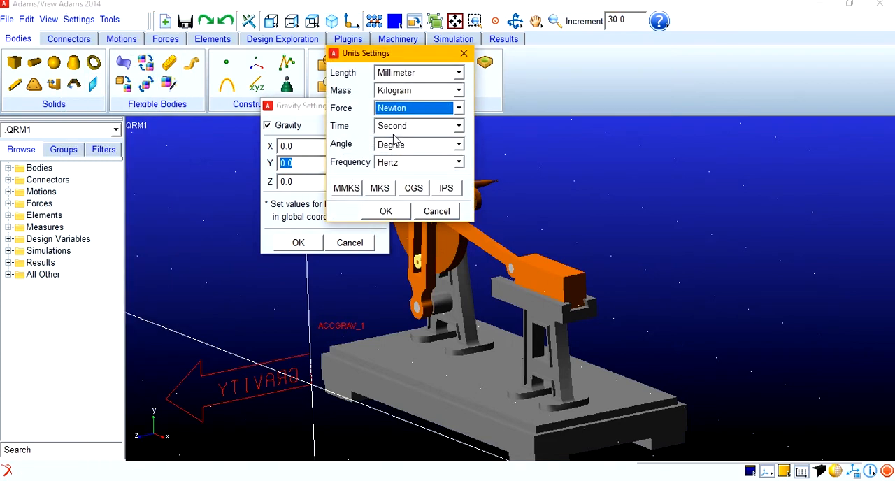
pyautogui.click(385, 211)
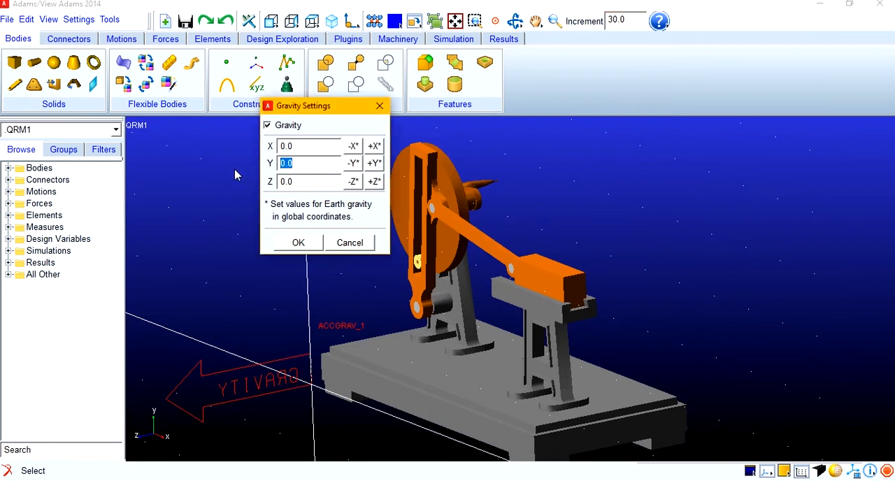
# Set gravity to -9806.65 along negative Y and apply it.
pyautogui.write('98')
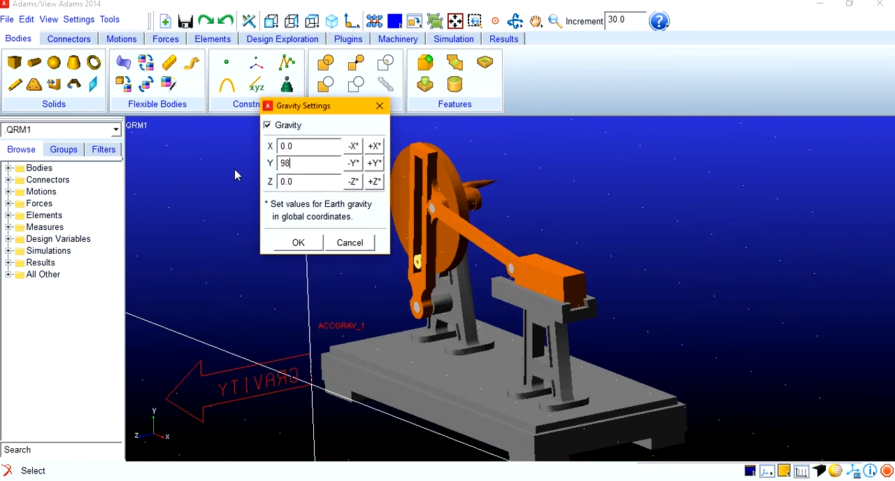
pyautogui.write('10')
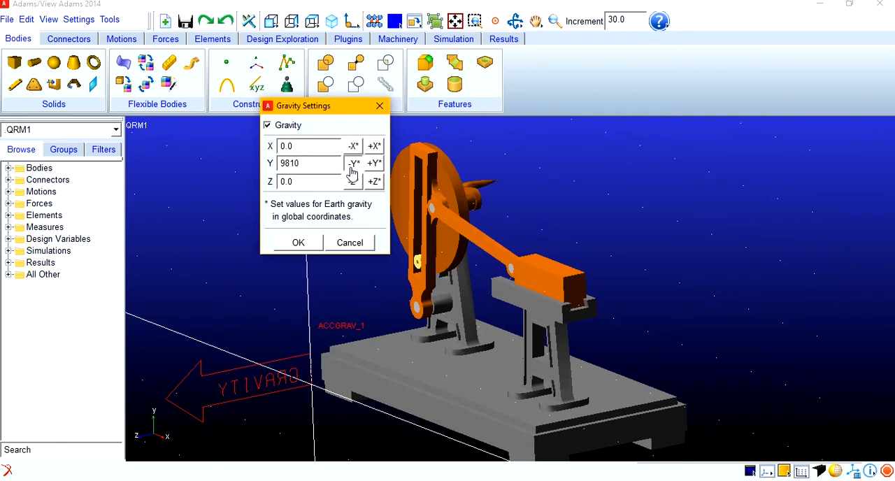
pyautogui.click(353, 163)
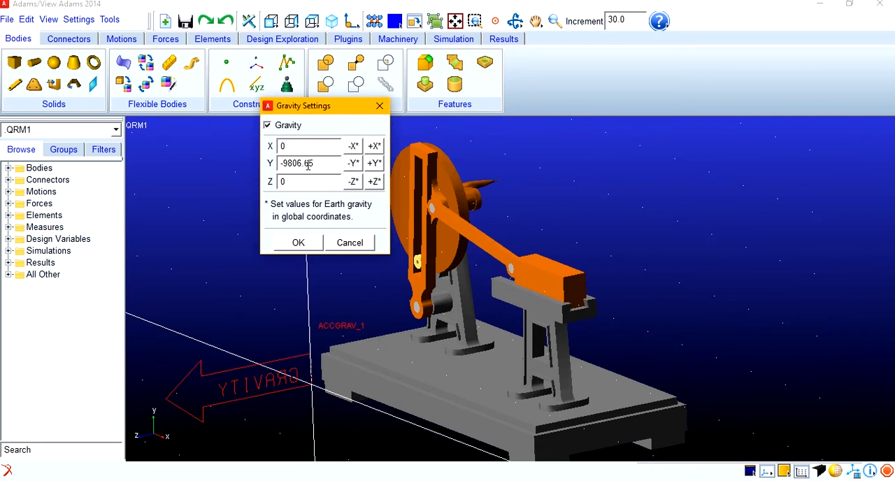
pyautogui.moveTo(305, 254)
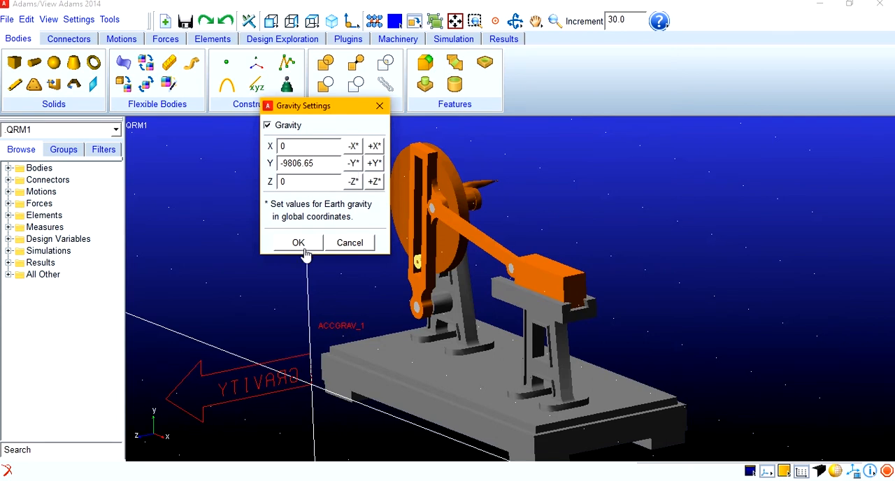
pyautogui.click(297, 242)
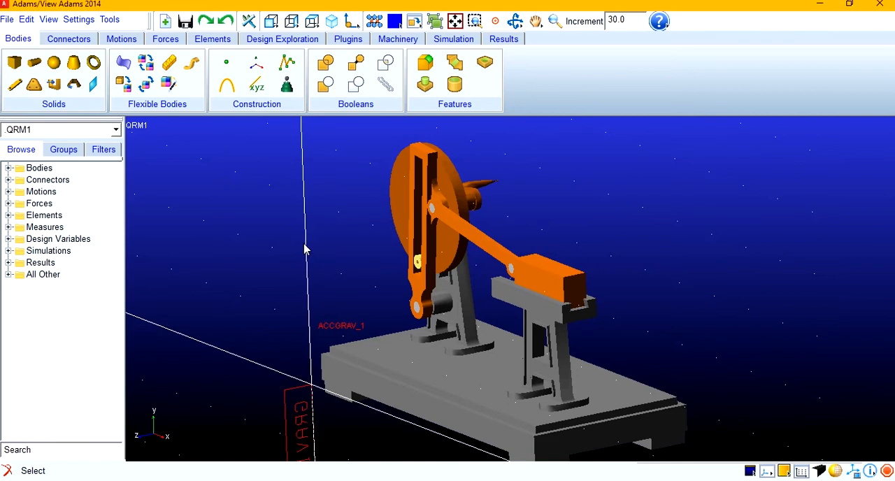
pyautogui.moveTo(110, 189)
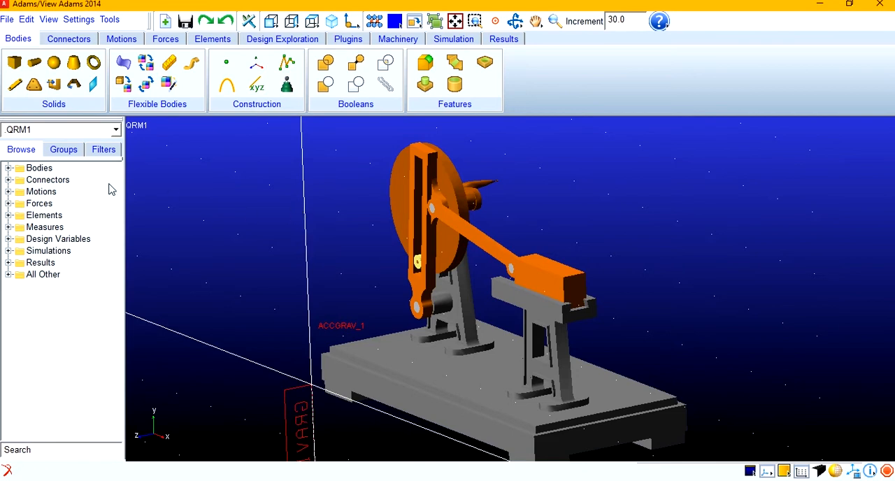
# Select pin1, pin2 and pin3 in the Bodies tree and delete them.
pyautogui.click(8, 168)
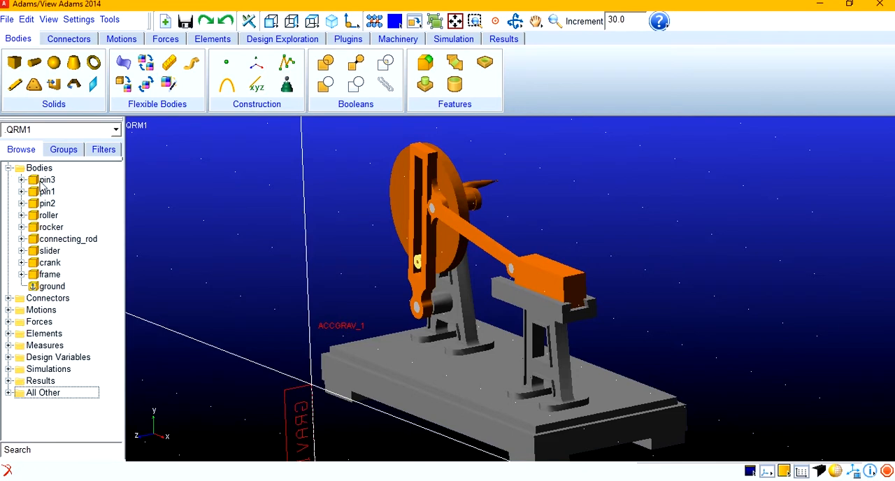
pyautogui.click(46, 192)
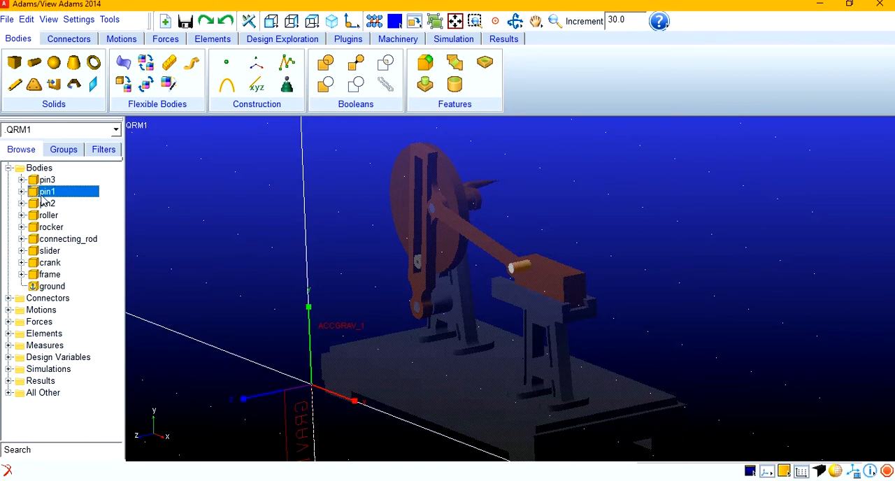
pyautogui.click(50, 214)
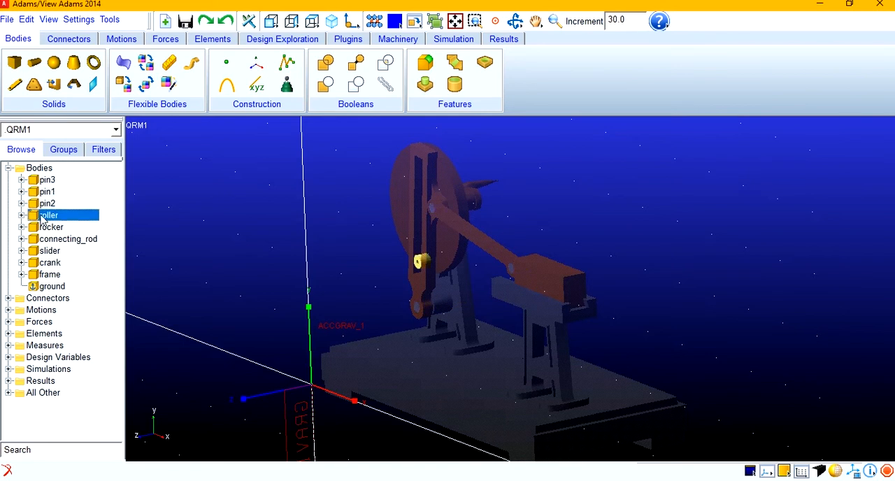
pyautogui.click(51, 226)
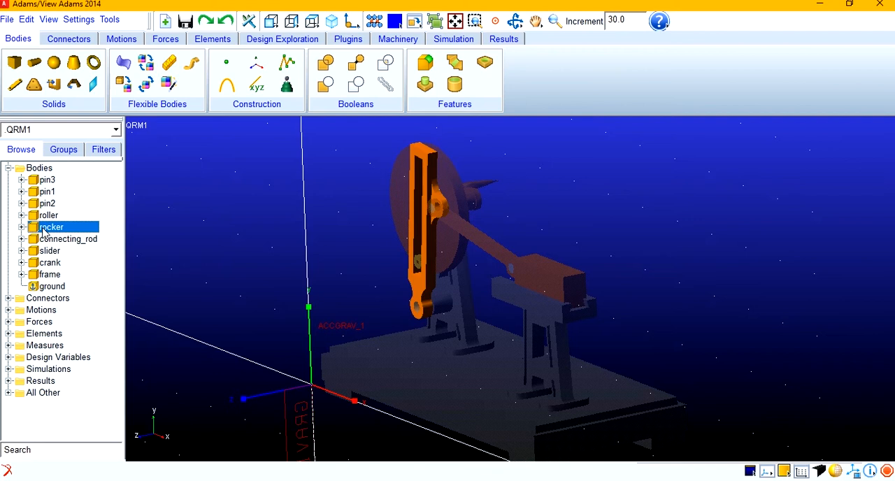
pyautogui.click(68, 238)
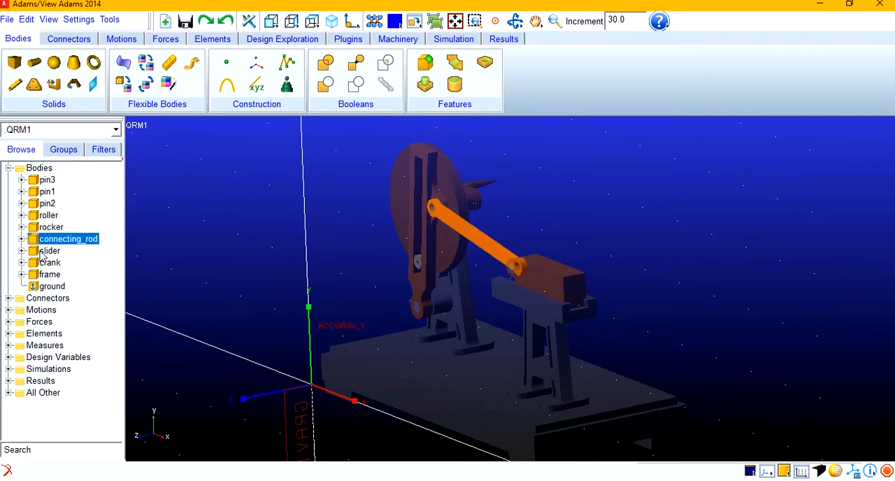
pyautogui.click(49, 262)
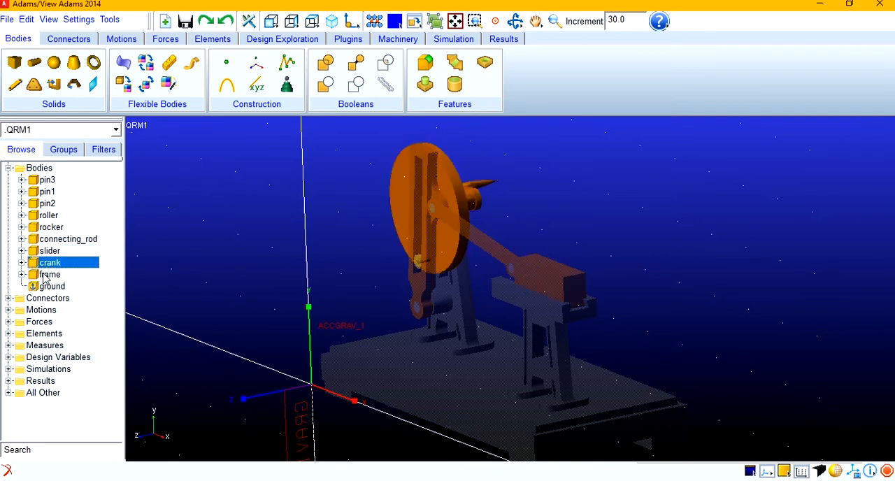
pyautogui.click(47, 179)
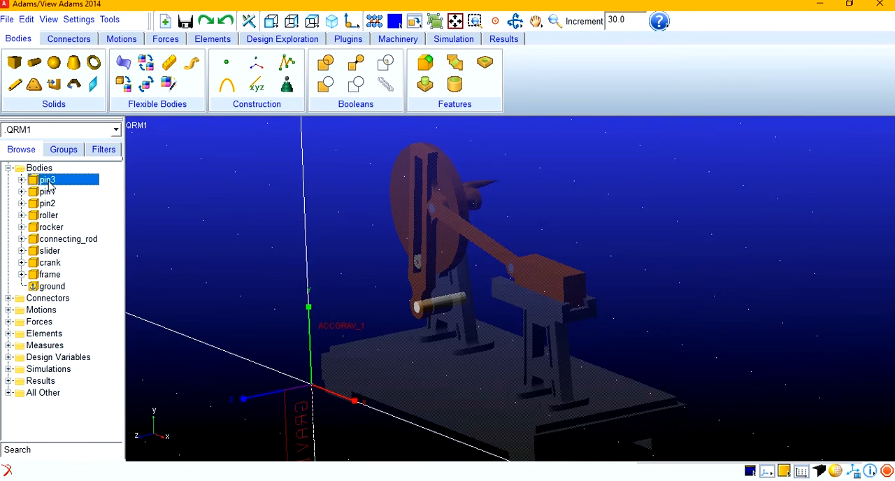
pyautogui.click(47, 192)
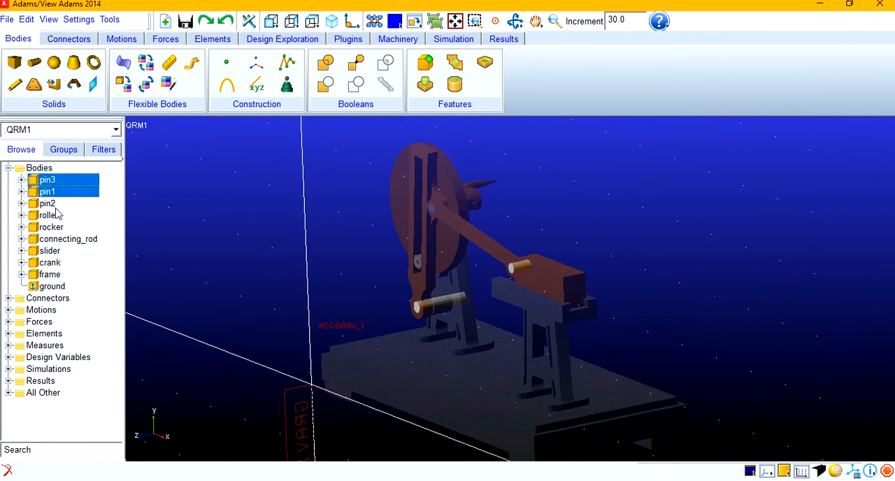
pyautogui.rightClick(47, 203)
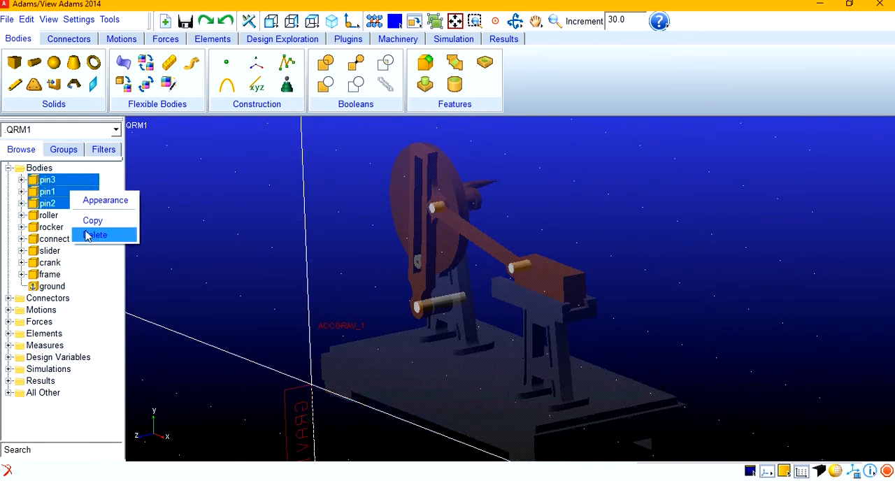
pyautogui.click(96, 235)
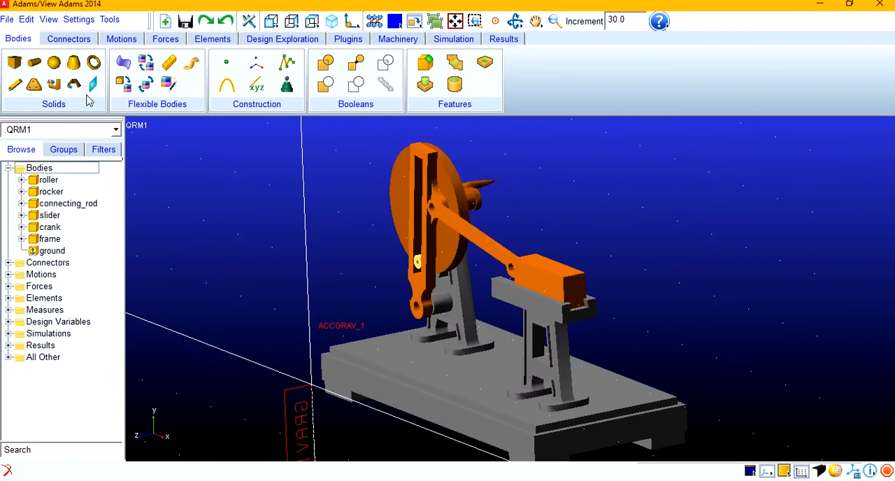
# Add a fixed joint between frame and ground at the frame's corner vertex.
pyautogui.click(69, 39)
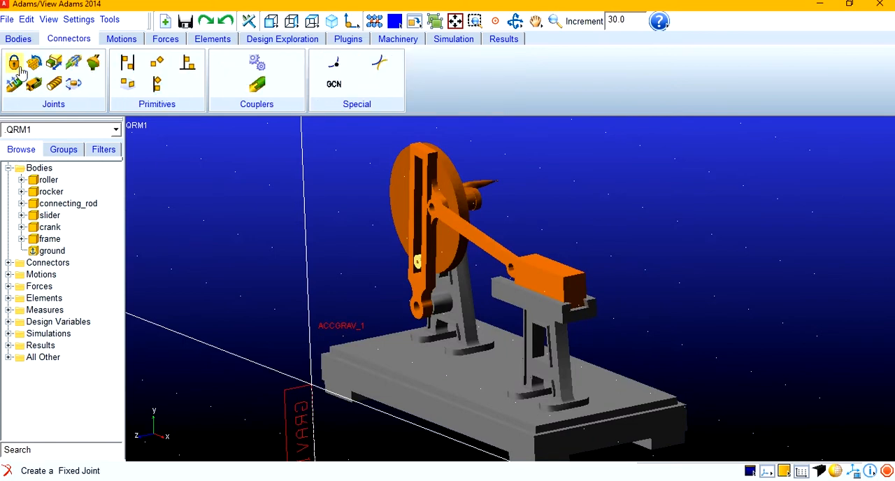
pyautogui.click(14, 63)
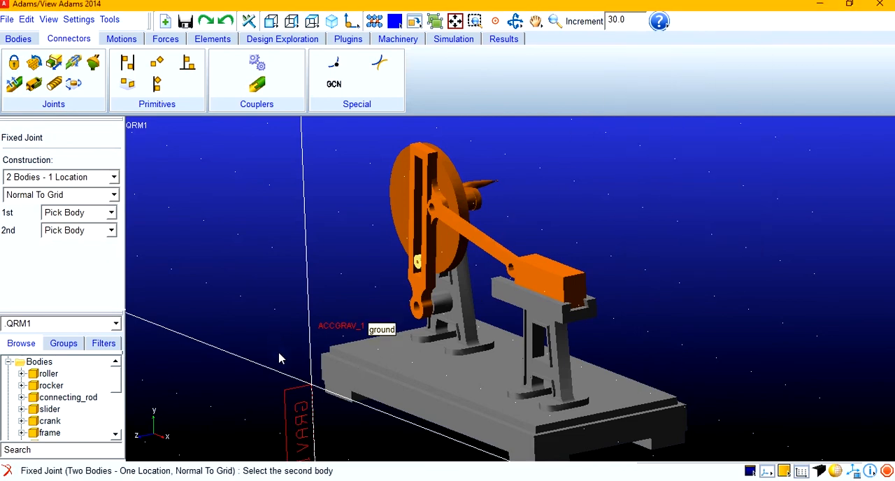
pyautogui.click(326, 392)
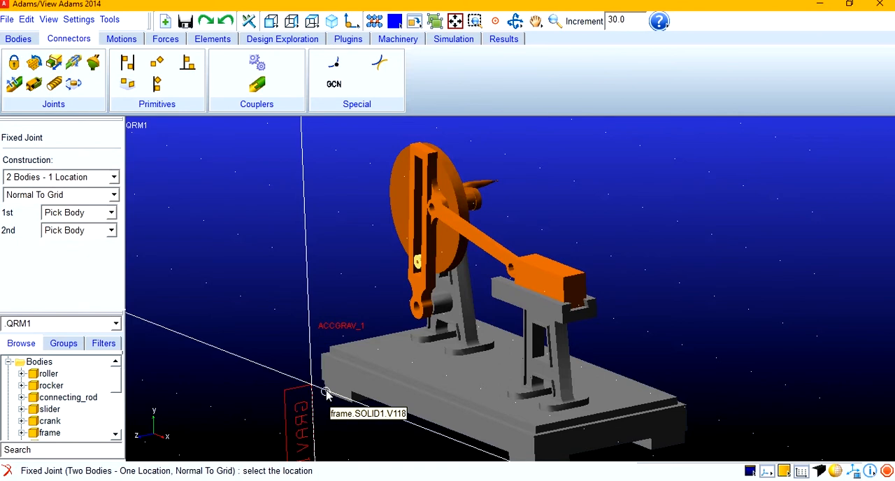
pyautogui.click(33, 62)
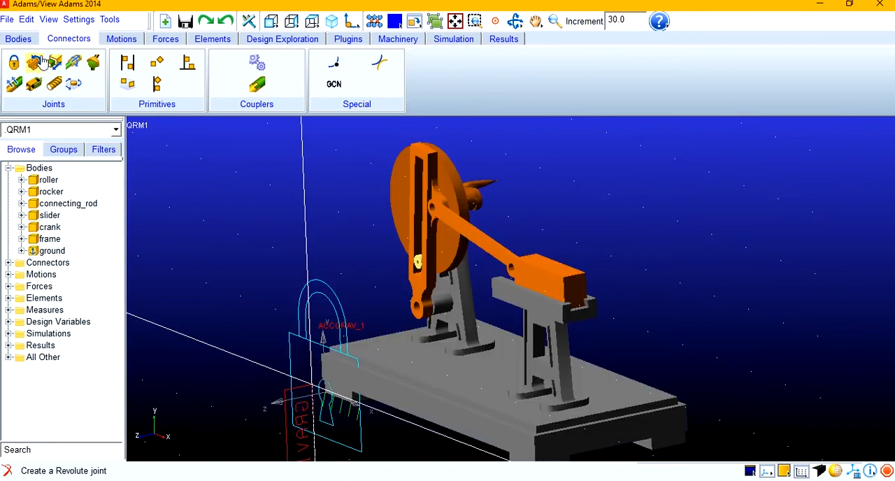
pyautogui.moveTo(33, 63)
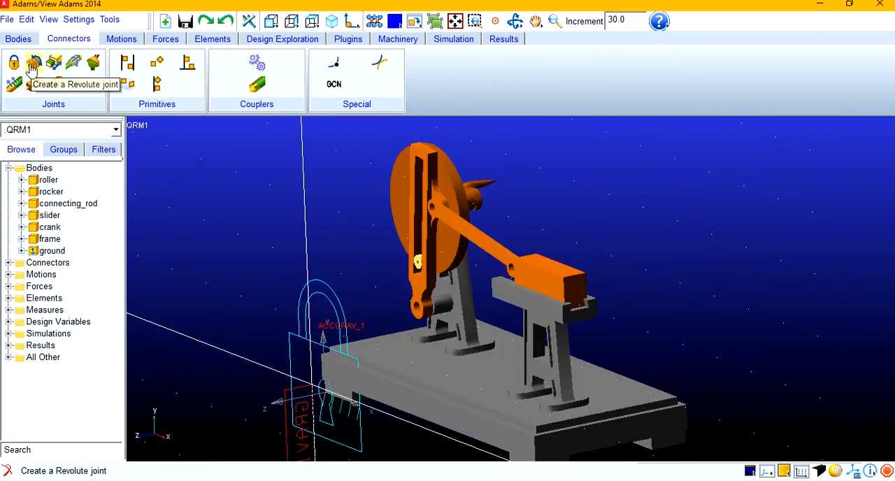
pyautogui.moveTo(15, 62)
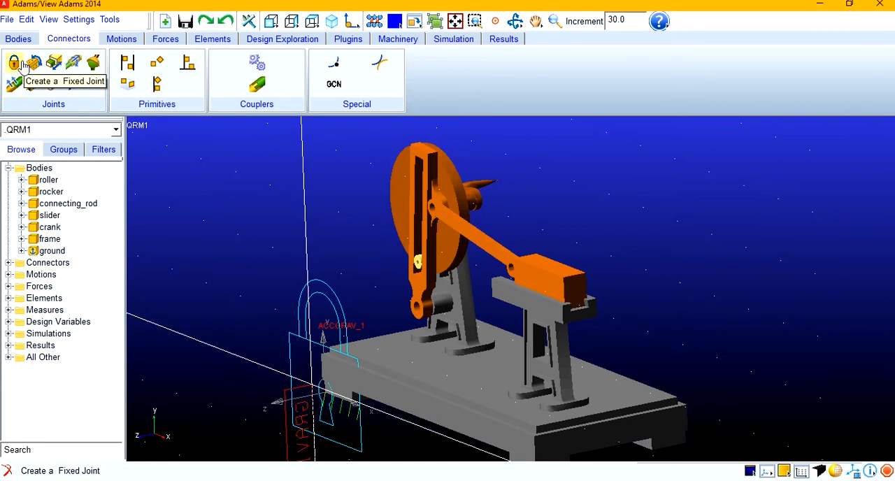
# Add a translational joint between slider and frame at the slider block.
pyautogui.click(34, 84)
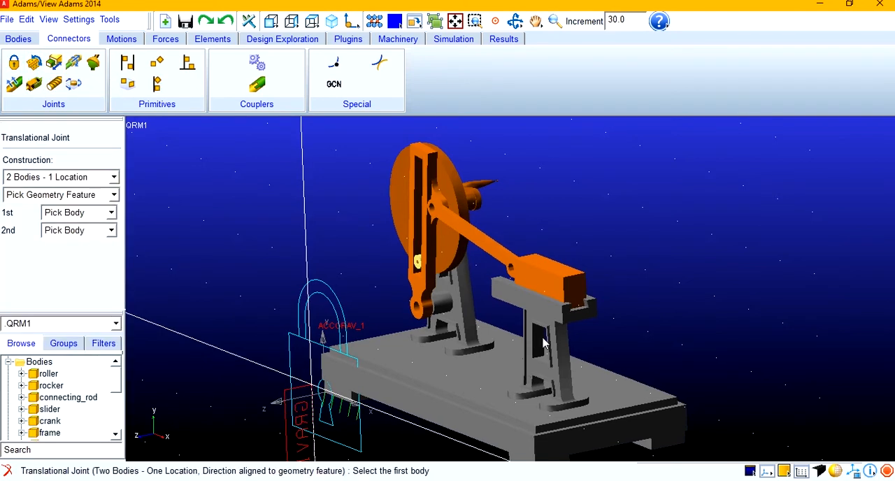
pyautogui.click(545, 342)
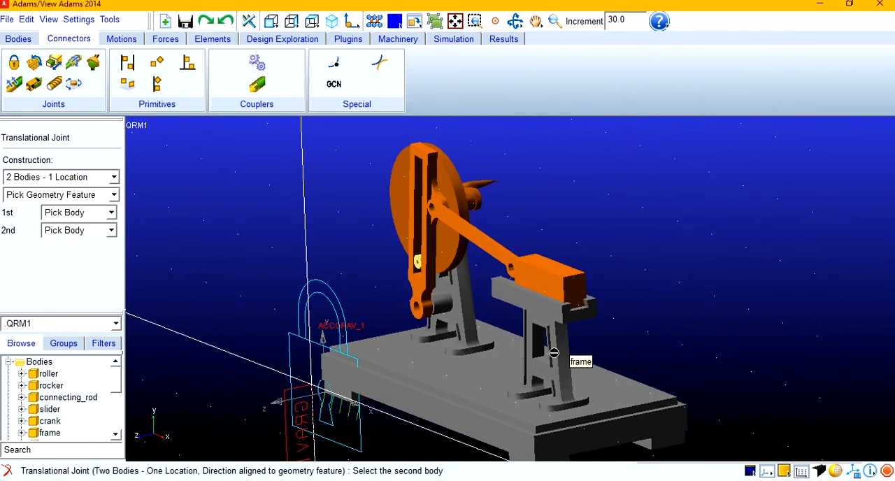
pyautogui.click(554, 353)
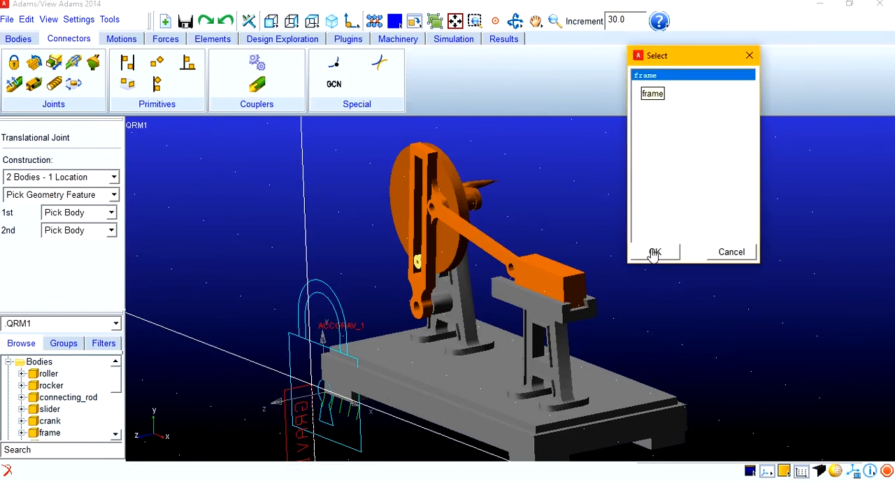
pyautogui.click(654, 252)
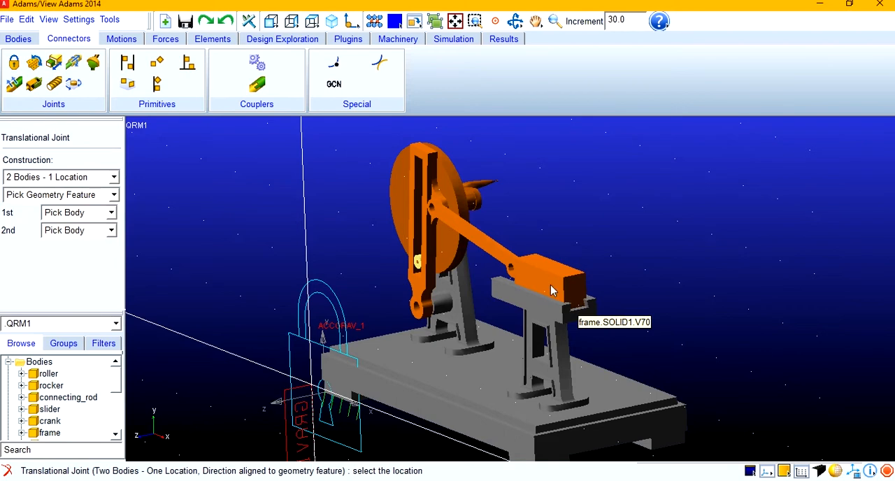
pyautogui.moveTo(545, 290)
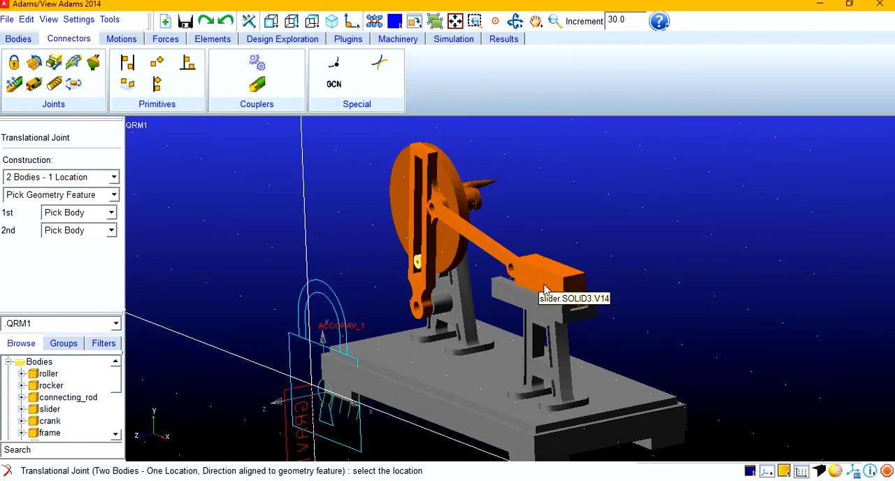
pyautogui.click(545, 292)
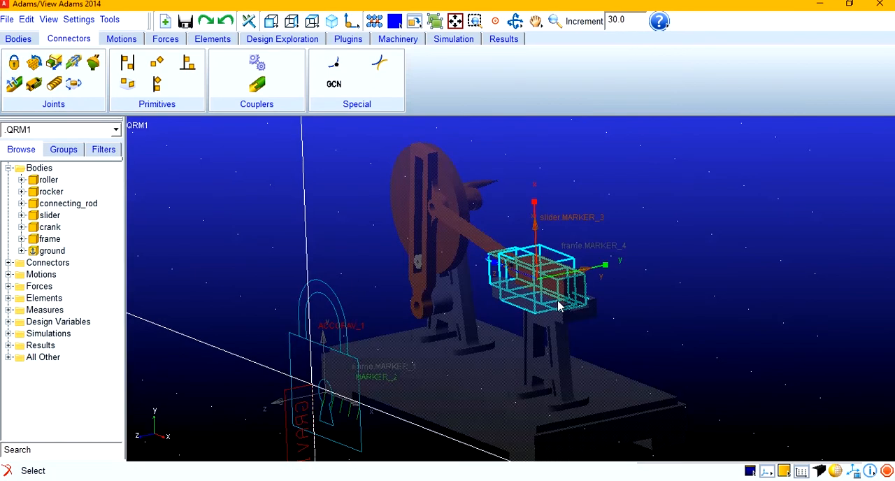
pyautogui.moveTo(559, 308); pyautogui.dragTo(570, 318)
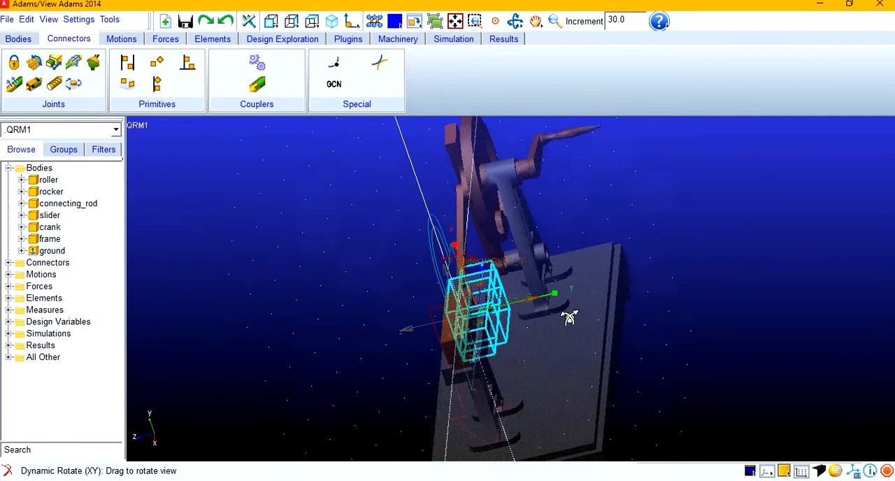
pyautogui.moveTo(569, 318); pyautogui.dragTo(668, 304)
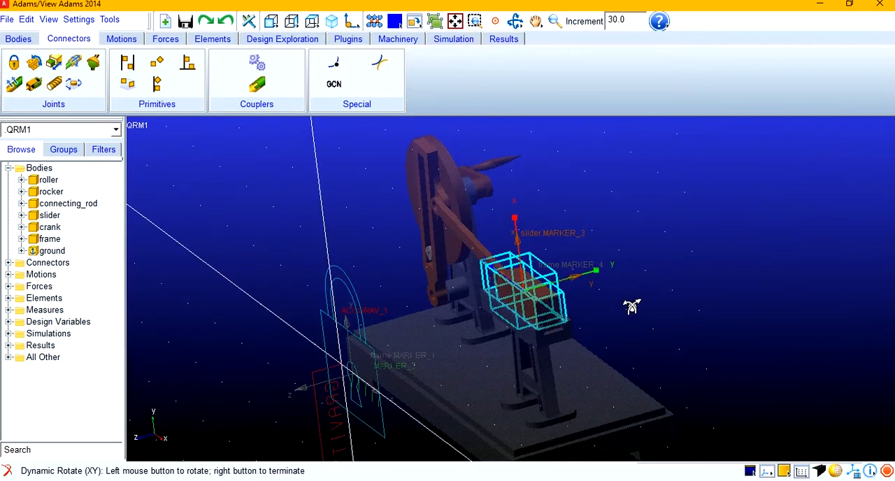
# Start a revolute joint at the slider pin, choosing slider as the body.
pyautogui.click(14, 63)
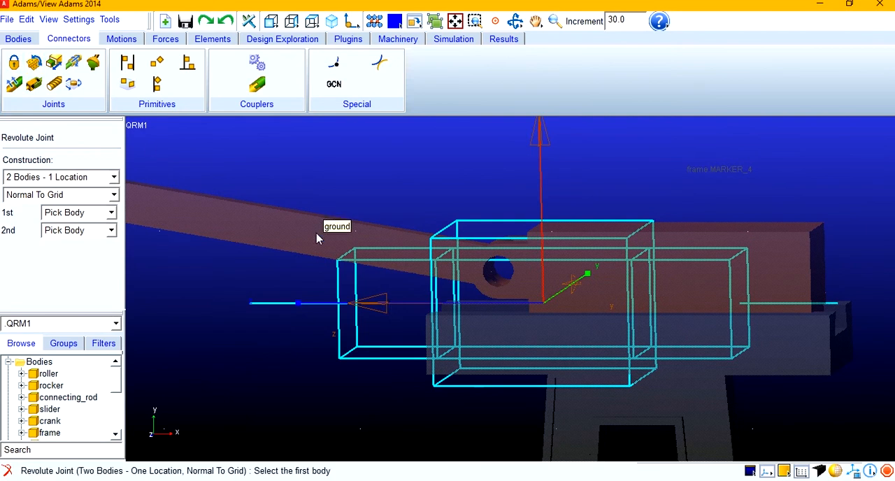
pyautogui.click(316, 237)
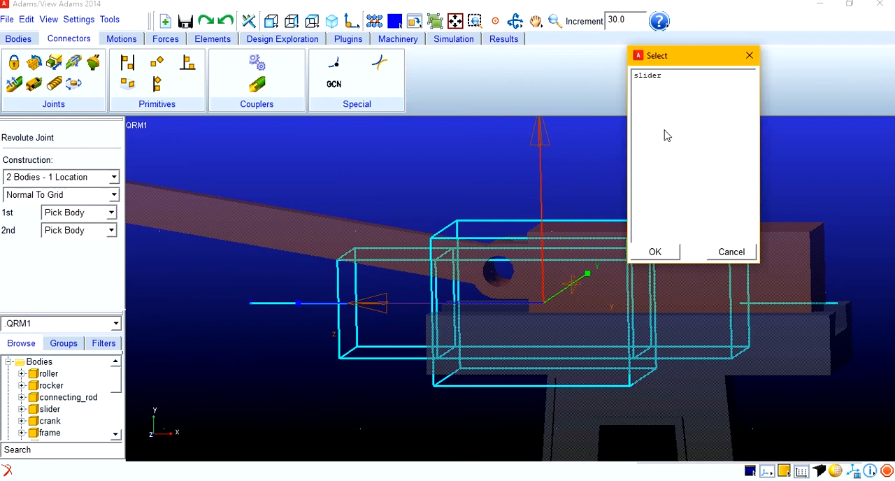
pyautogui.click(654, 252)
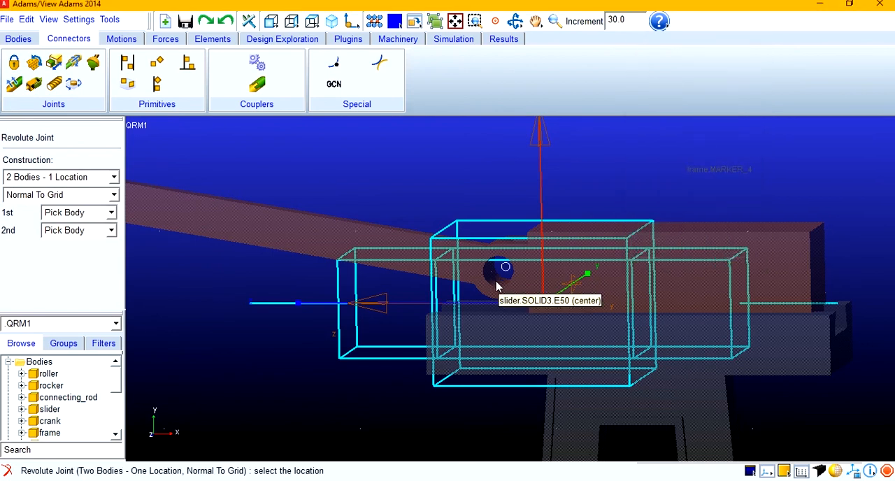
pyautogui.moveTo(502, 279)
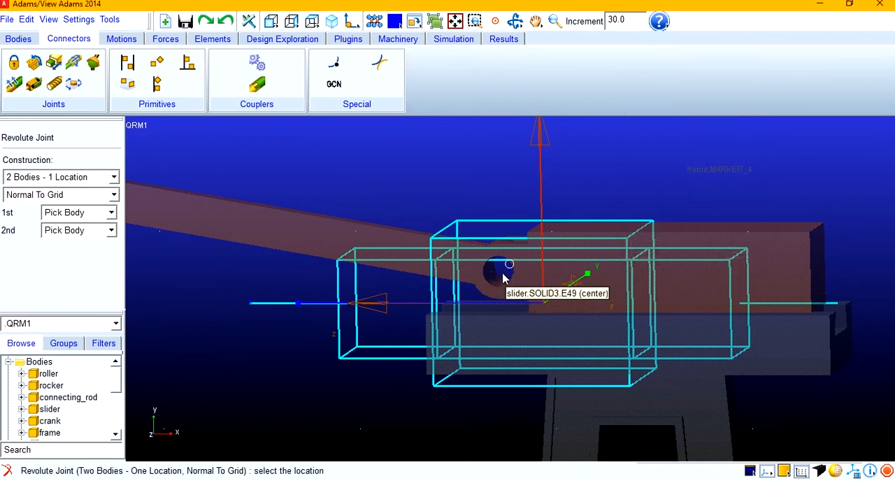
pyautogui.moveTo(497, 290)
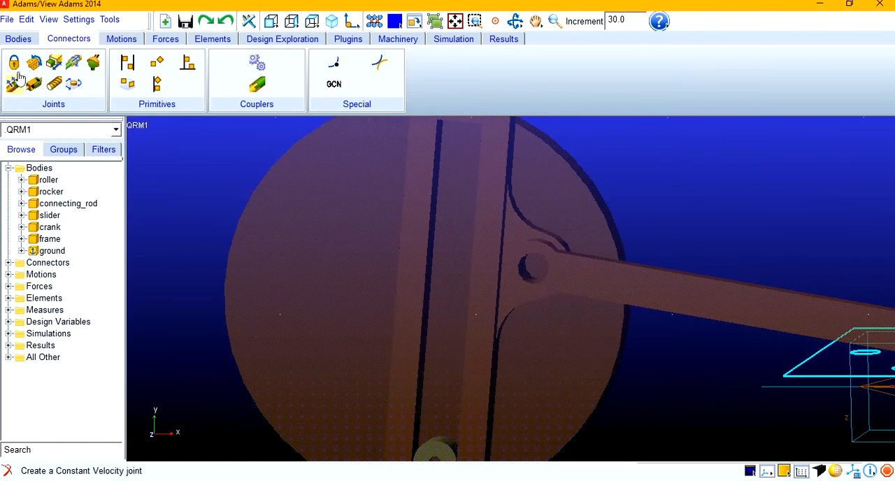
# Place a revolute joint on the rocker at the connecting-rod pin hole centre.
pyautogui.click(33, 63)
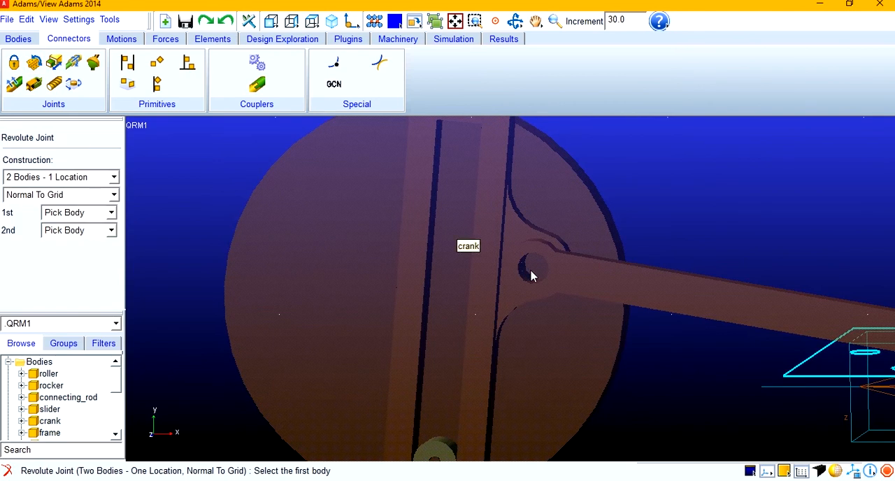
pyautogui.click(532, 275)
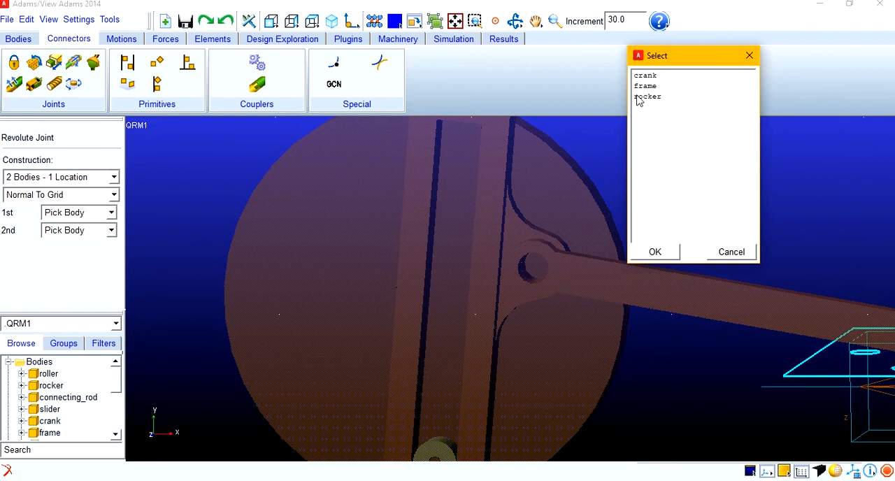
pyautogui.moveTo(642, 102)
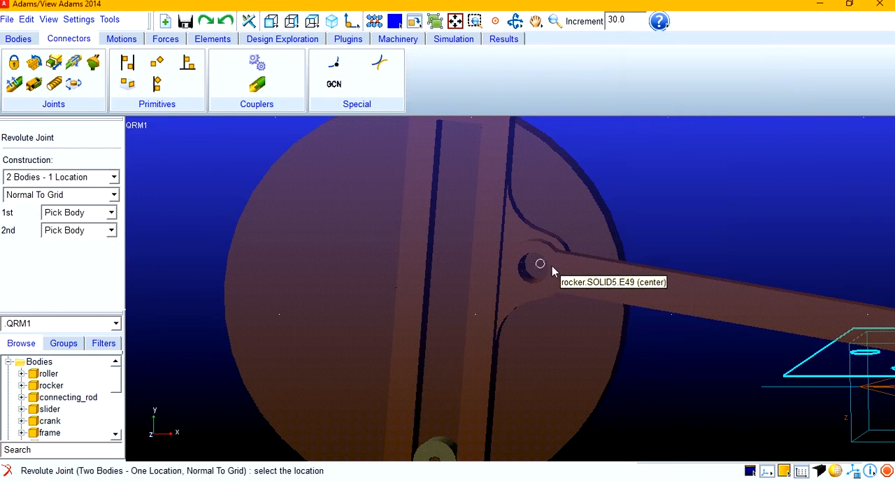
pyautogui.moveTo(529, 278)
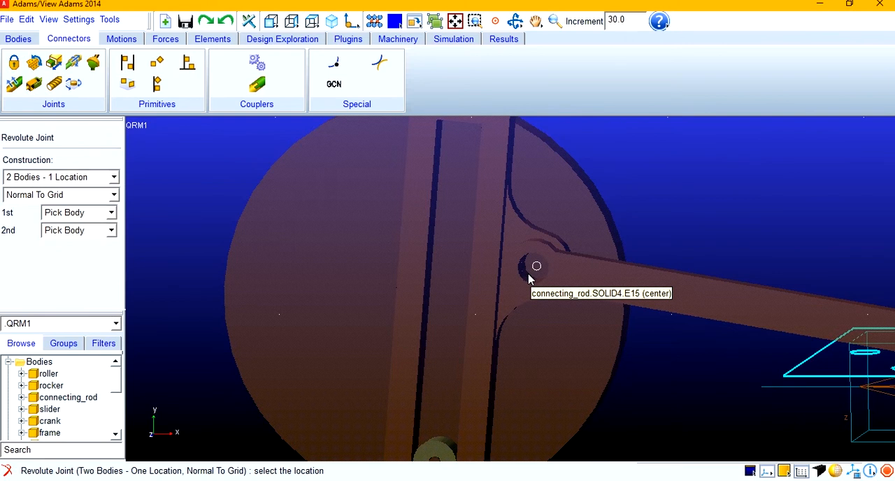
pyautogui.click(536, 265)
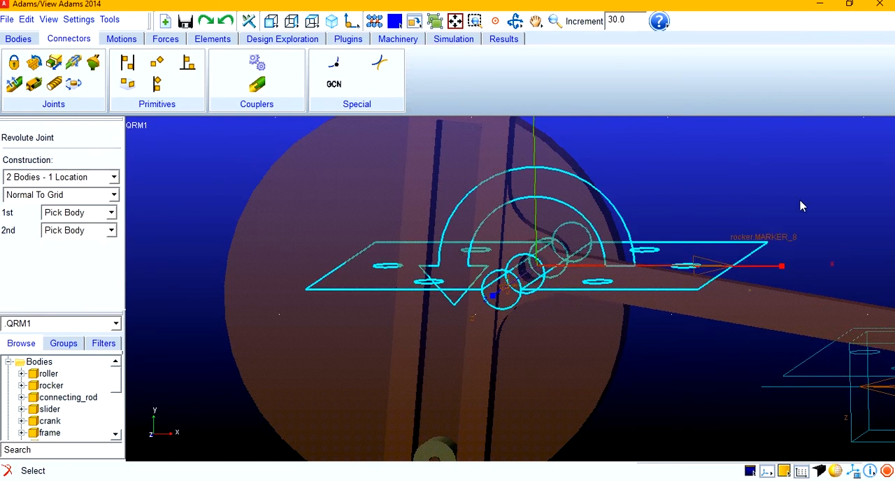
pyautogui.moveTo(803, 206); pyautogui.dragTo(563, 346)
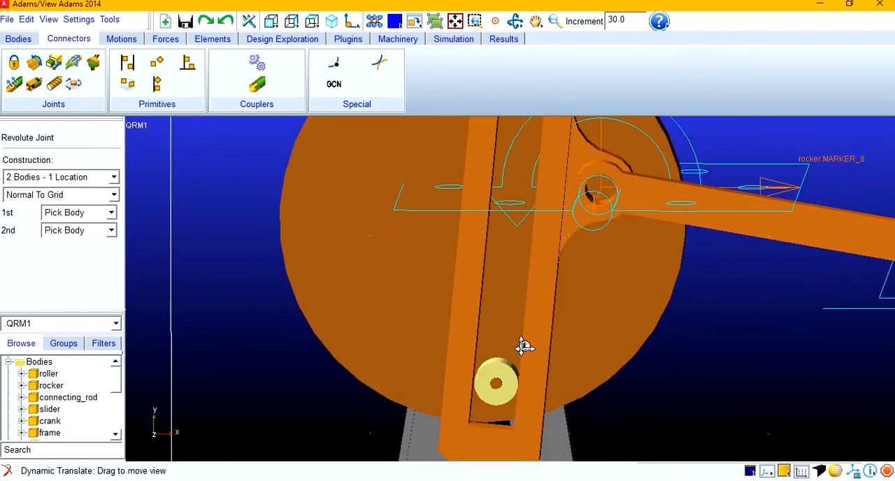
# Add a revolute joint between frame and rocker at the lower pivot hole.
pyautogui.moveTo(524, 346); pyautogui.dragTo(411, 228)
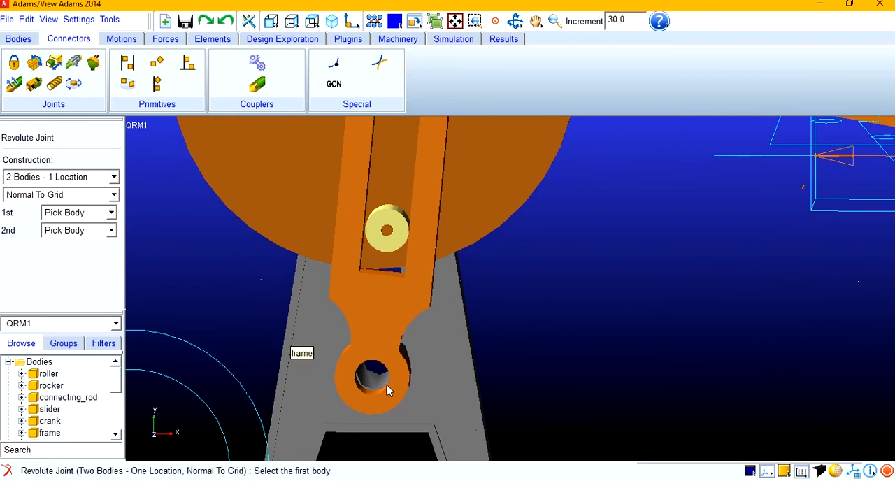
pyautogui.click(378, 377)
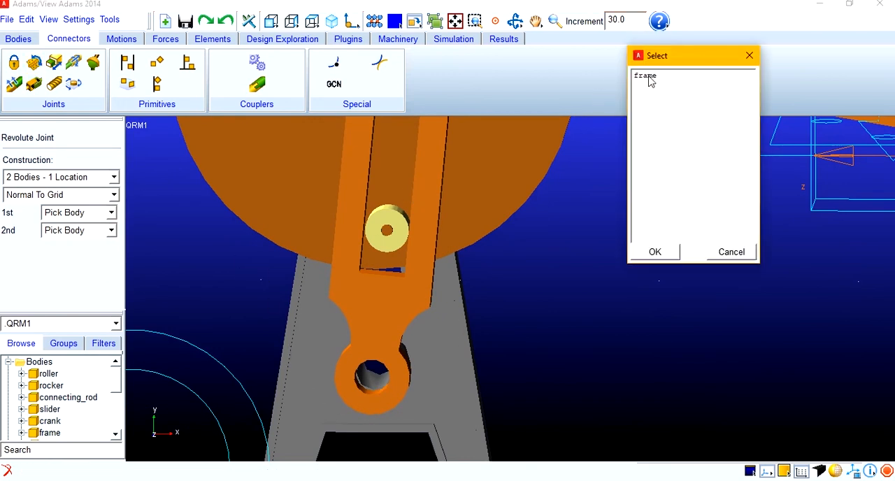
pyautogui.click(654, 252)
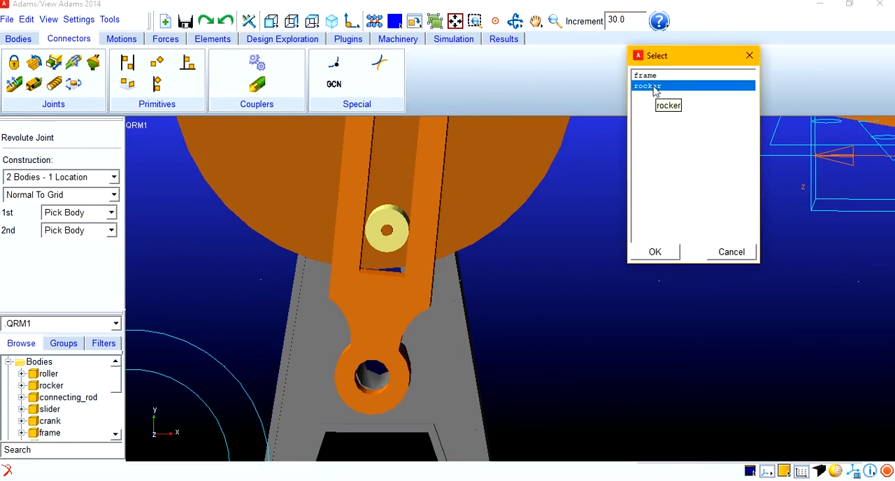
pyautogui.click(655, 251)
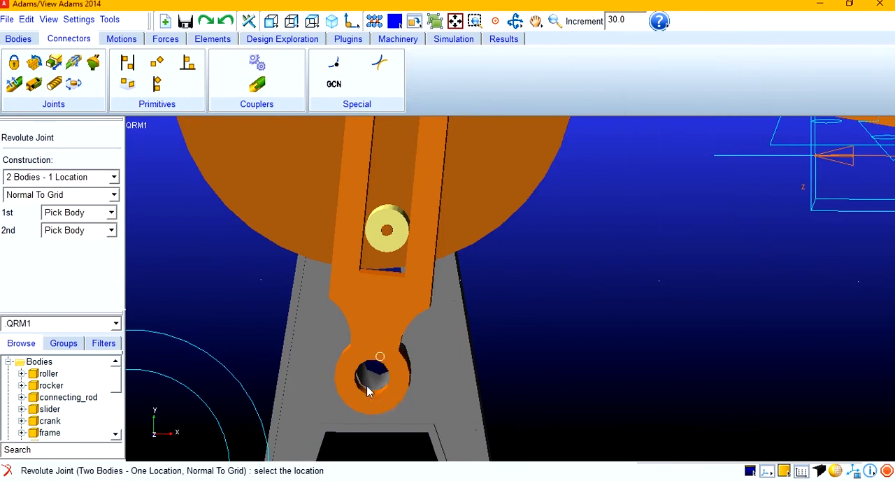
pyautogui.moveTo(371, 392)
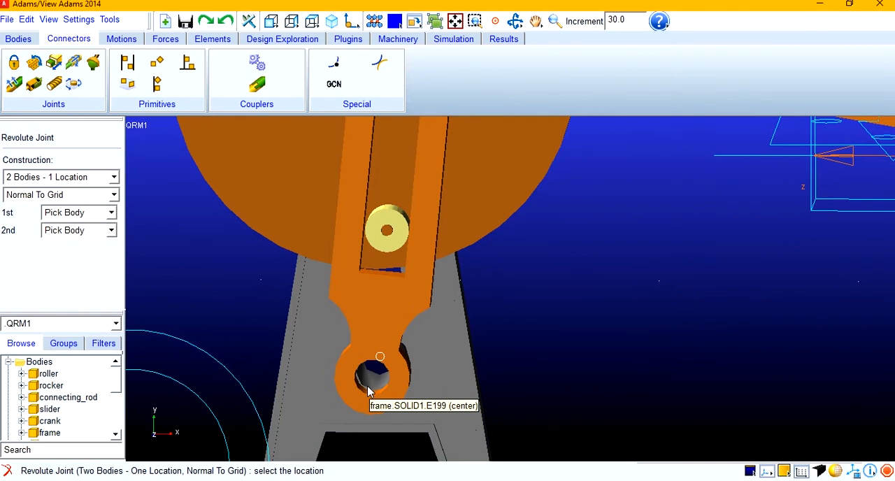
pyautogui.click(380, 370)
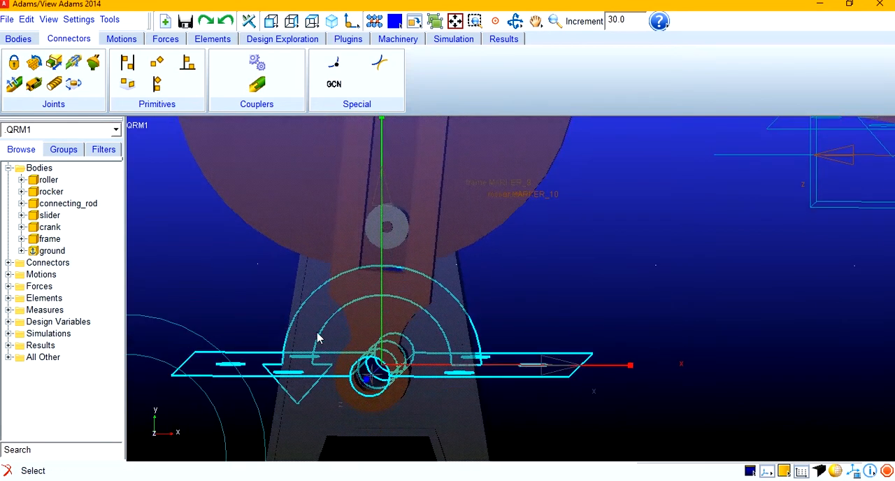
# Create a revolute joint with roller as second body, centred on crank.SOLID2.E36.
pyautogui.click(14, 62)
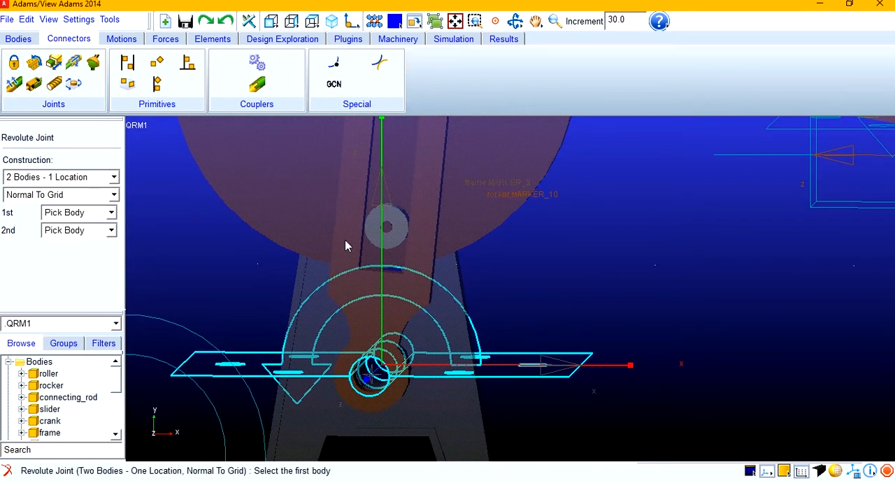
pyautogui.moveTo(293, 185)
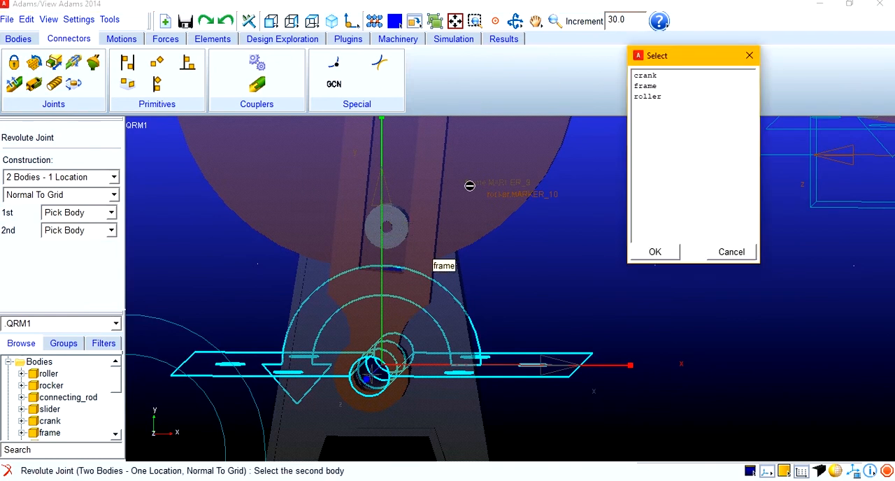
pyautogui.click(647, 97)
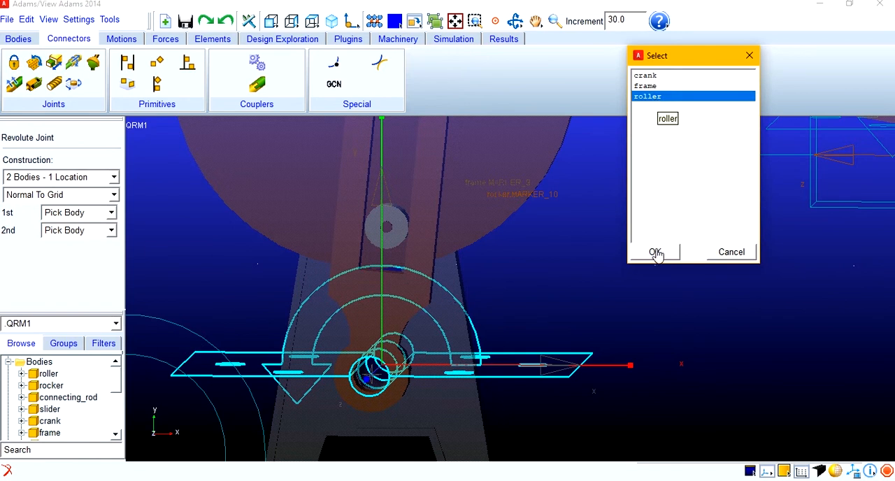
pyautogui.click(654, 252)
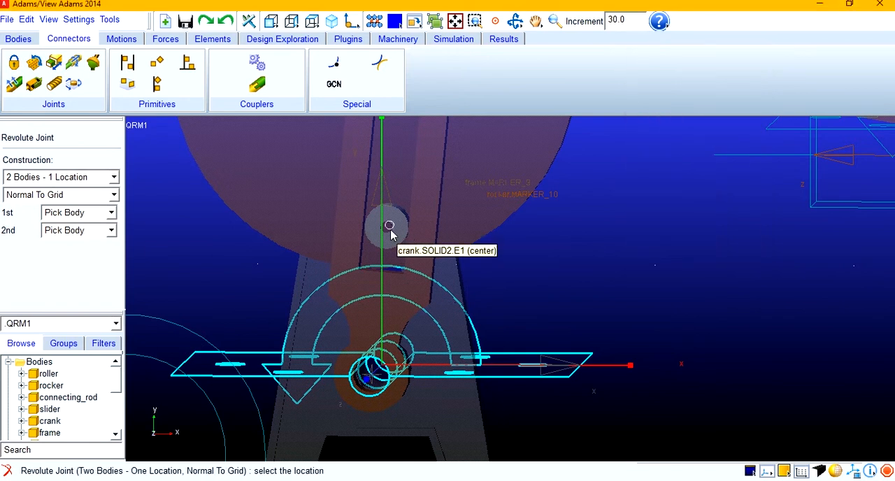
pyautogui.moveTo(386, 240)
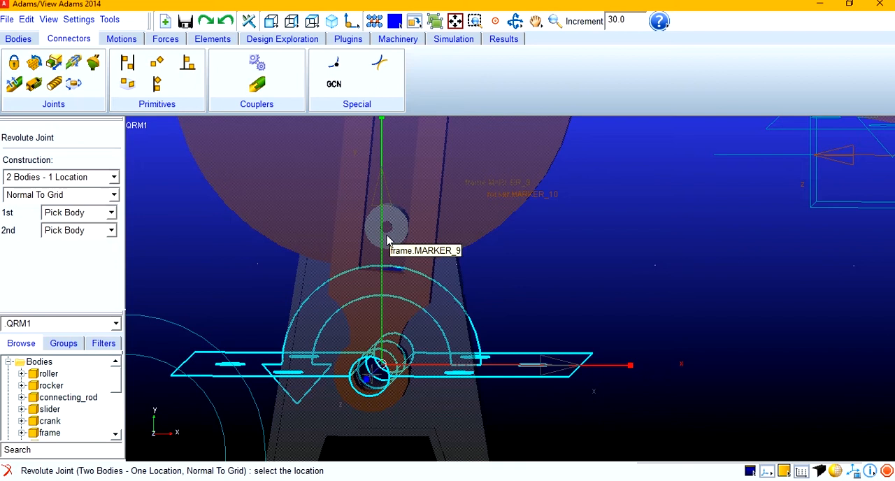
pyautogui.moveTo(389, 227)
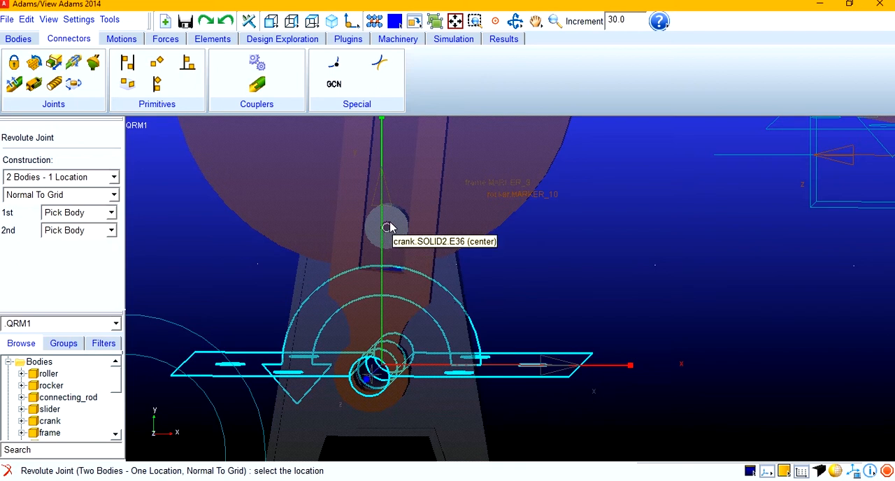
pyautogui.click(388, 228)
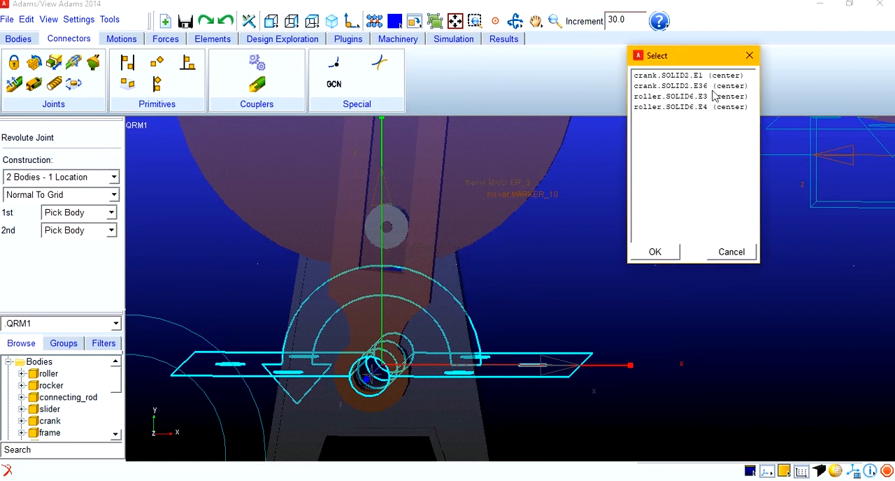
pyautogui.click(690, 85)
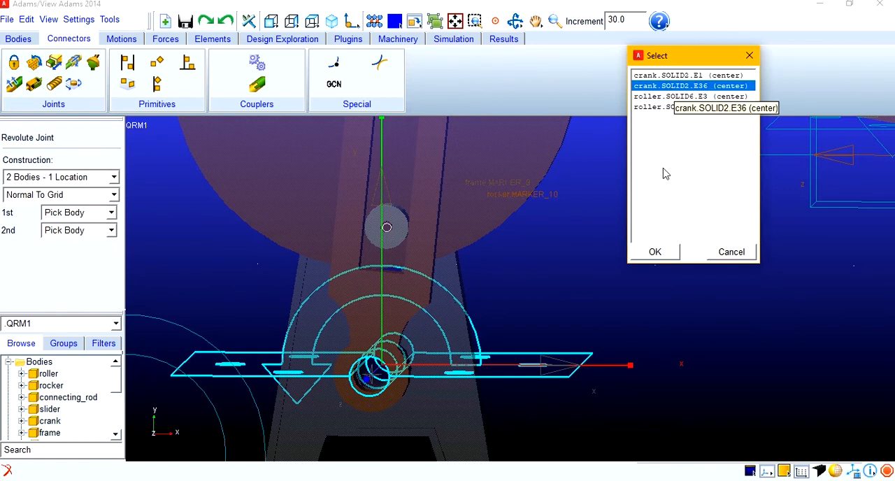
pyautogui.click(654, 252)
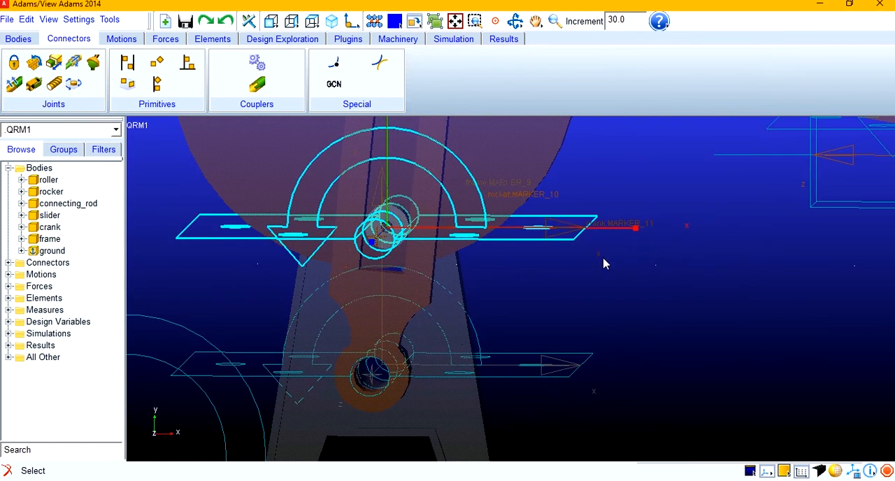
pyautogui.moveTo(605, 264); pyautogui.dragTo(467, 289)
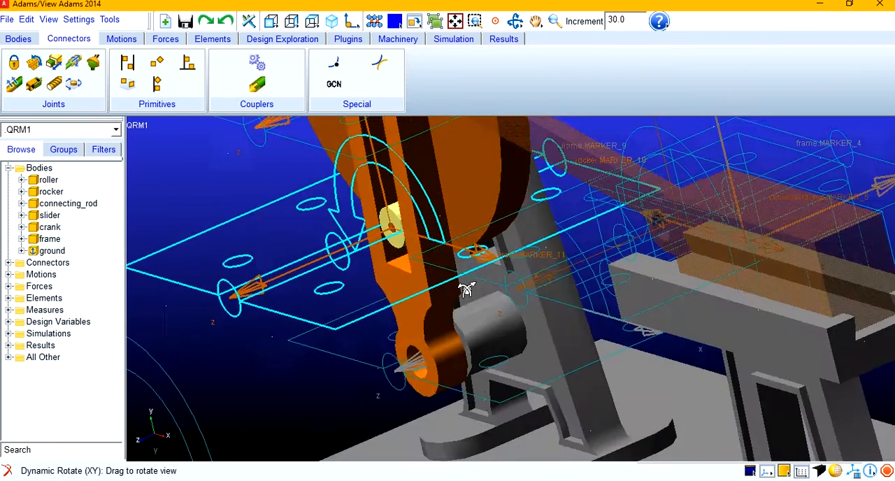
pyautogui.moveTo(467, 289); pyautogui.dragTo(311, 284)
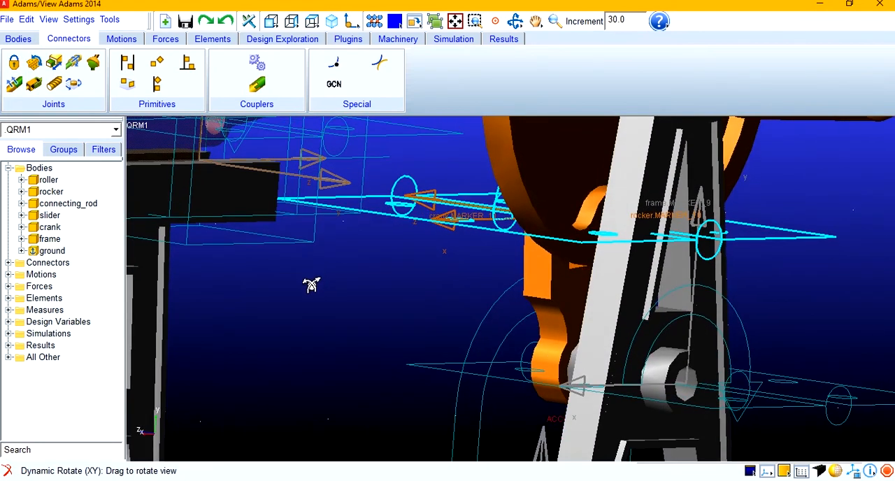
pyautogui.moveTo(311, 286); pyautogui.dragTo(598, 199)
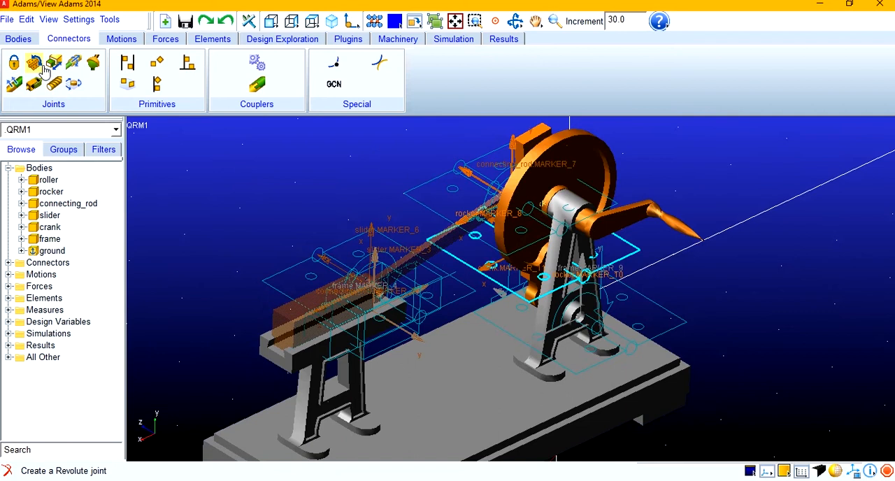
# Add a revolute joint on the crank centred at crank.SOLID2.E19, then zoom on the roller.
pyautogui.click(33, 62)
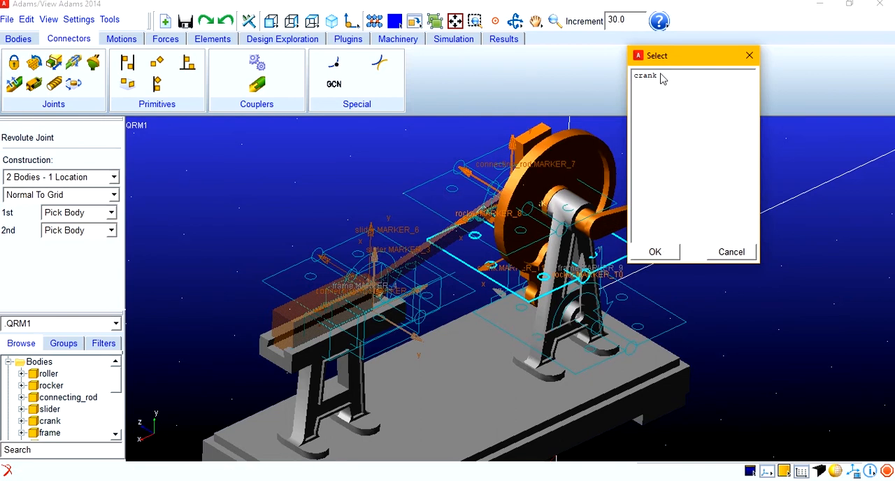
pyautogui.click(655, 251)
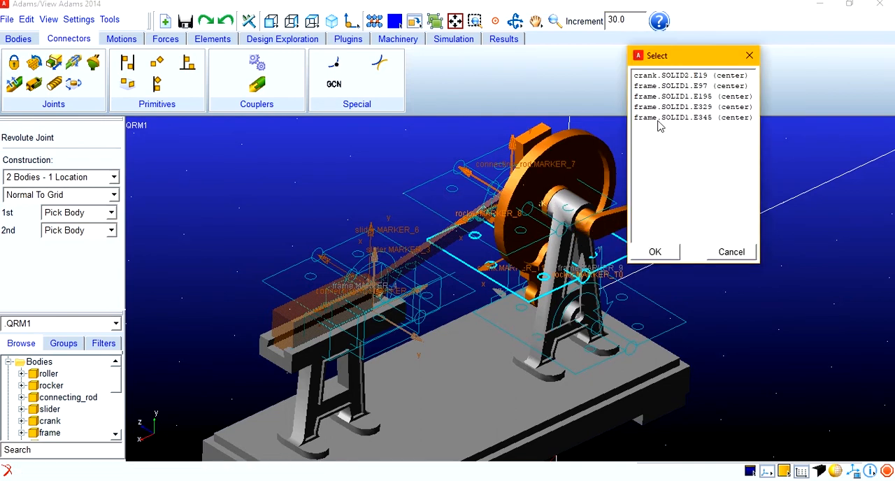
pyautogui.click(691, 75)
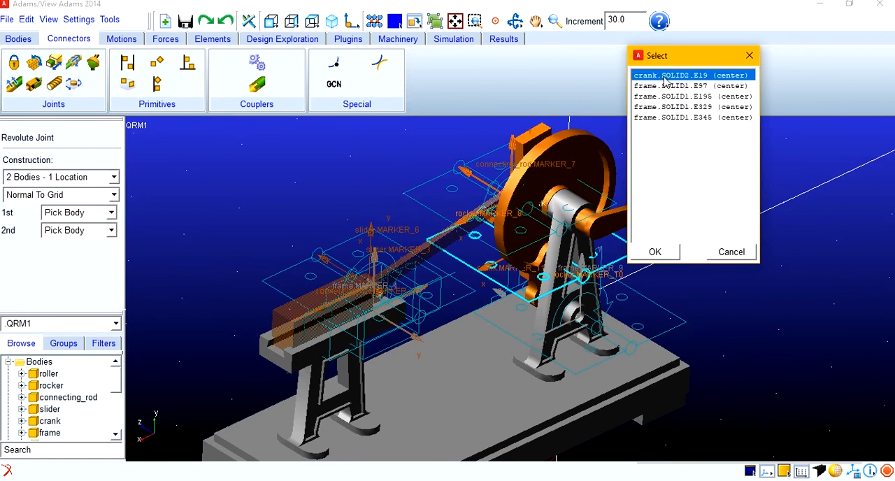
pyautogui.click(654, 251)
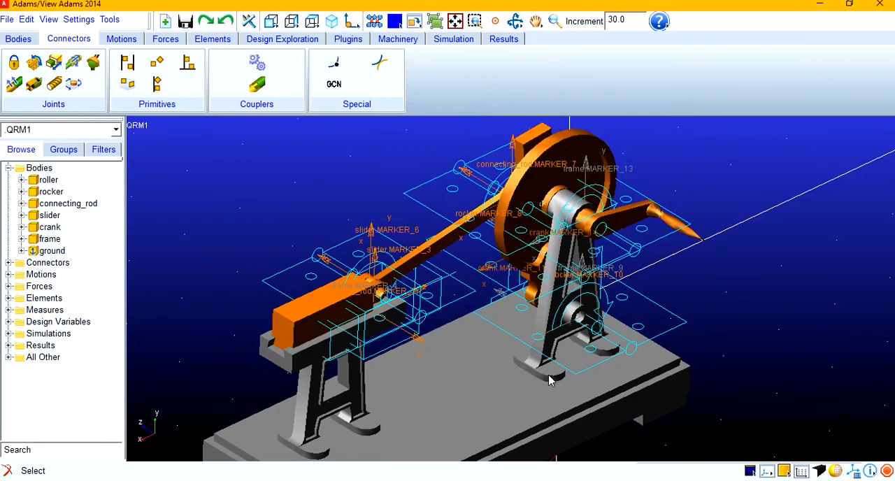
pyautogui.moveTo(549, 378); pyautogui.dragTo(444, 342)
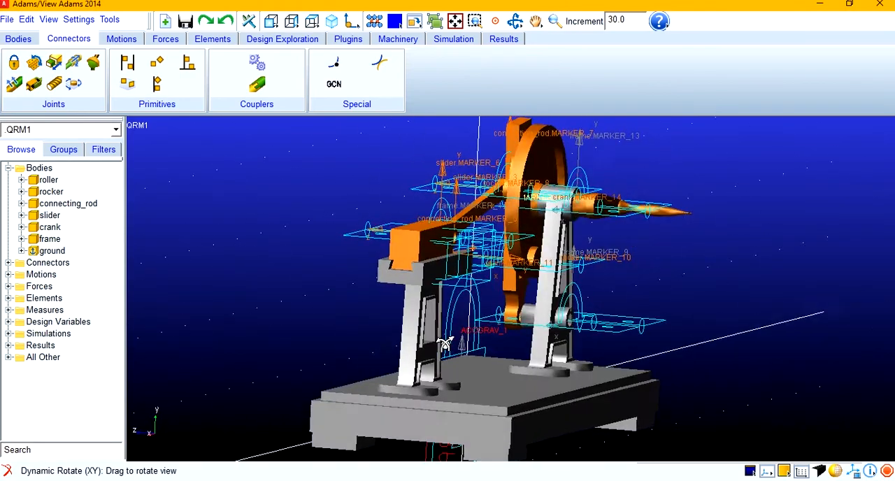
pyautogui.moveTo(448, 343); pyautogui.dragTo(632, 355)
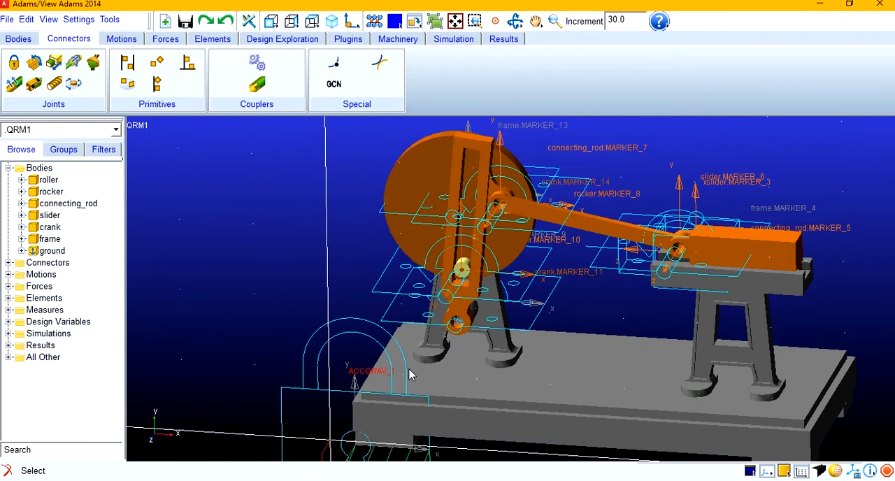
pyautogui.click(554, 21)
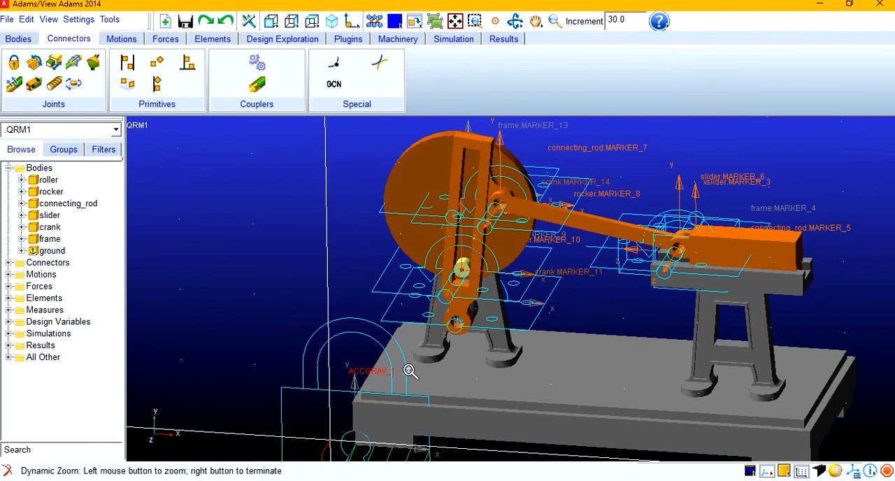
pyautogui.moveTo(409, 370); pyautogui.dragTo(404, 353)
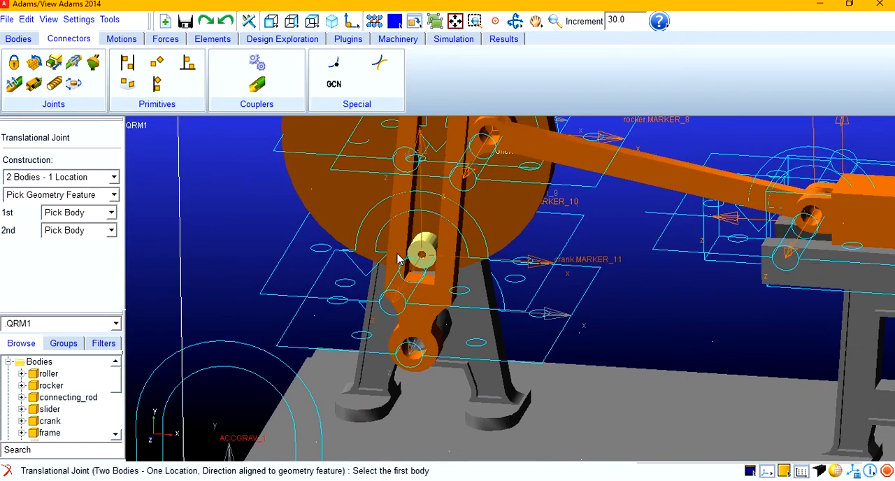
# Place a translational joint between rocker and roller at the roller centre.
pyautogui.click(420, 258)
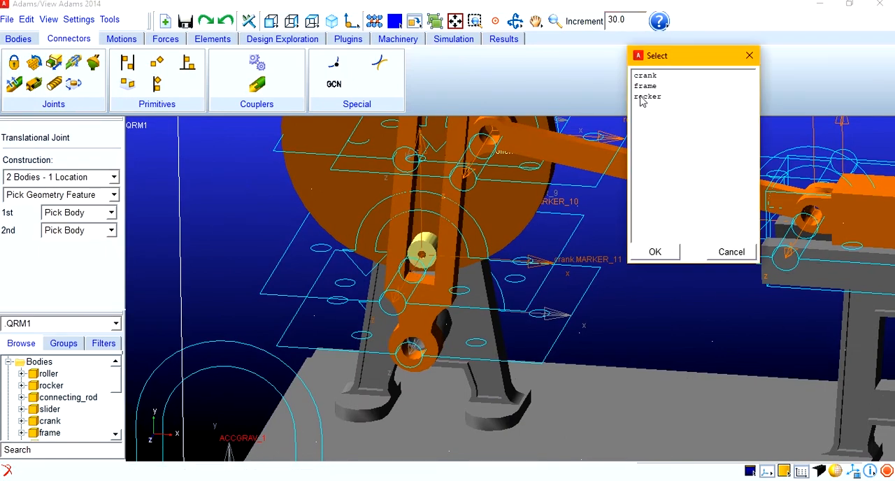
pyautogui.click(655, 252)
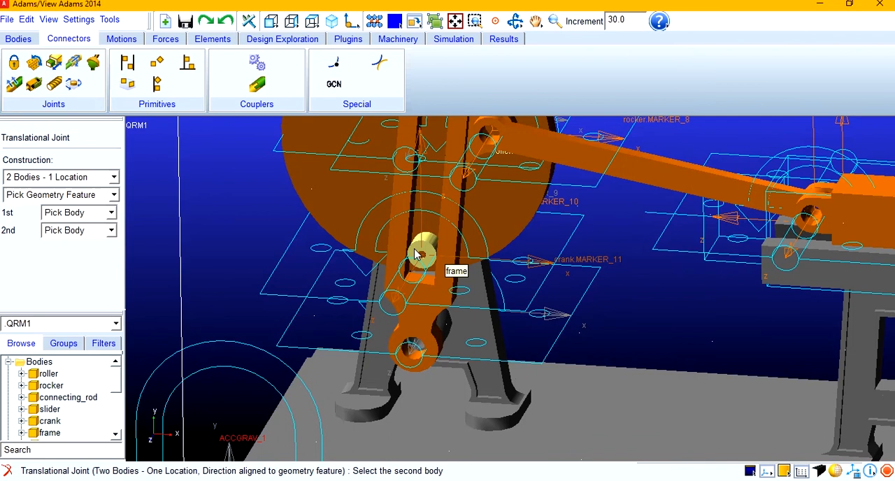
pyautogui.click(420, 252)
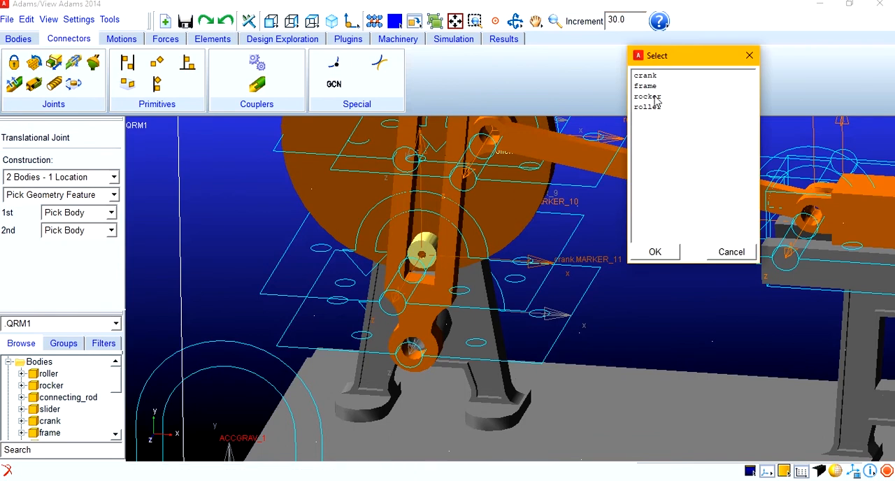
pyautogui.click(654, 252)
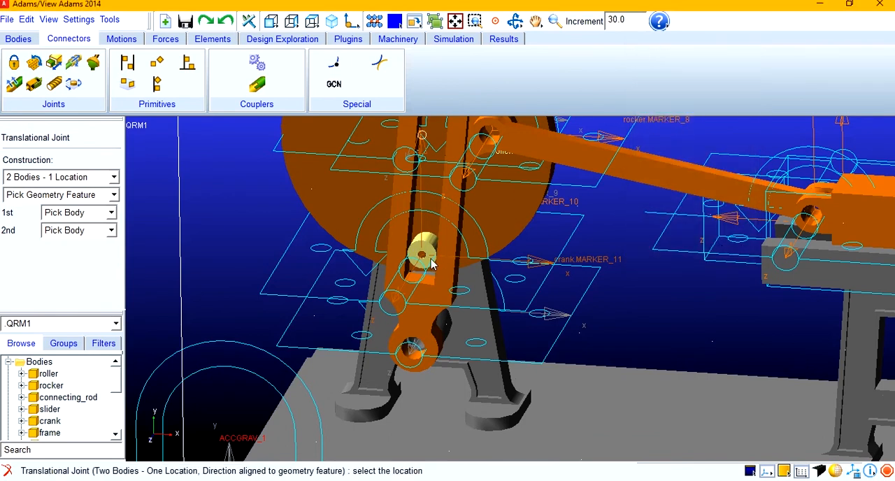
pyautogui.click(423, 252)
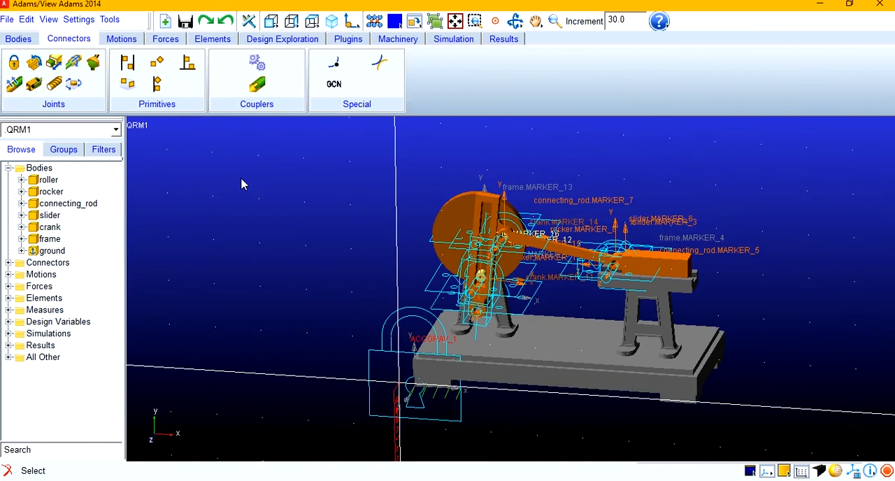
# Add rotational motion MOTION_1 on crank joint JOINT_7 with function 360d * time.
pyautogui.click(121, 38)
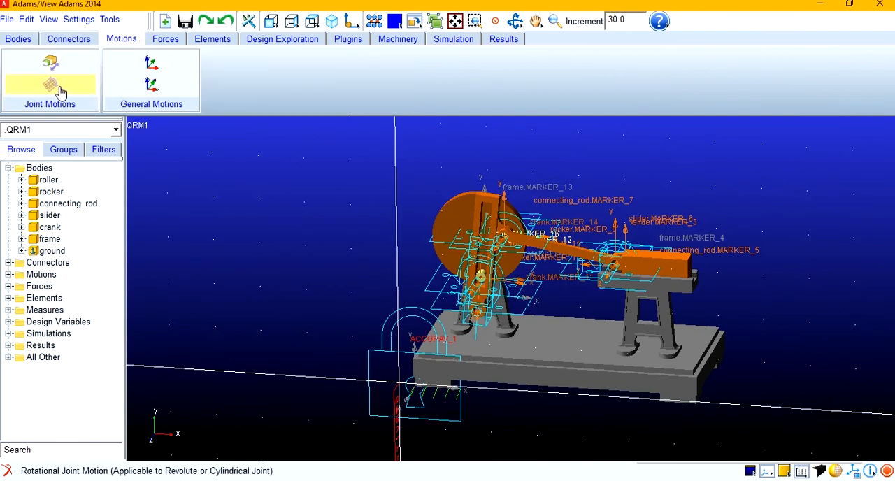
pyautogui.click(50, 80)
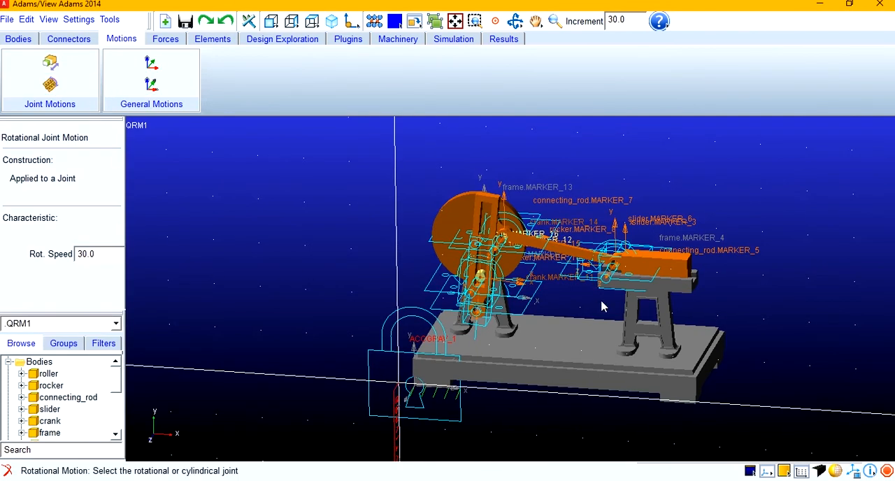
pyautogui.moveTo(604, 306); pyautogui.dragTo(374, 353)
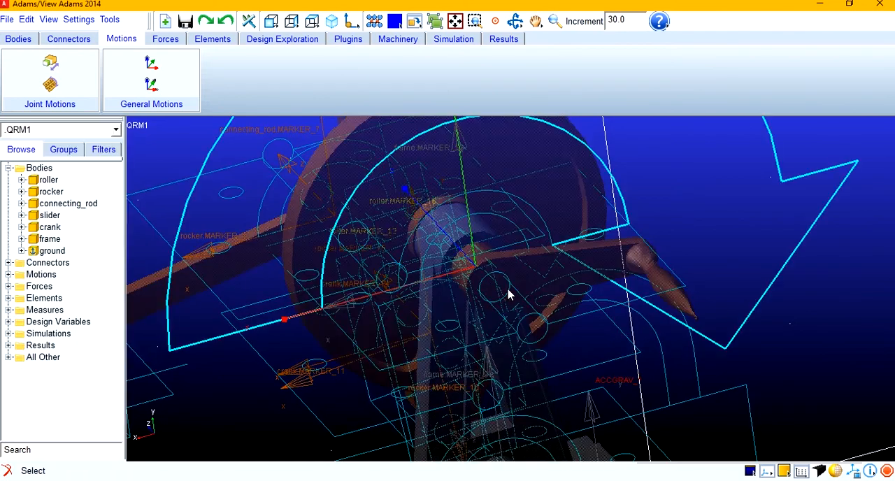
pyautogui.moveTo(449, 252)
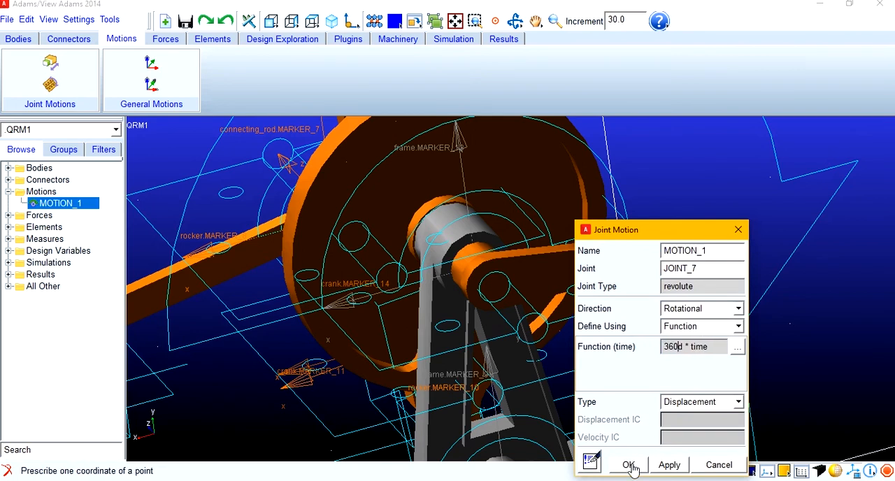
pyautogui.click(628, 465)
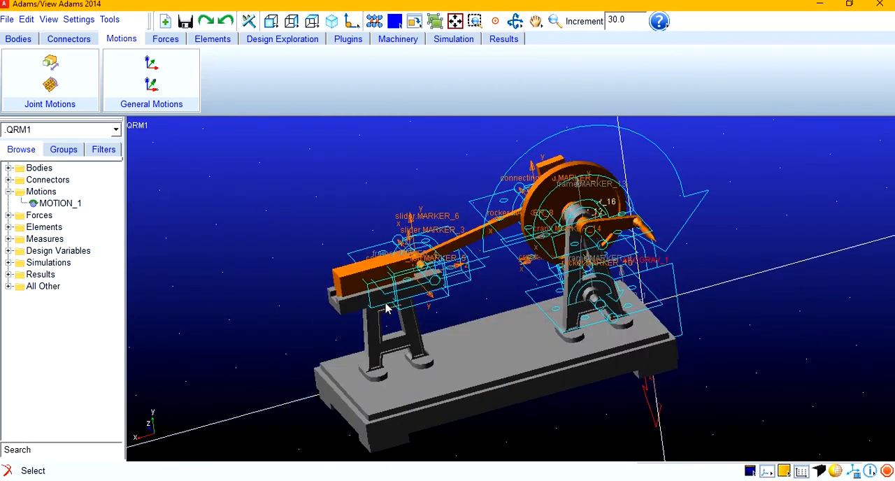
# Run the simulation continuously and rerun it with a 0.01 step size.
pyautogui.click(453, 38)
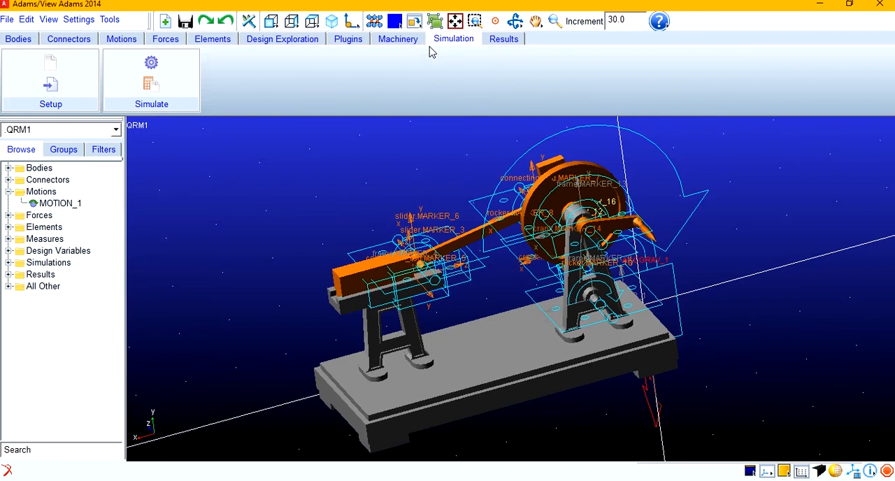
pyautogui.click(151, 80)
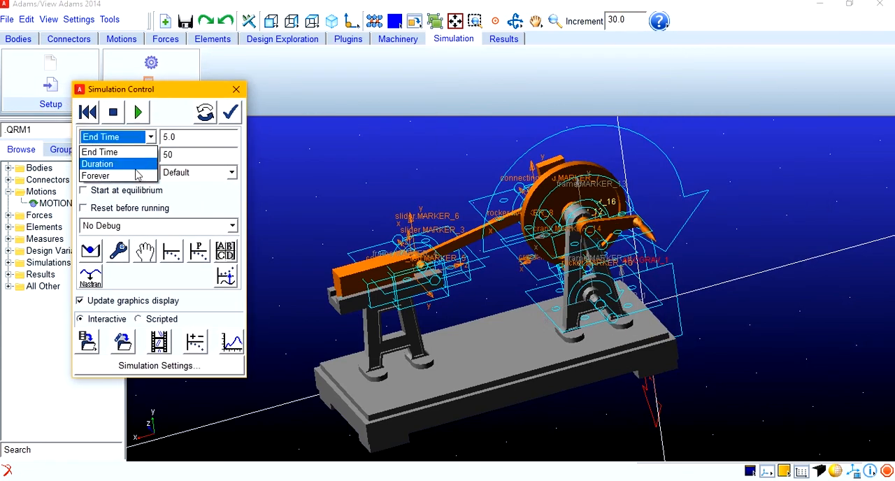
pyautogui.click(95, 176)
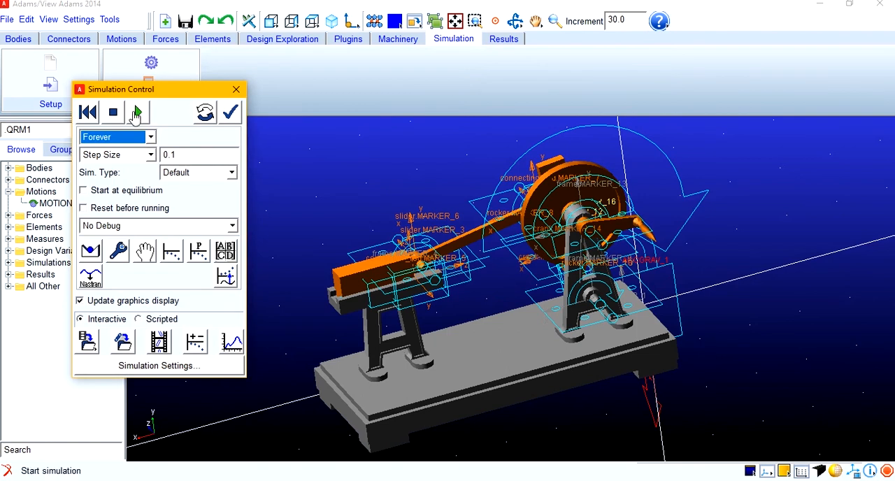
pyautogui.click(138, 112)
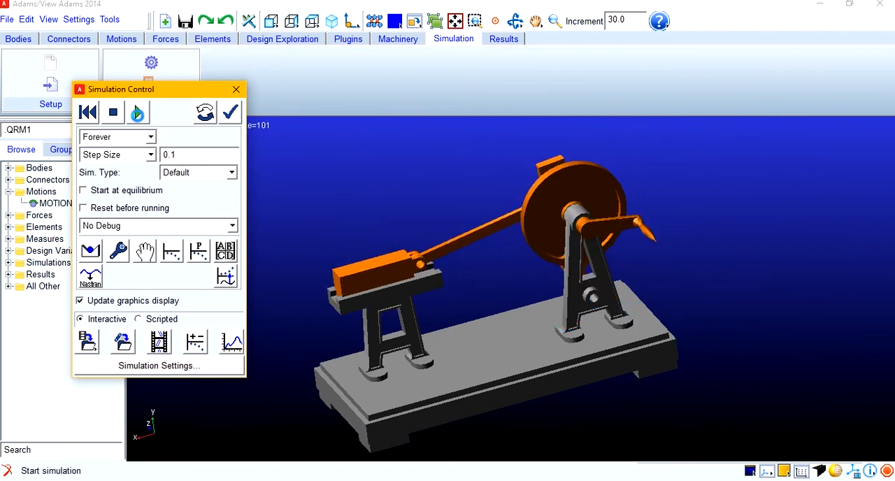
pyautogui.click(138, 112)
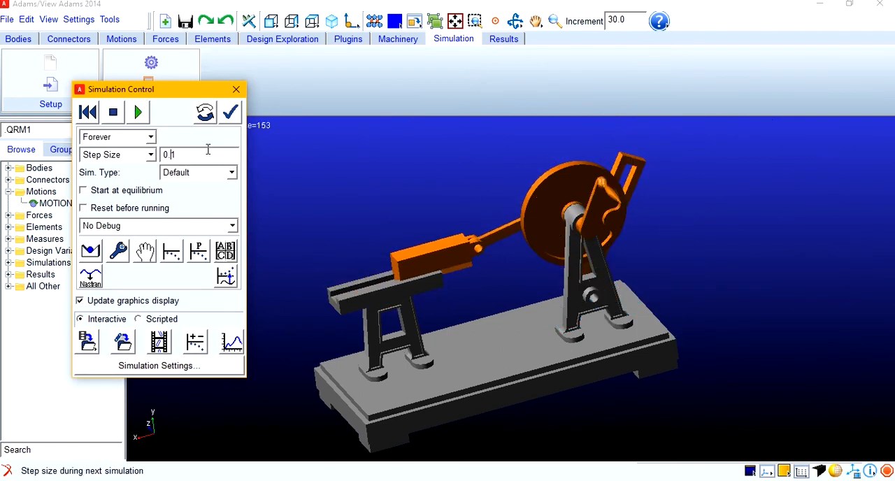
pyautogui.click(137, 112)
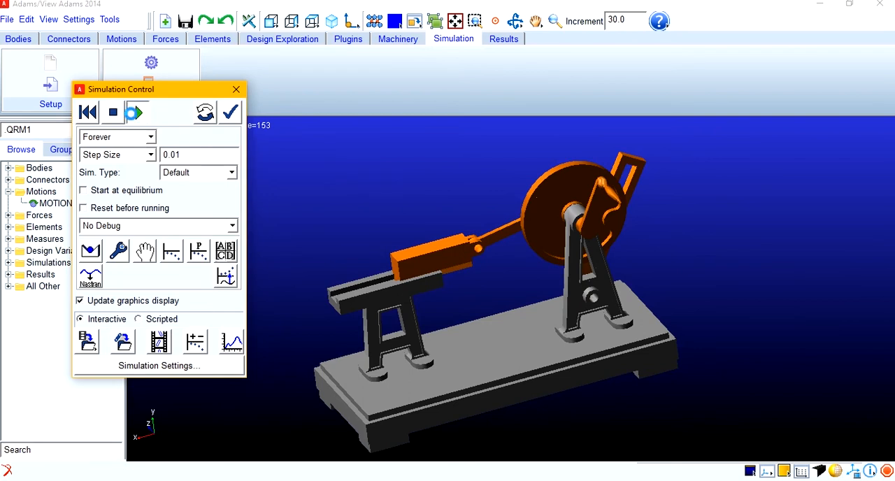
pyautogui.click(134, 112)
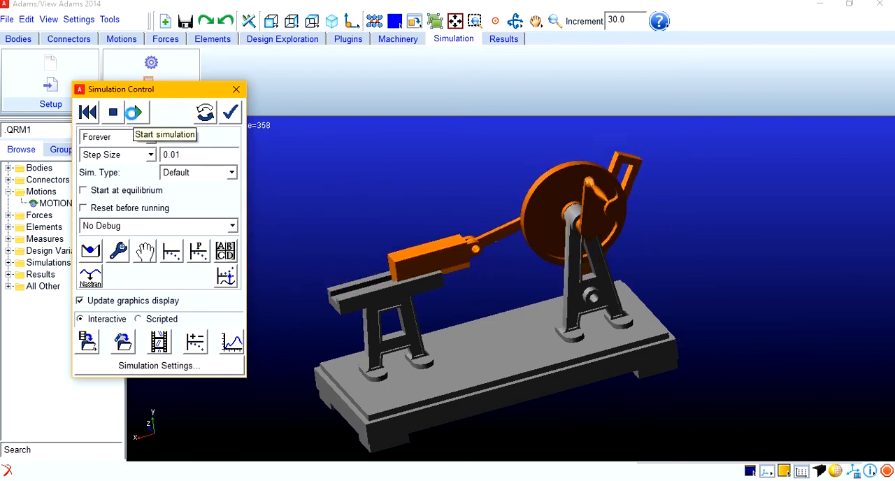
pyautogui.click(133, 112)
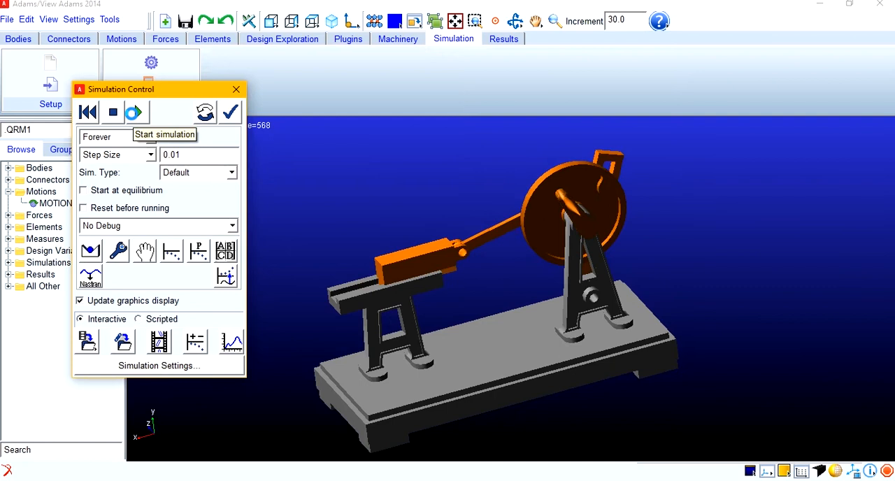
pyautogui.click(133, 112)
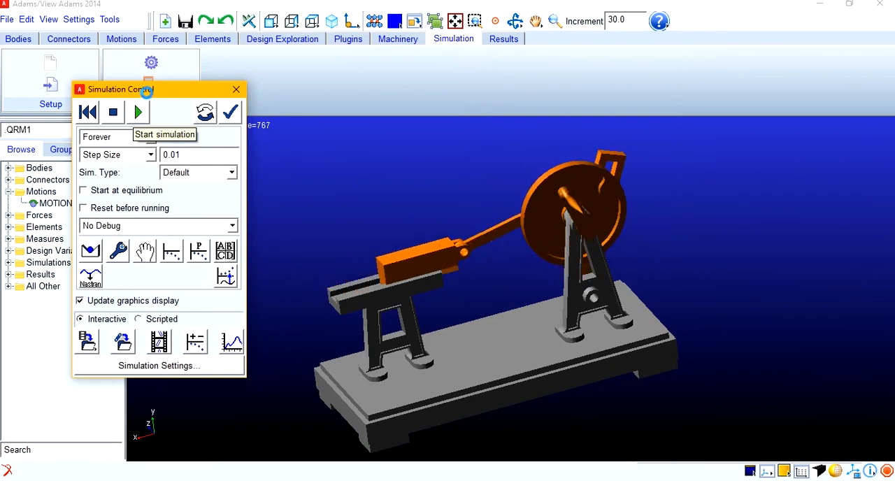
pyautogui.click(138, 112)
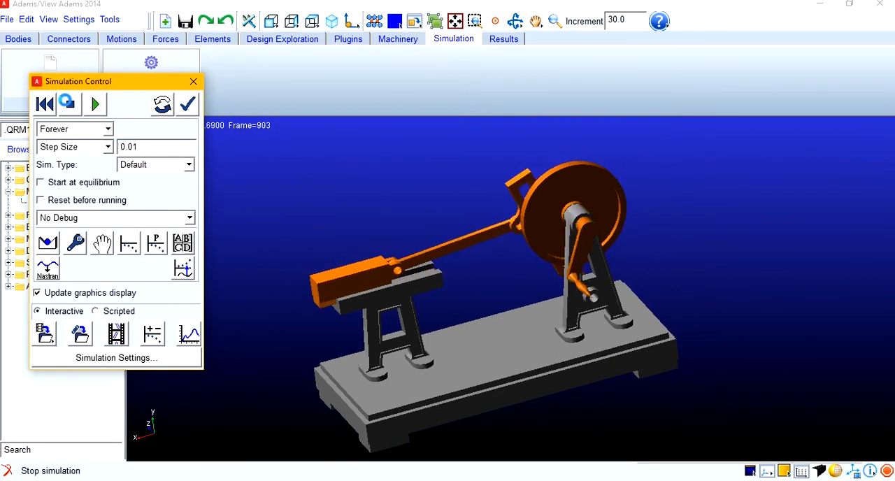
# Rerun the simulation with step size 0.005 and orbit to watch the mechanism.
pyautogui.click(94, 104)
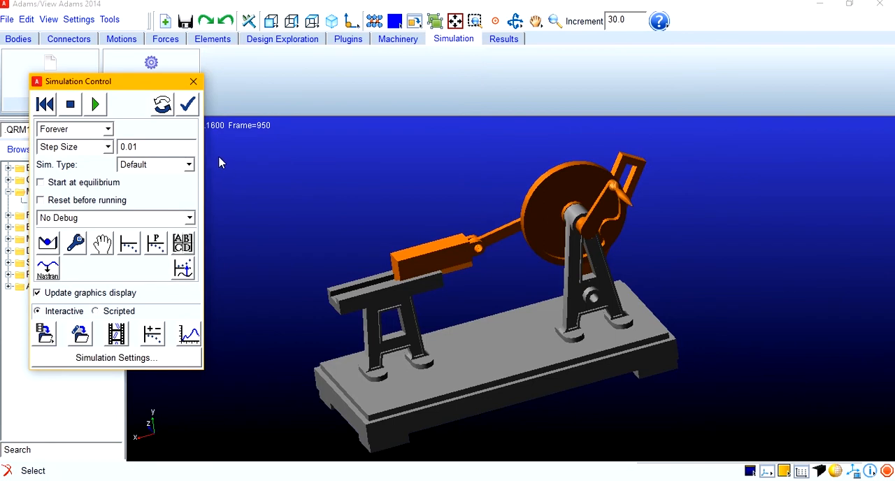
pyautogui.click(94, 103)
pyautogui.write('0.005')
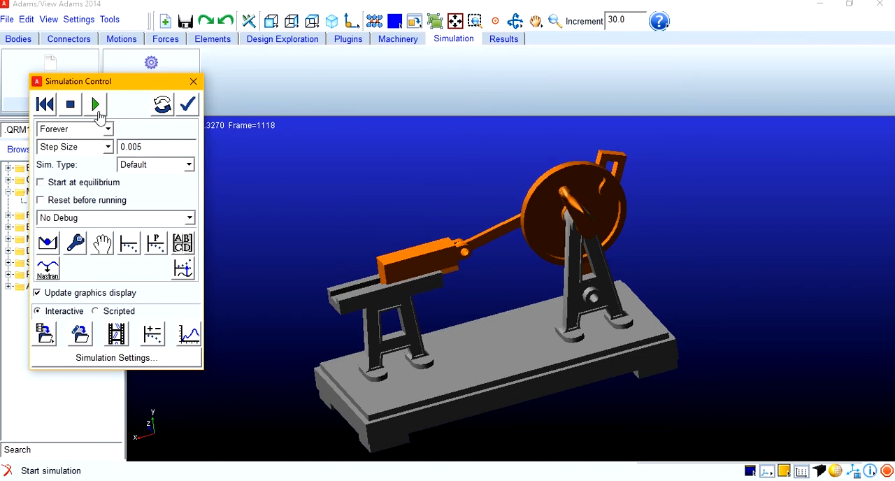
pyautogui.click(95, 103)
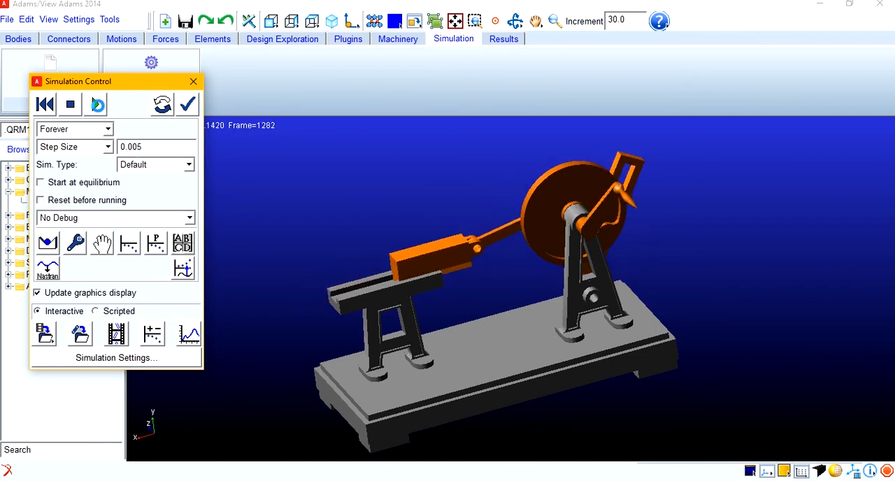
pyautogui.click(96, 103)
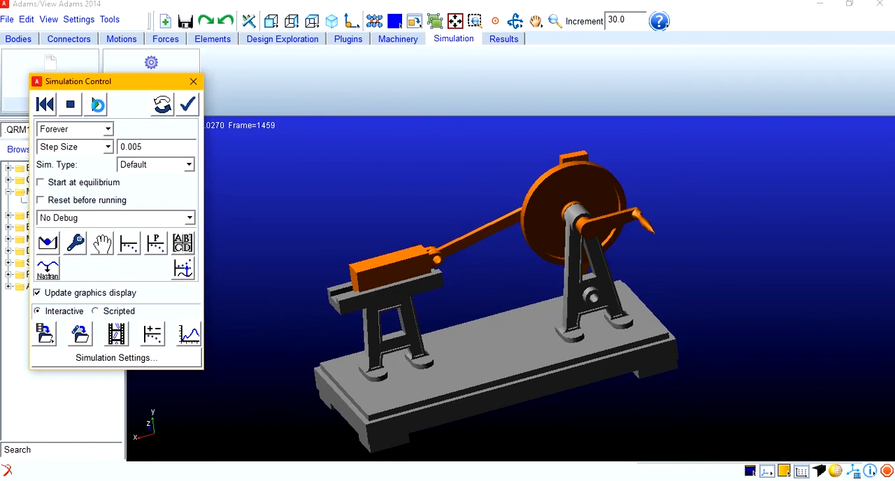
pyautogui.click(95, 104)
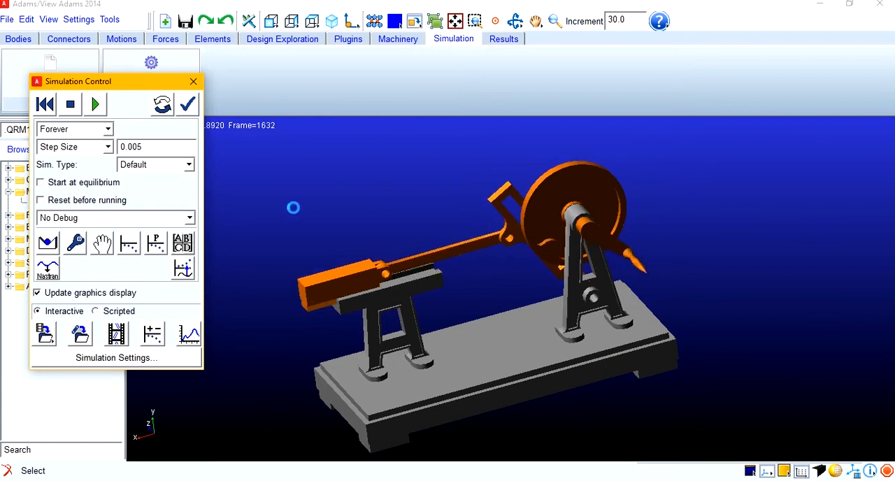
pyautogui.moveTo(490, 280); pyautogui.dragTo(492, 257)
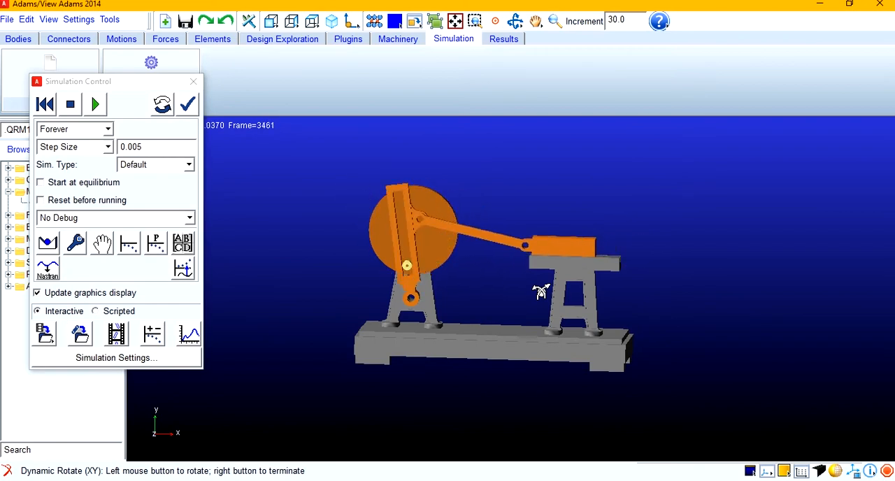
pyautogui.moveTo(541, 291); pyautogui.dragTo(503, 308)
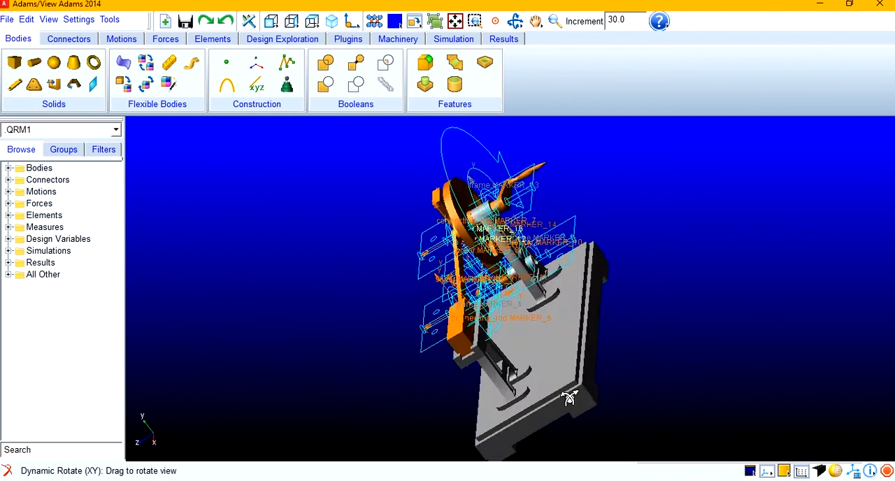
# Expand the slider body under Bodies in the Browse tree.
pyautogui.moveTo(570, 397); pyautogui.dragTo(517, 324)
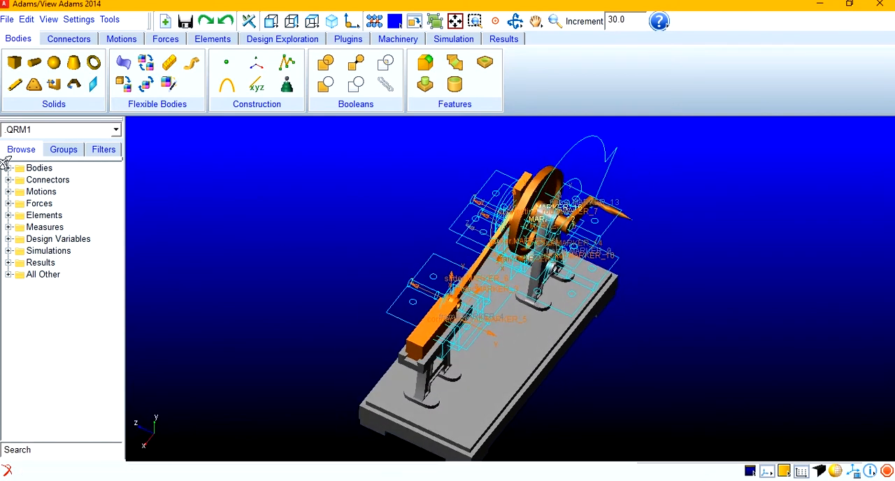
pyautogui.click(9, 168)
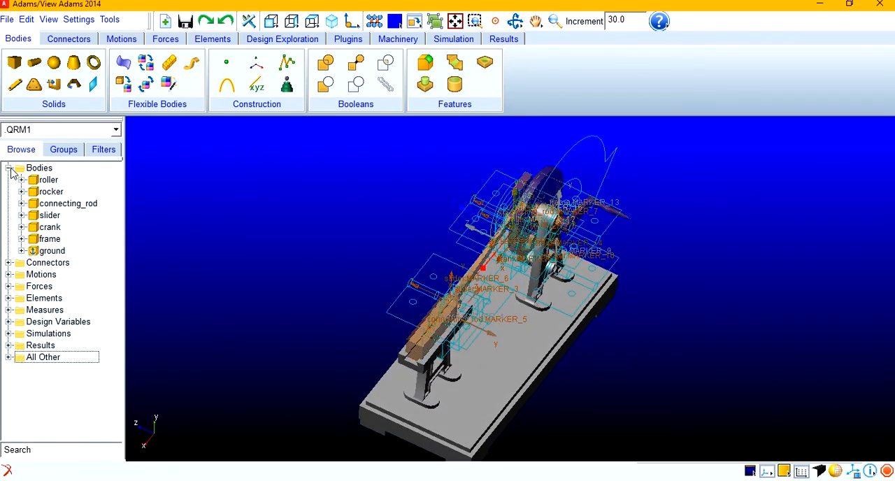
pyautogui.click(50, 214)
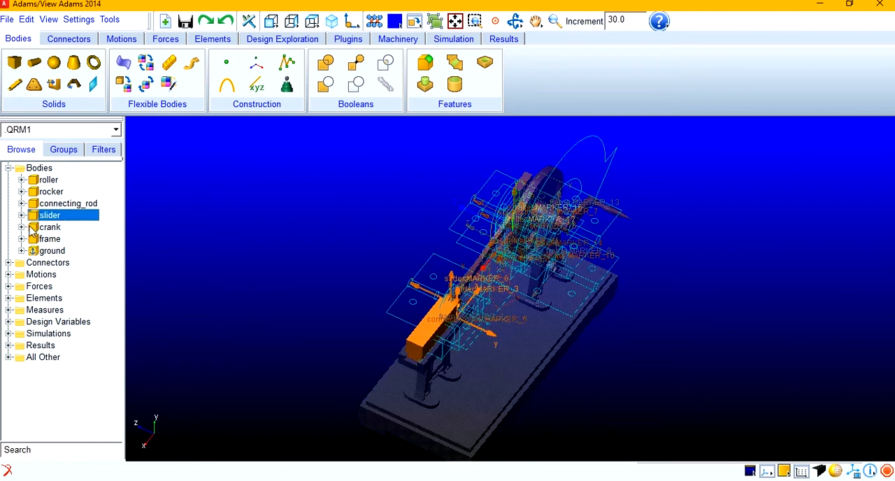
pyautogui.click(23, 215)
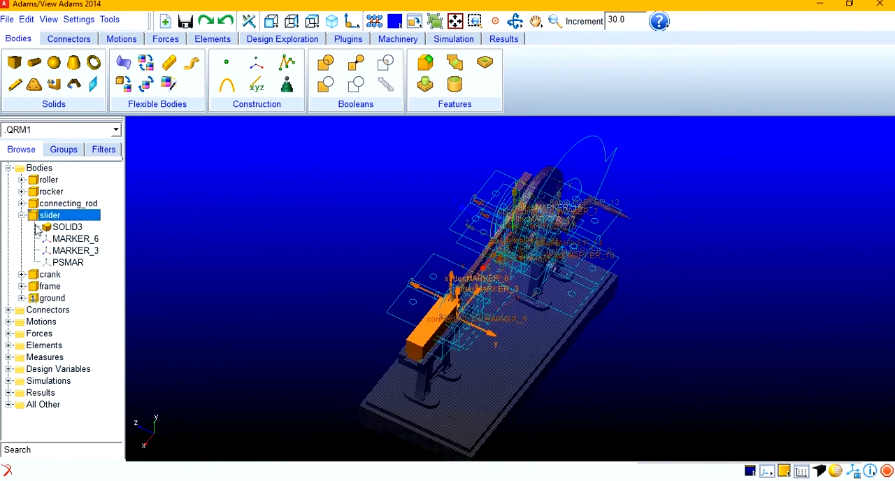
pyautogui.moveTo(444, 376)
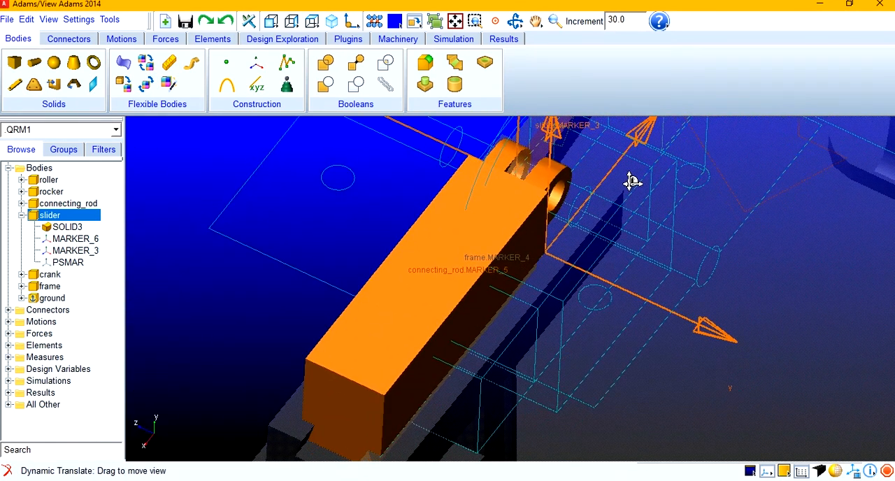
# Select the slider's SOLID3, MARKER_6 and MARKER_3 and orbit to inspect them.
pyautogui.click(67, 226)
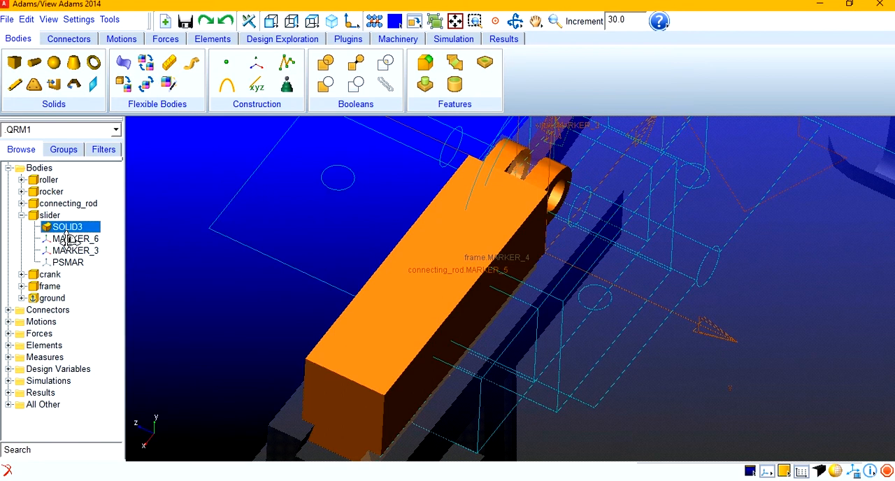
pyautogui.click(74, 238)
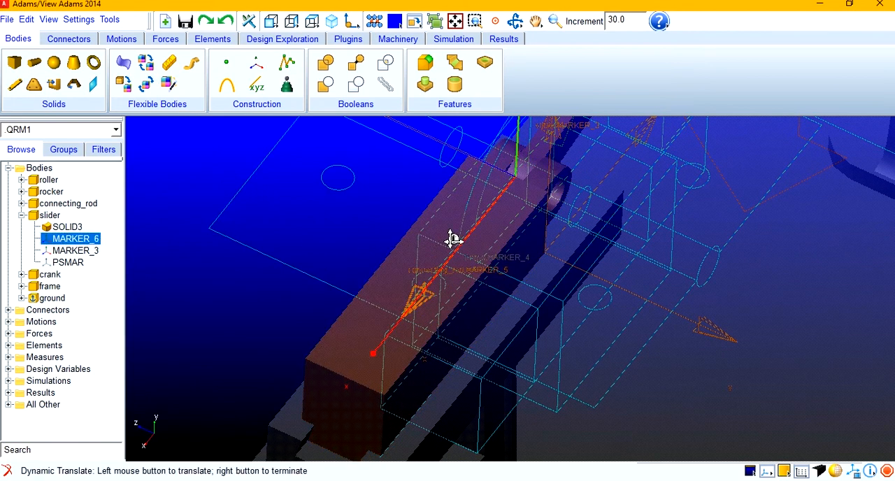
pyautogui.moveTo(451, 240); pyautogui.dragTo(441, 297)
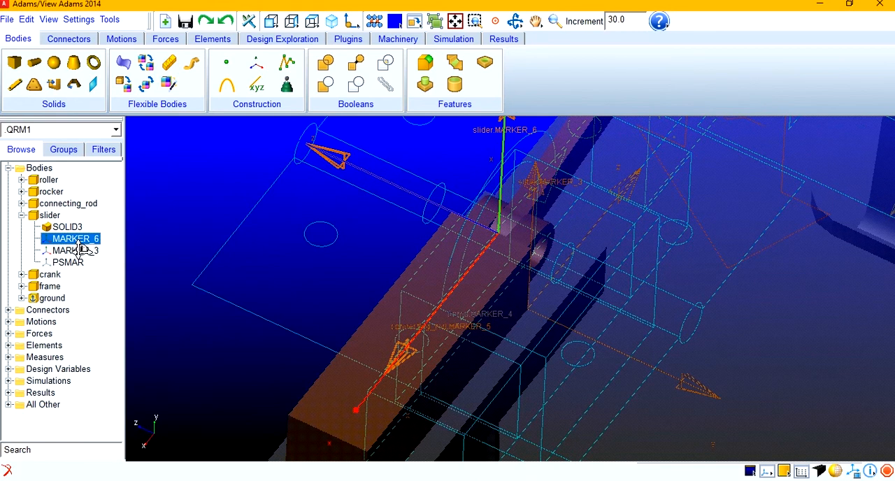
pyautogui.click(69, 250)
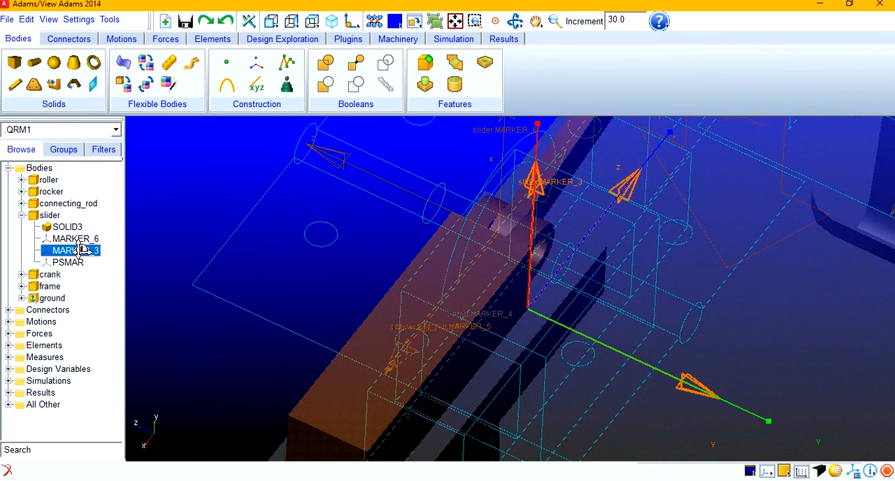
pyautogui.click(75, 238)
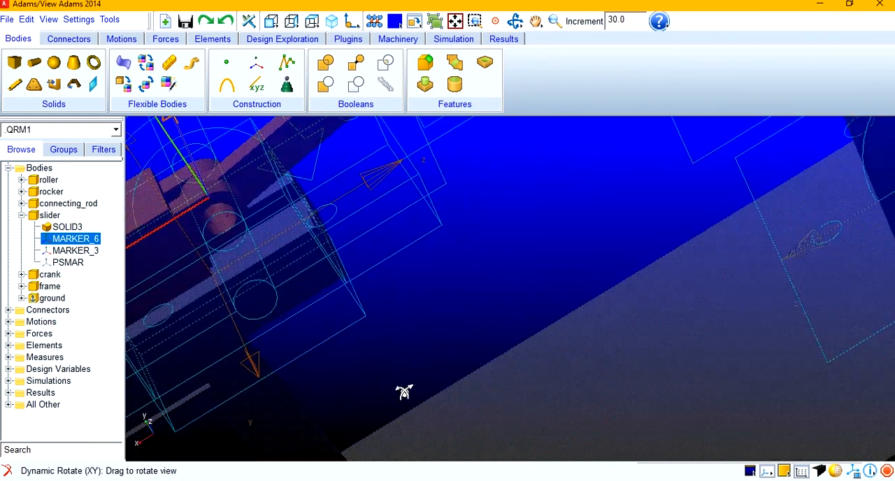
pyautogui.moveTo(404, 392); pyautogui.dragTo(446, 402)
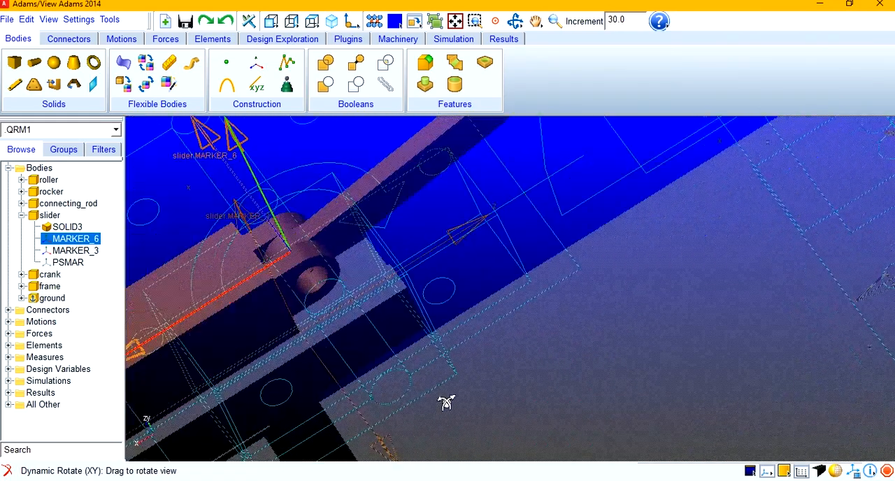
pyautogui.moveTo(446, 403); pyautogui.dragTo(265, 329)
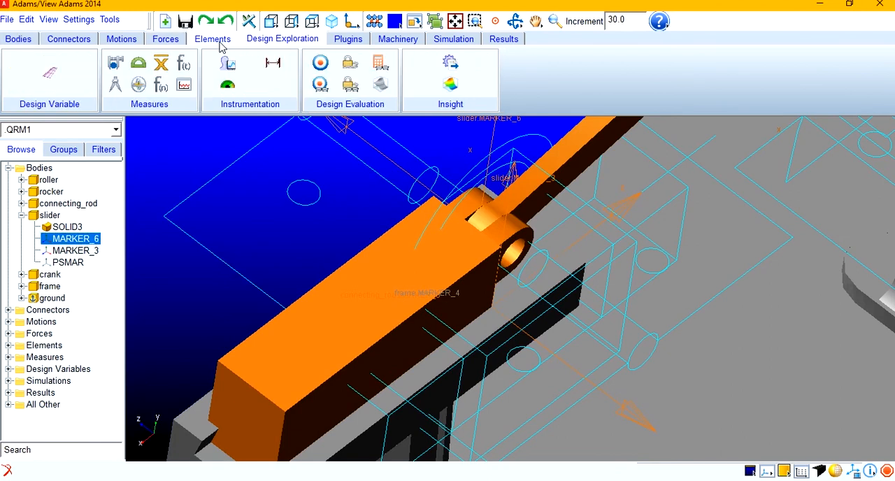
pyautogui.moveTo(114, 63)
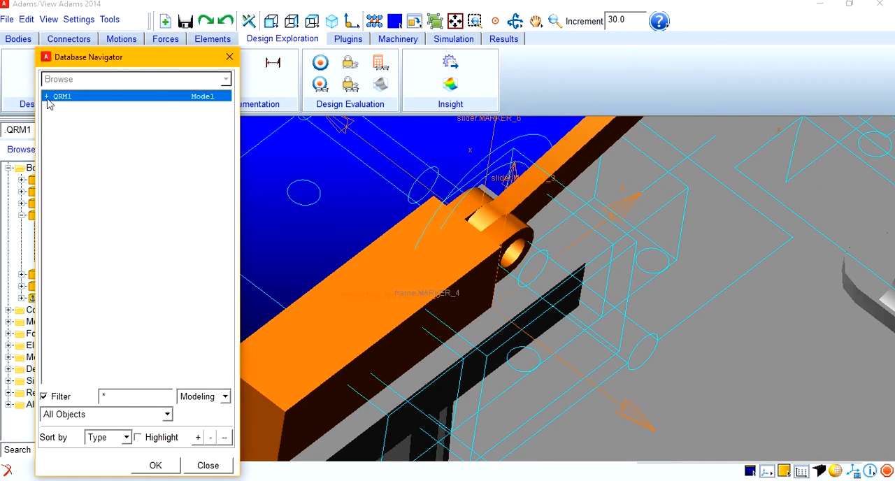
# Pick the slider and set up point measure MARKER_3_MEA_1 for X displacement with strip chart.
pyautogui.click(45, 96)
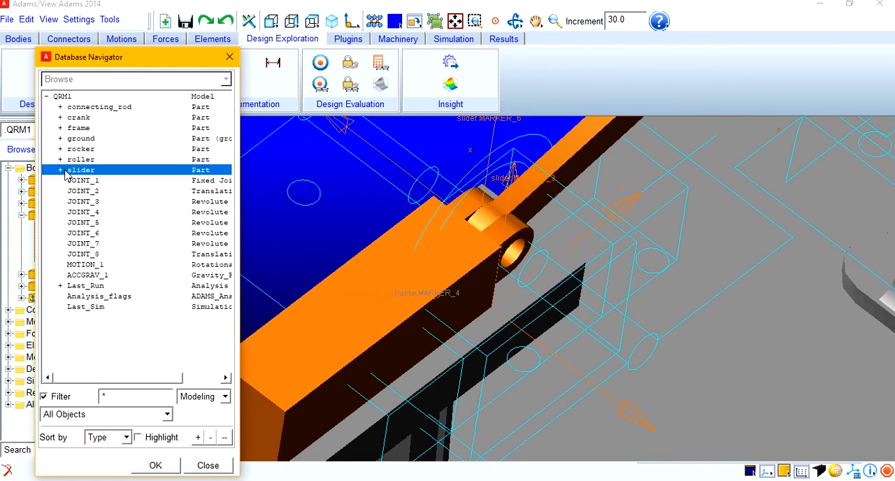
pyautogui.click(60, 170)
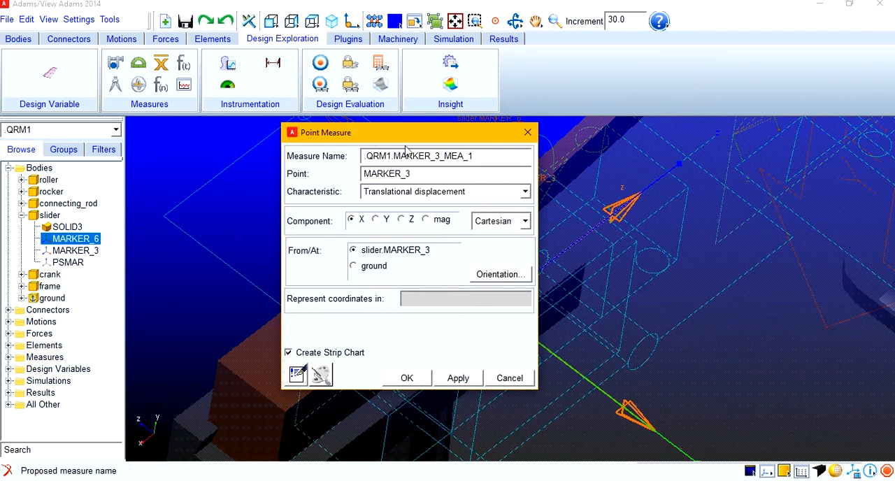
pyautogui.moveTo(409, 132); pyautogui.dragTo(447, 163)
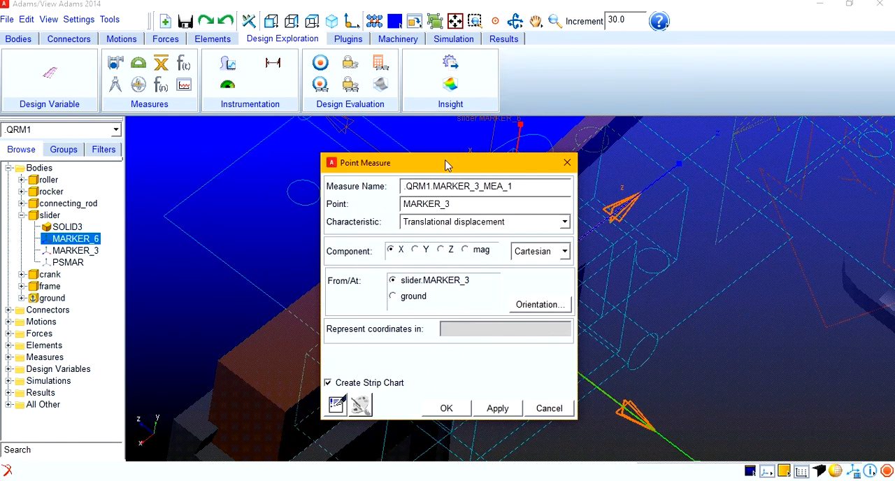
pyautogui.moveTo(398, 299)
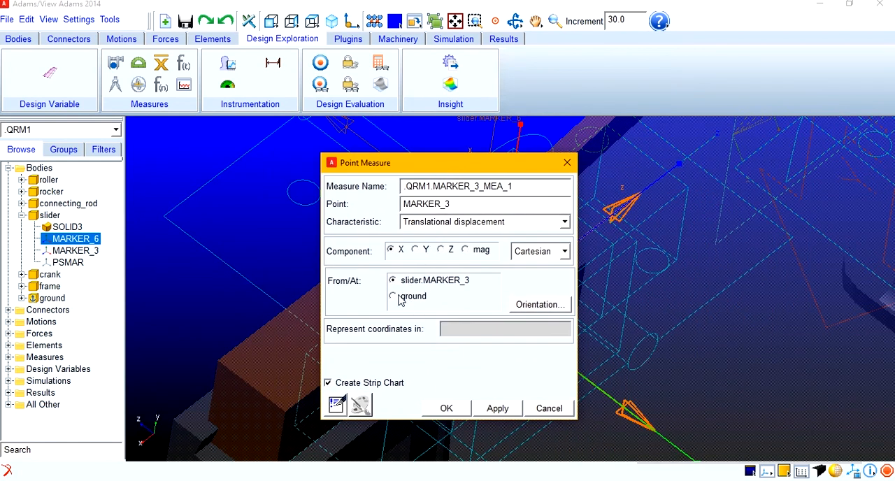
pyautogui.moveTo(454, 408)
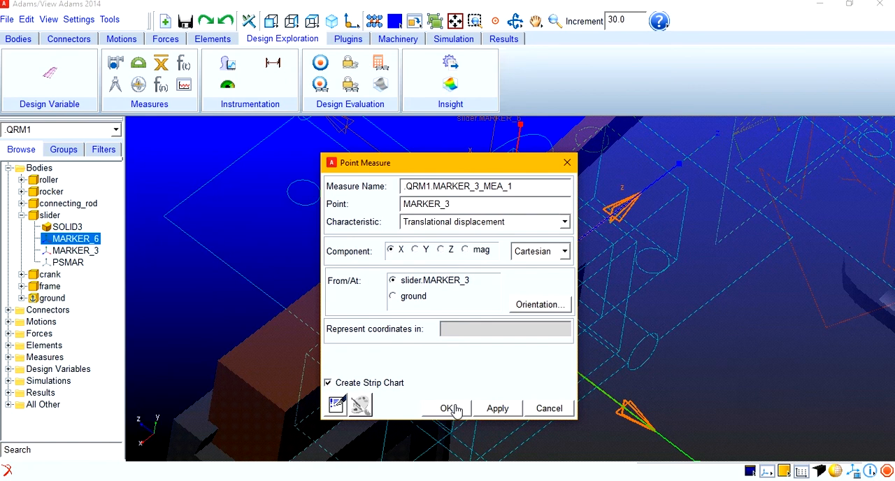
pyautogui.moveTo(481, 408)
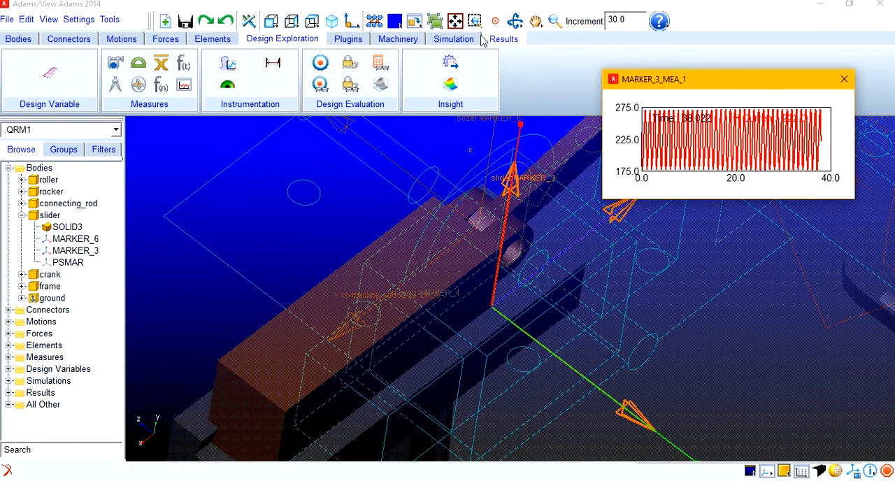
# Run a 10-second simulation at 0.01 s steps and launch Adams/PostProcessor.
pyautogui.click(453, 39)
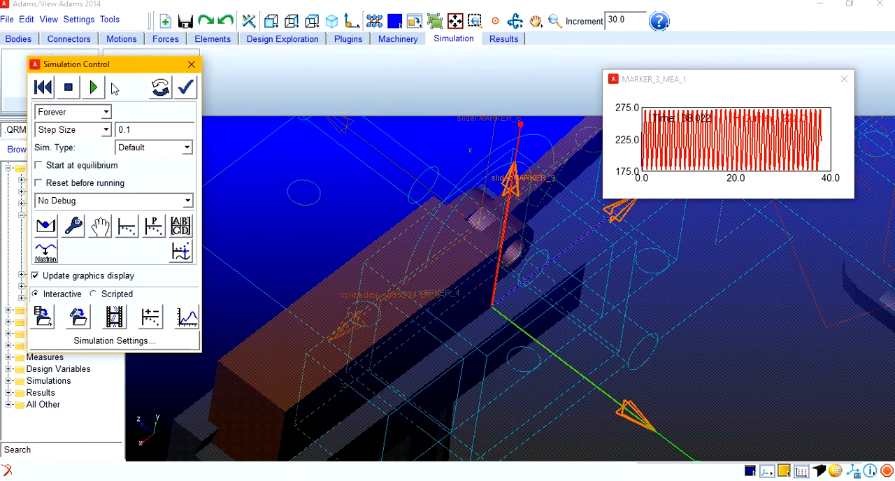
pyautogui.click(105, 112)
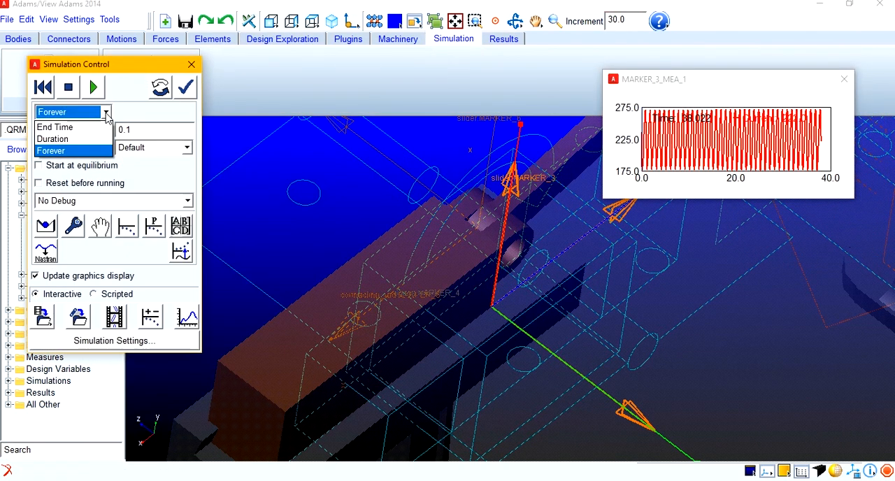
pyautogui.click(53, 138)
pyautogui.write('0.01')
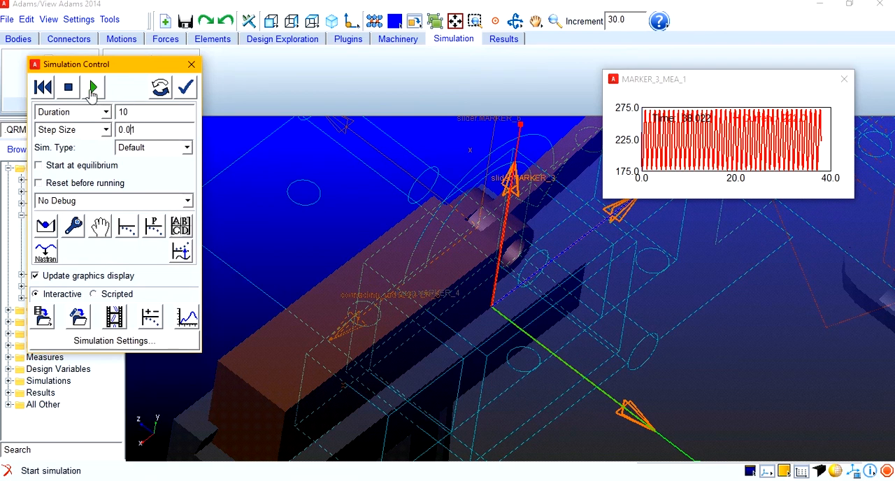
pyautogui.click(93, 87)
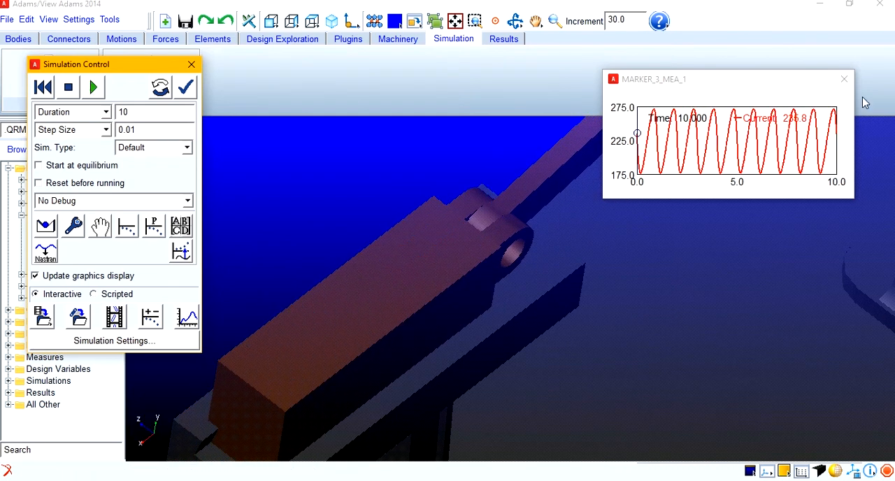
pyautogui.click(42, 87)
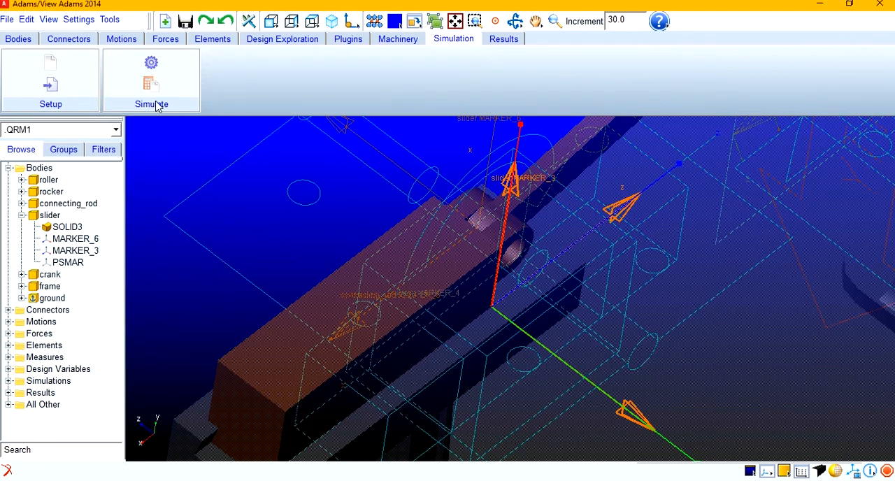
pyautogui.click(503, 38)
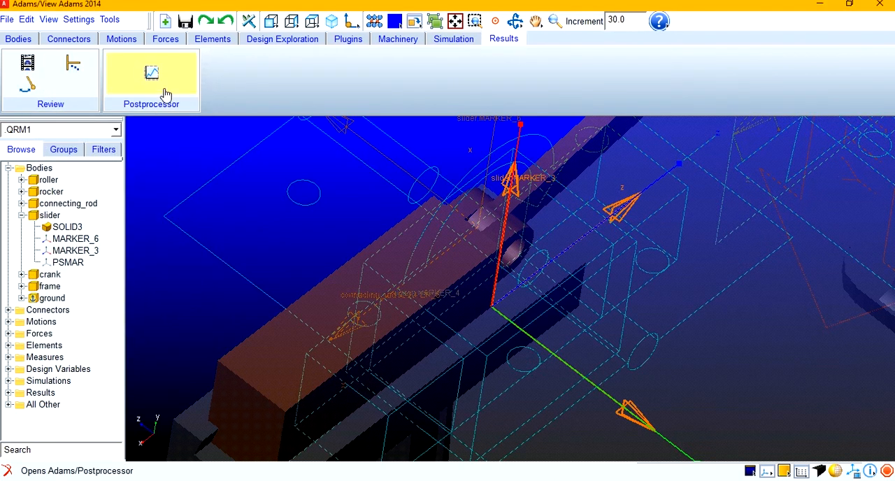
pyautogui.click(151, 75)
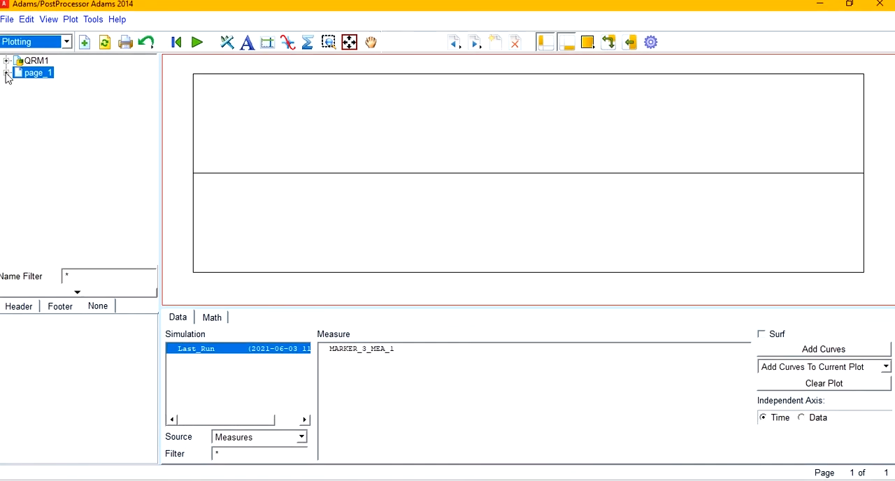
# Add the Last_Run MARKER_3_MEA_1 curve to plot_1 on page_1.
pyautogui.click(7, 72)
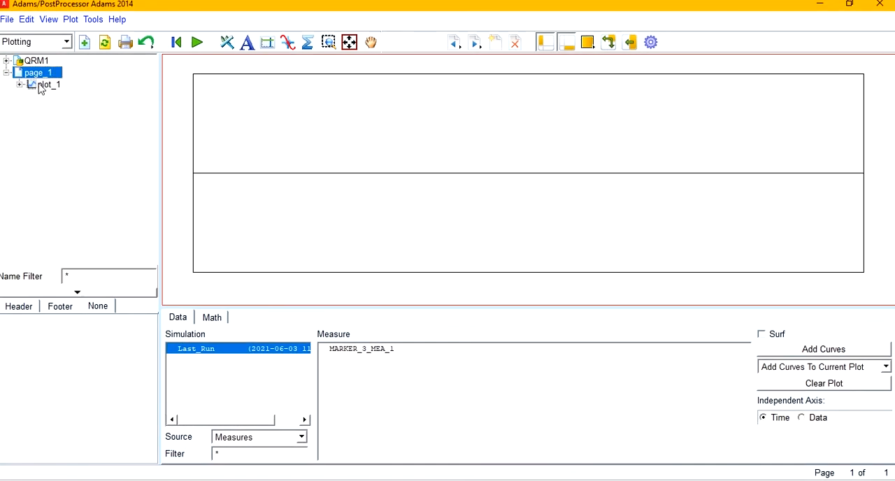
pyautogui.click(48, 83)
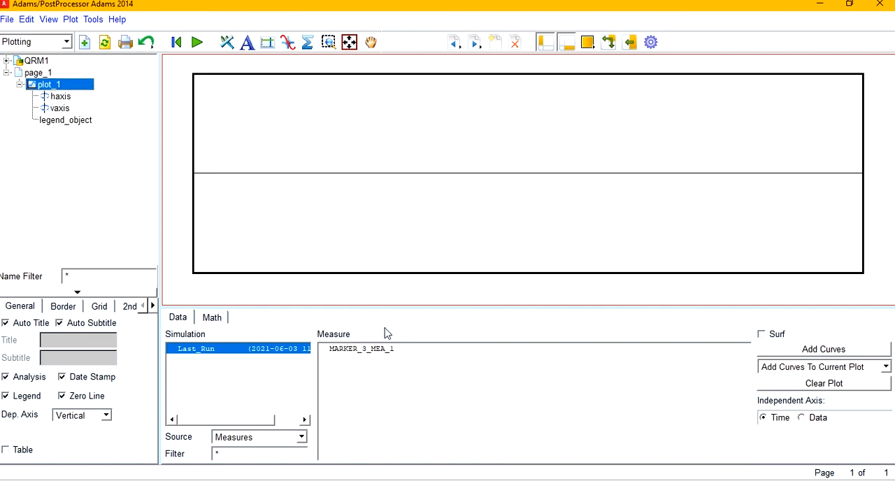
pyautogui.click(823, 349)
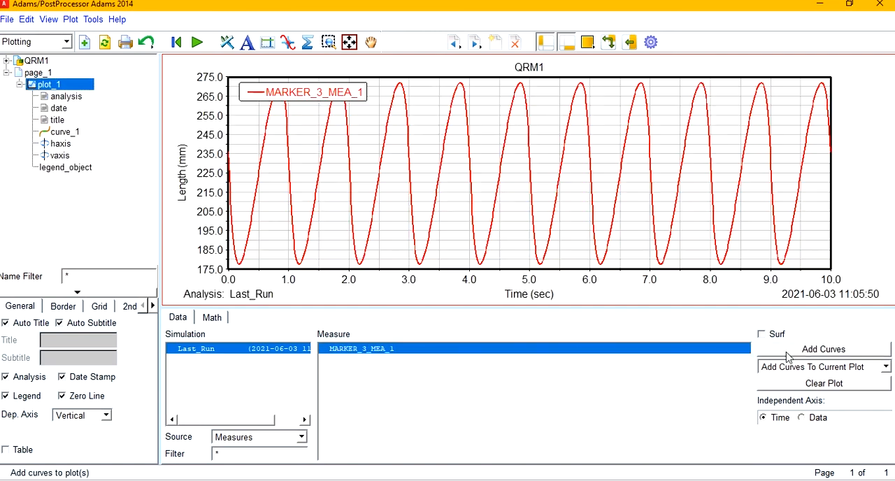
pyautogui.moveTo(250, 153)
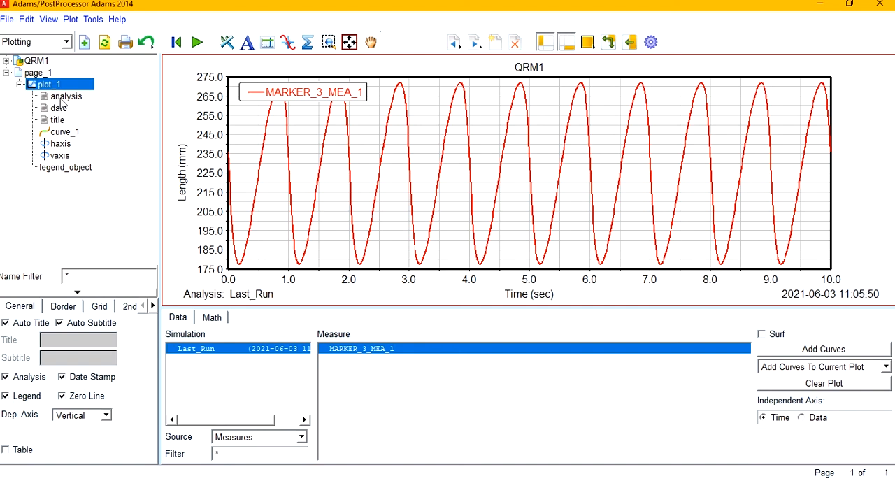
# Clear the text of the analysis label, date stamp and QRM1 title.
pyautogui.click(66, 96)
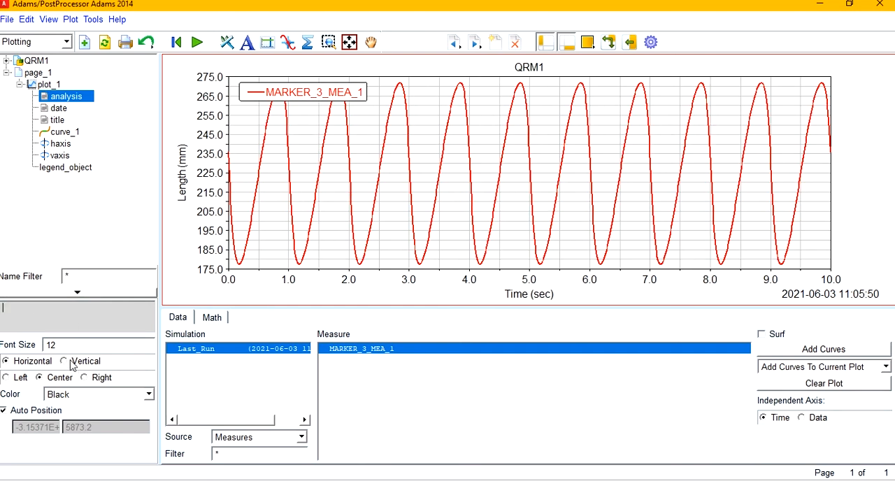
pyautogui.click(58, 108)
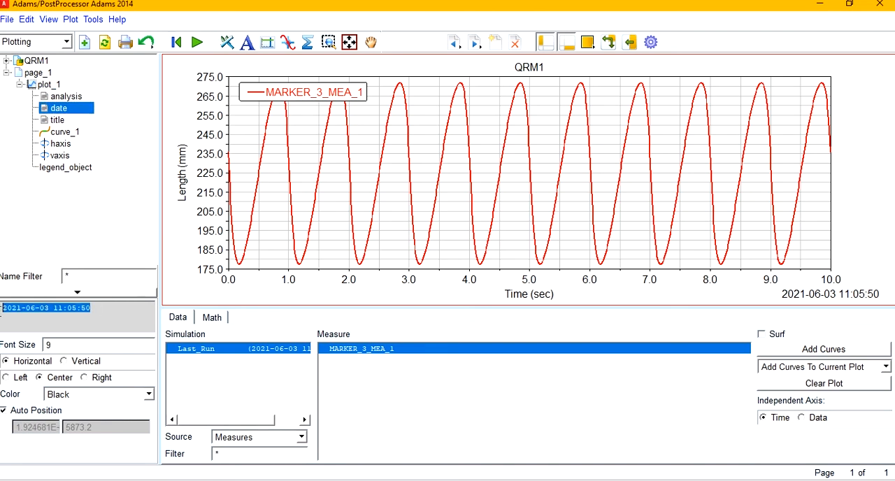
pyautogui.click(46, 308)
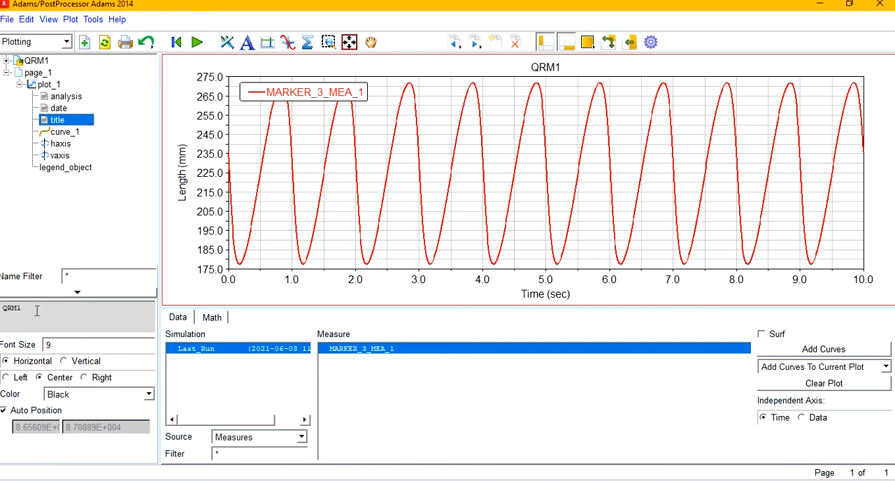
pyautogui.tripleClick(12, 309)
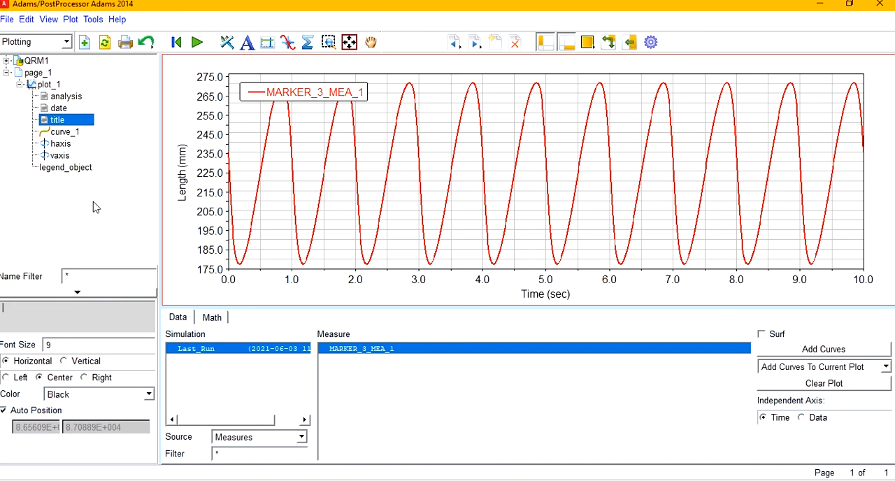
# Change curve_1's legend to 'Slider displacement curve', drawn as a red line of weight 2.
pyautogui.click(66, 132)
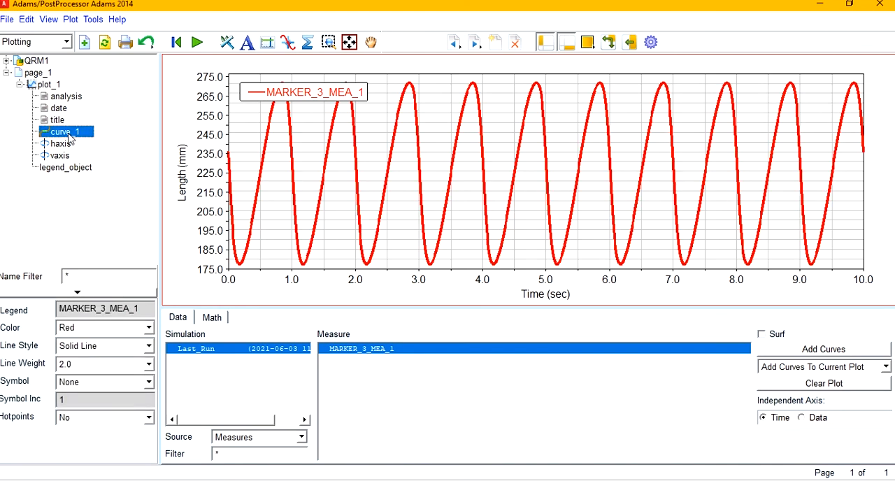
pyautogui.moveTo(118, 261)
pyautogui.write('Slider')
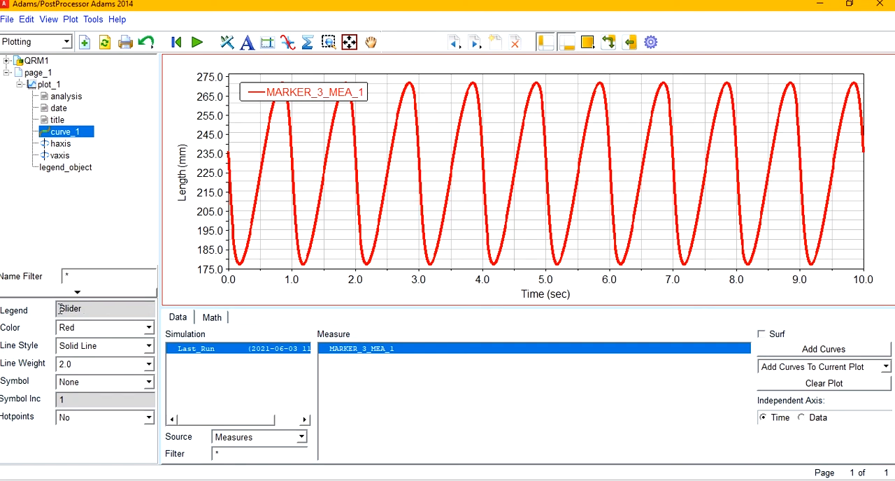
pyautogui.write('dis')
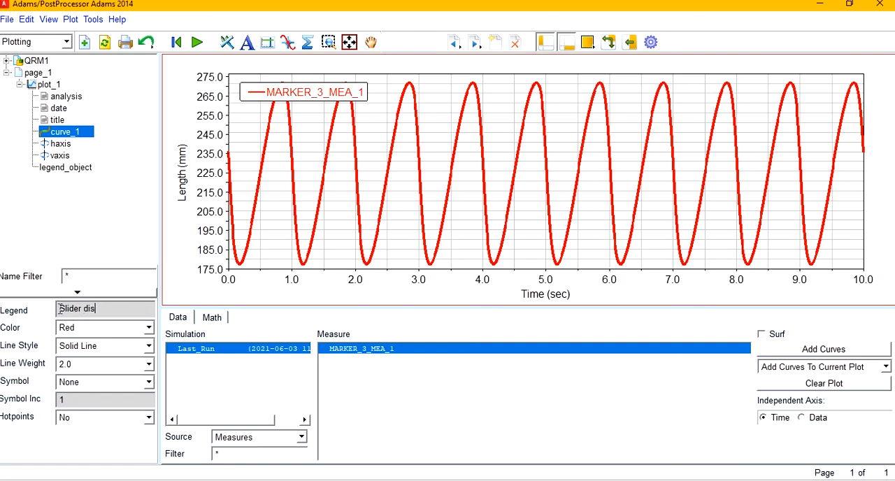
pyautogui.write('placement')
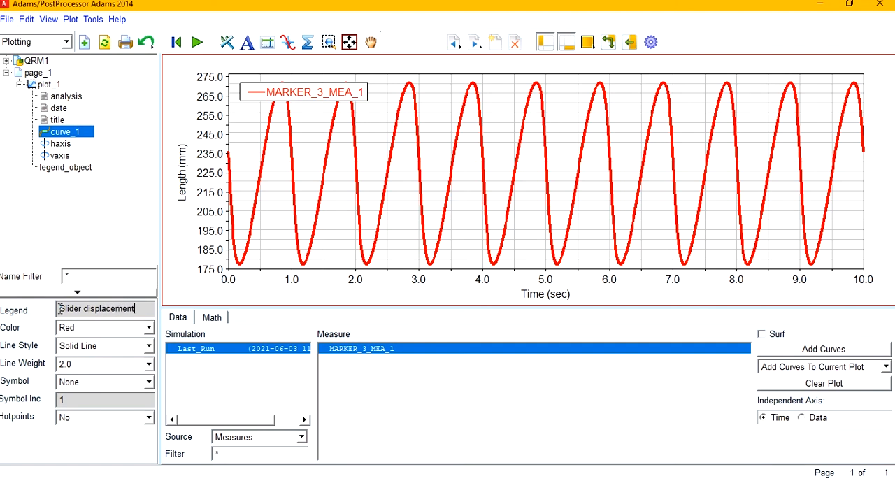
pyautogui.write('curve')
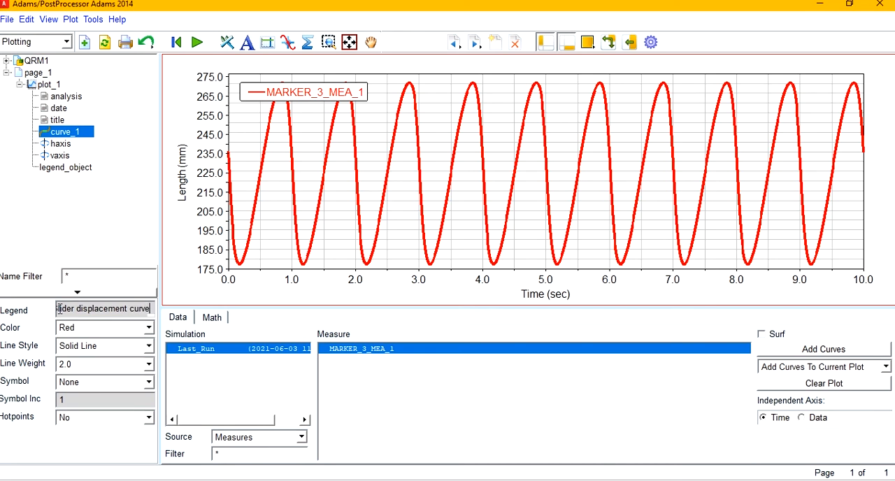
pyautogui.press('Return')
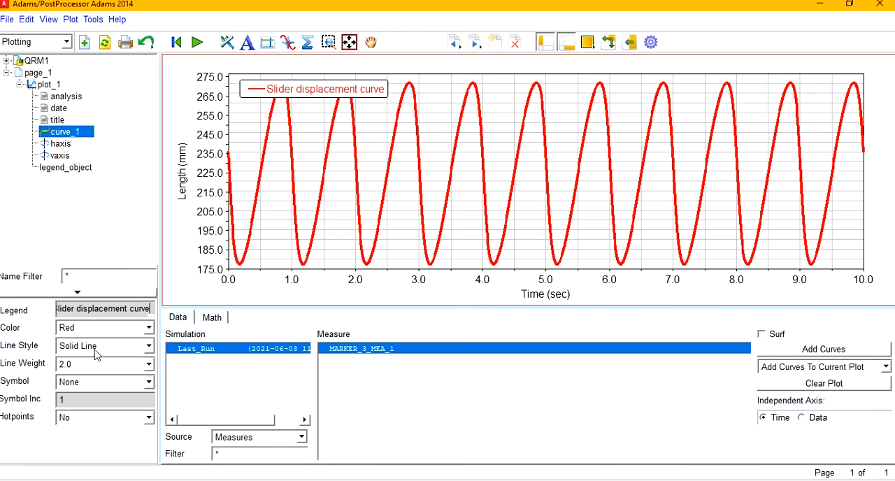
pyautogui.moveTo(95, 374)
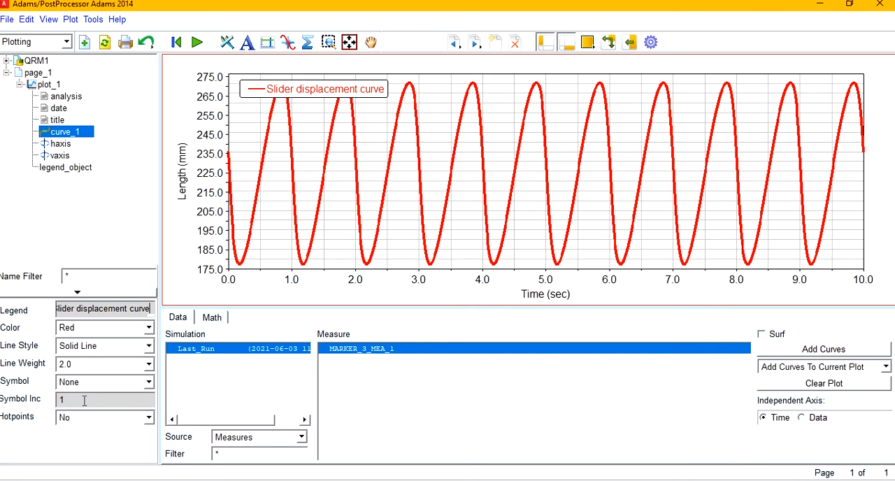
pyautogui.moveTo(87, 376)
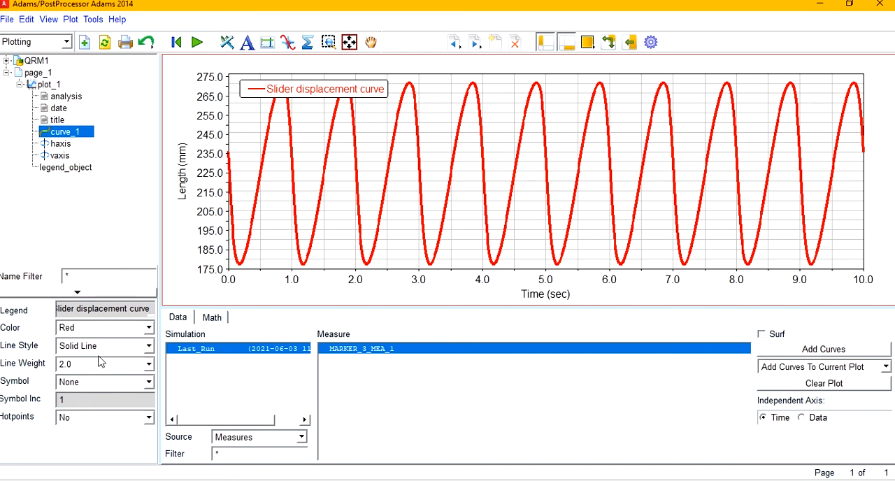
pyautogui.moveTo(75, 185)
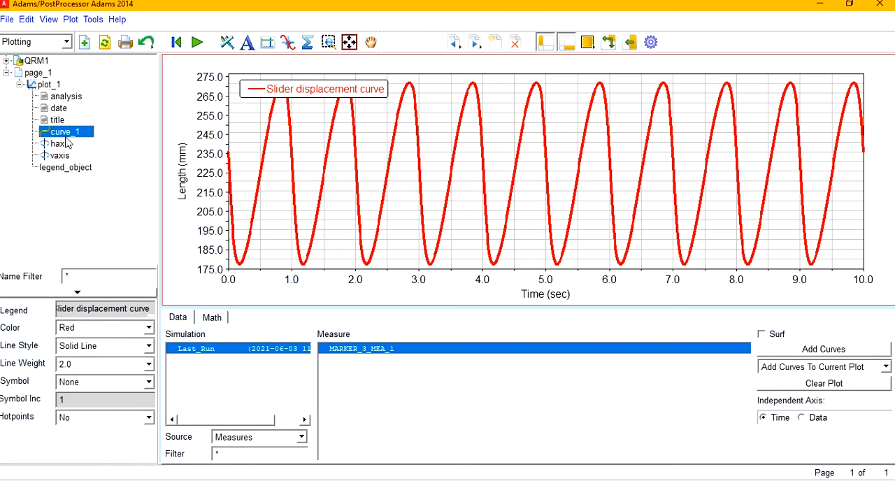
# Set the horizontal axis title font size to 12 and its tick numbers to 11.
pyautogui.click(60, 143)
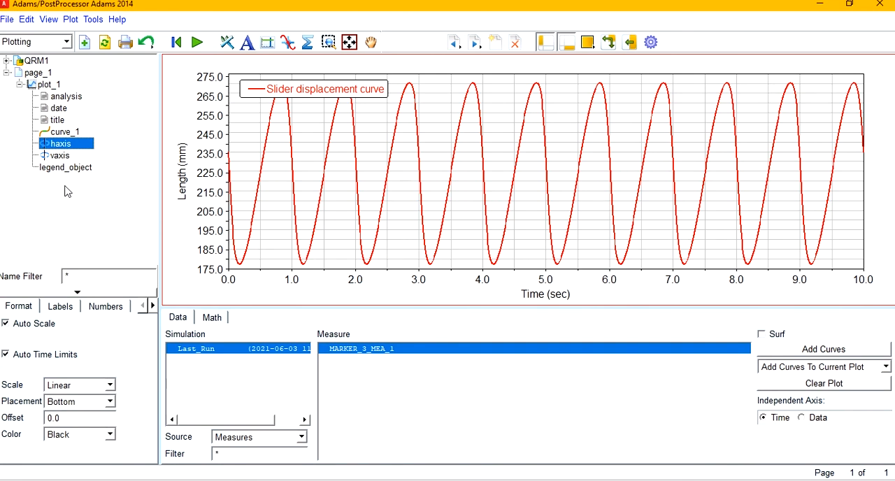
pyautogui.click(61, 306)
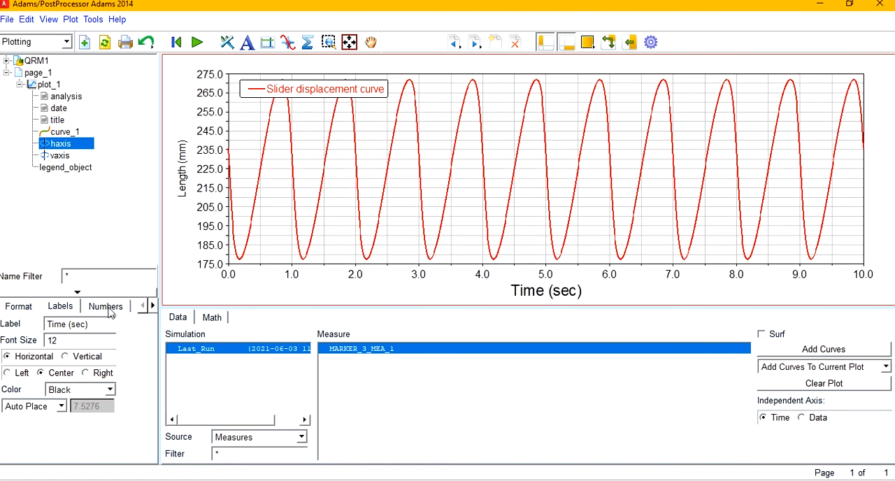
pyautogui.click(105, 306)
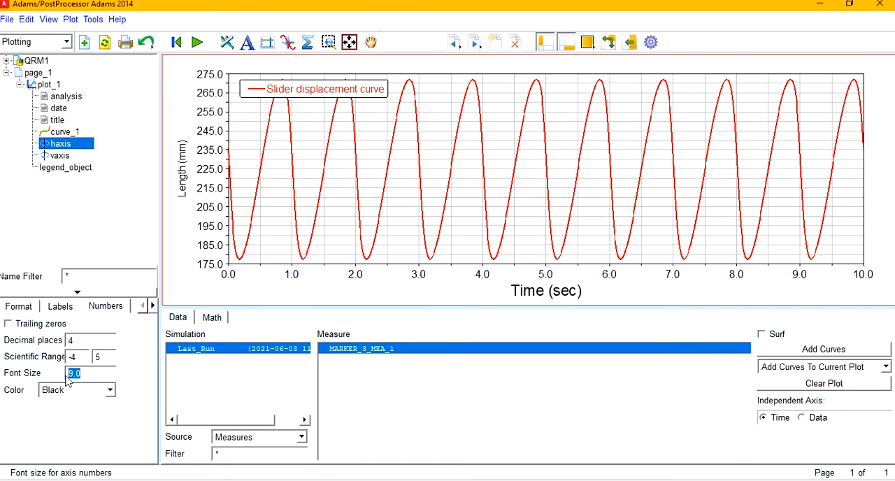
pyautogui.write('11')
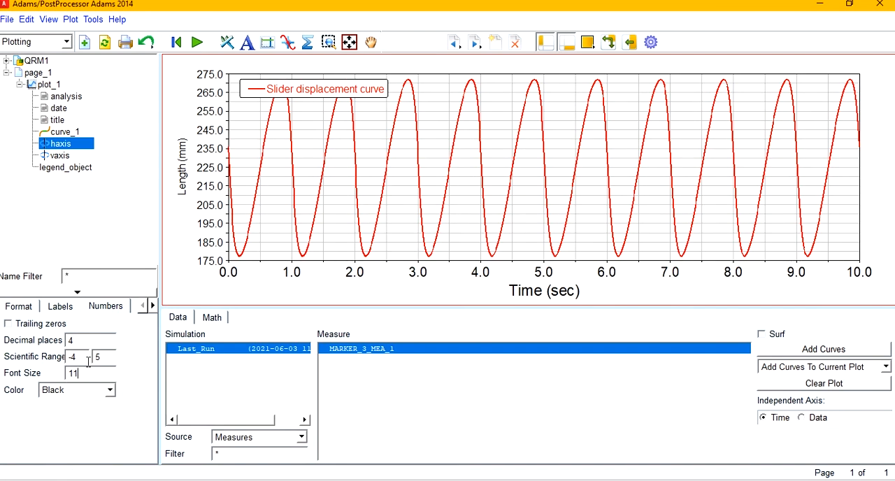
pyautogui.click(60, 155)
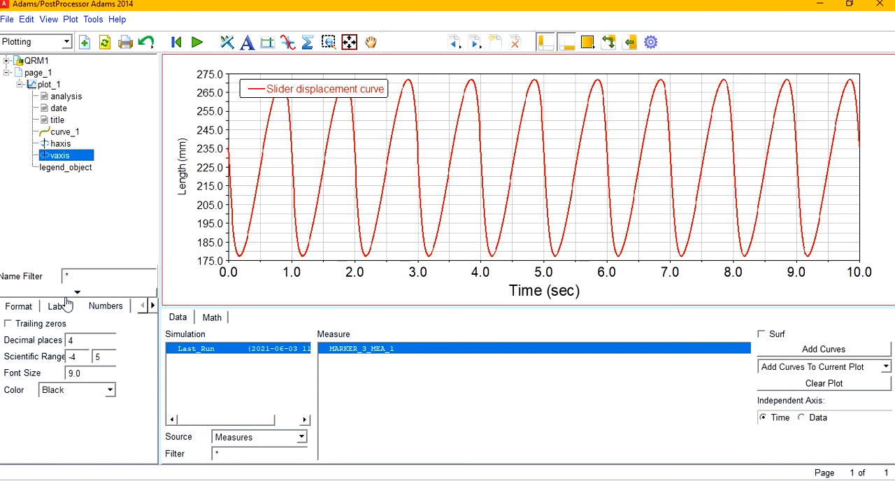
# Retitle the vertical axis 'Displacement (mm)' and enlarge its title and tick number fonts.
pyautogui.click(60, 306)
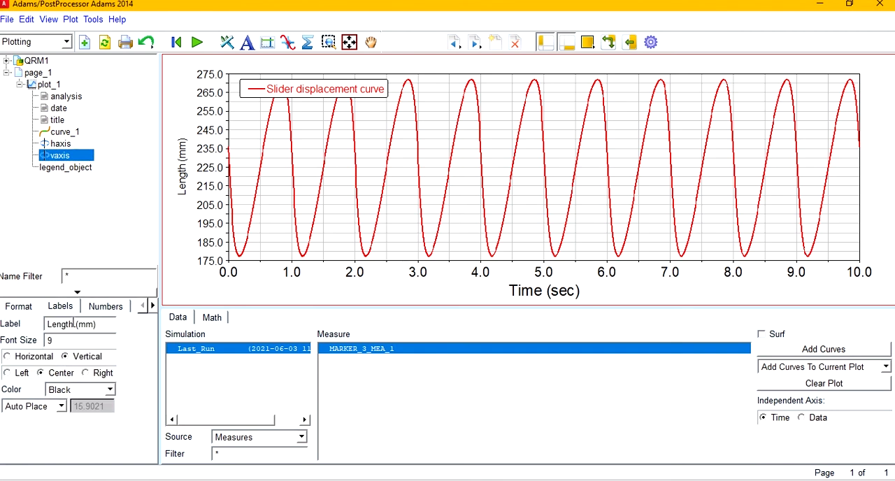
pyautogui.doubleClick(61, 324)
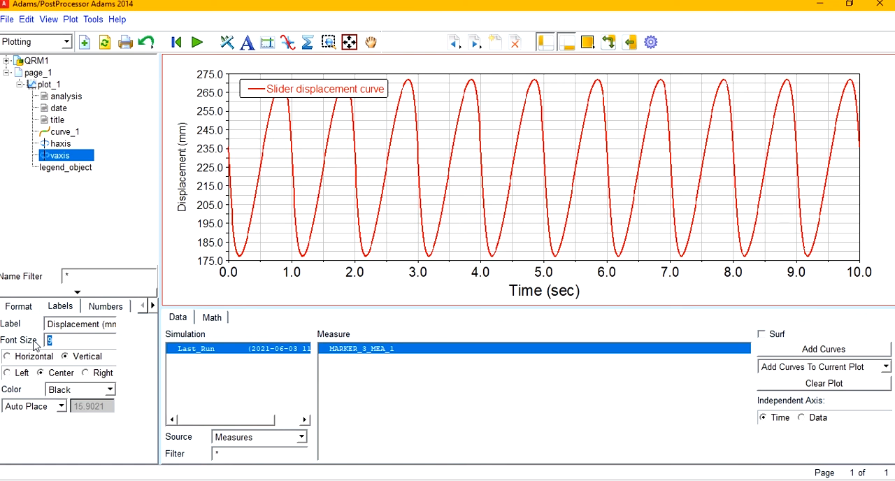
pyautogui.click(106, 306)
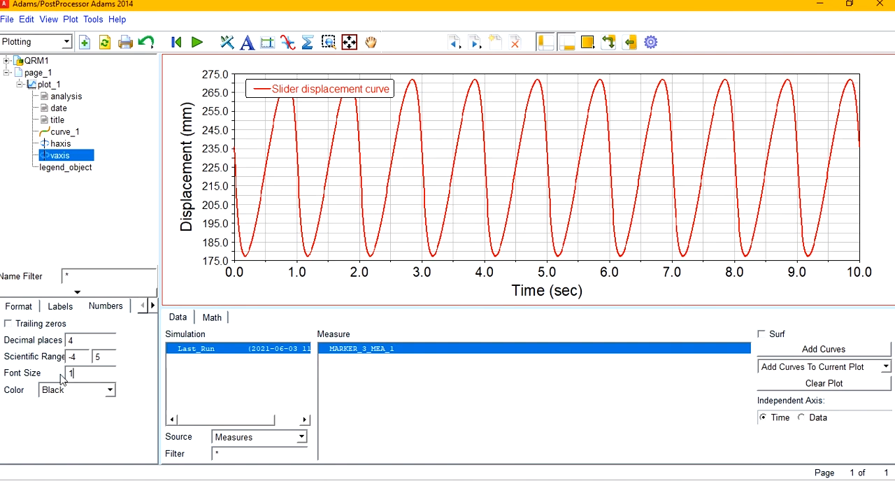
pyautogui.write('1')
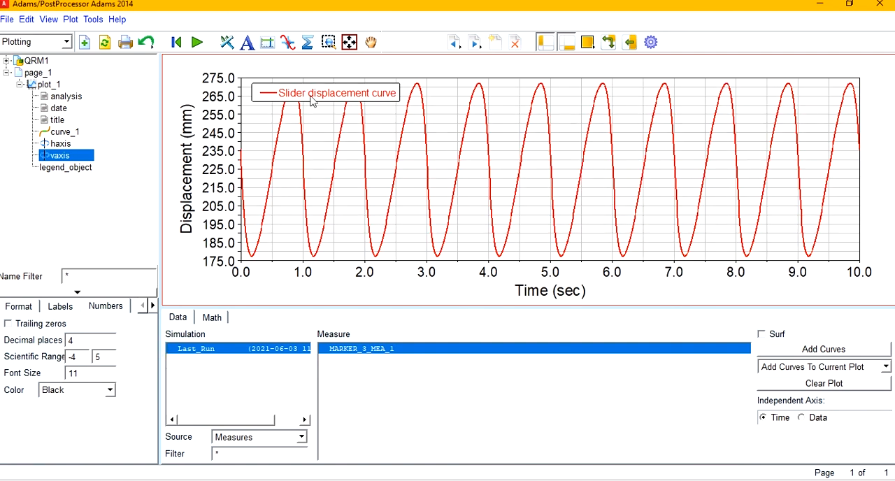
# Set the legend font size to 11 and drag the legend toward the plot's upper right.
pyautogui.click(66, 167)
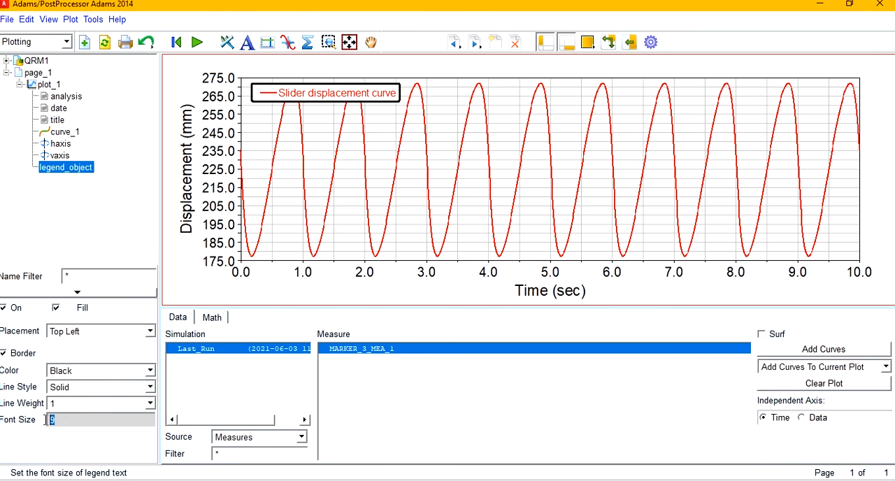
pyautogui.write('11')
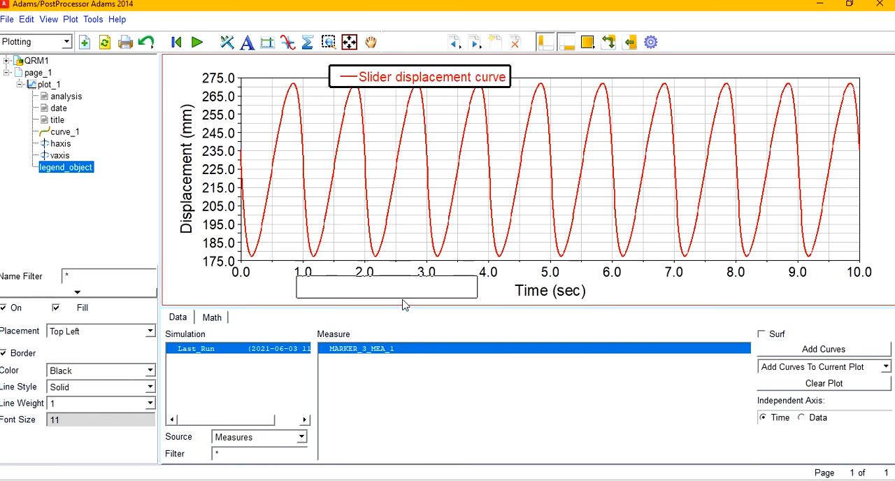
pyautogui.moveTo(419, 77); pyautogui.dragTo(644, 98)
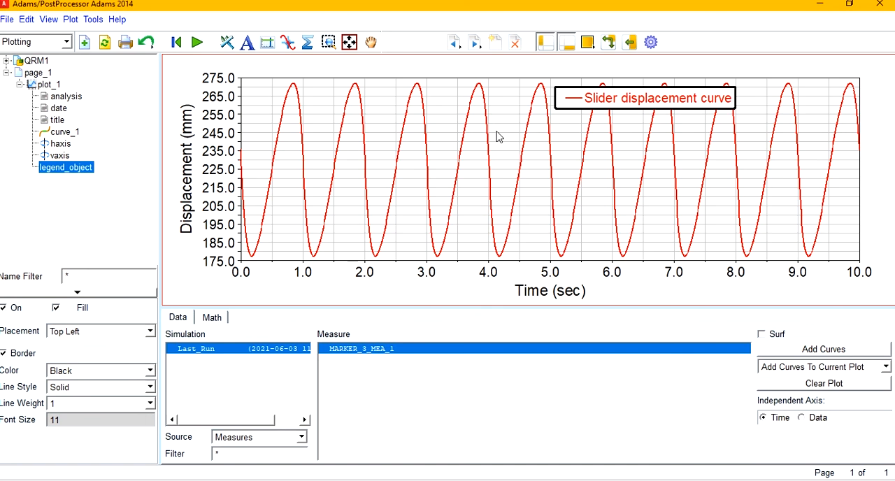
pyautogui.moveTo(244, 67)
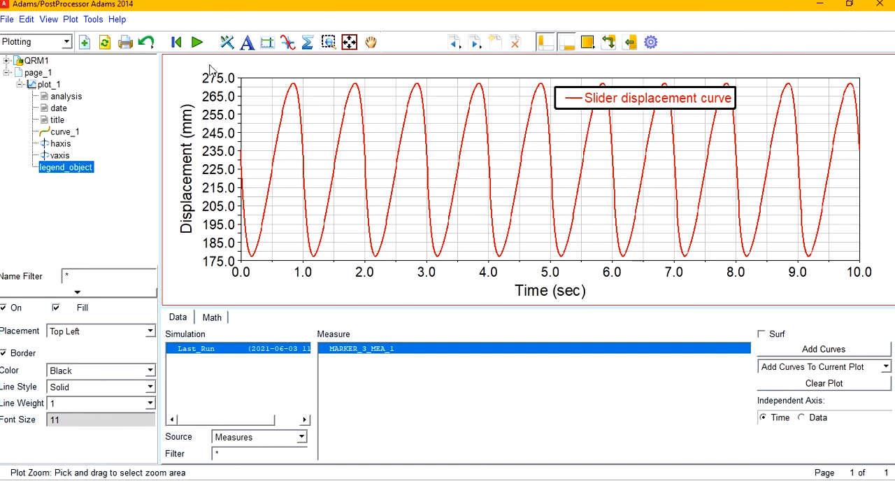
# Zoom the plot to the first six seconds, cancelling the spec line dialog.
pyautogui.moveTo(213, 69); pyautogui.dragTo(565, 276)
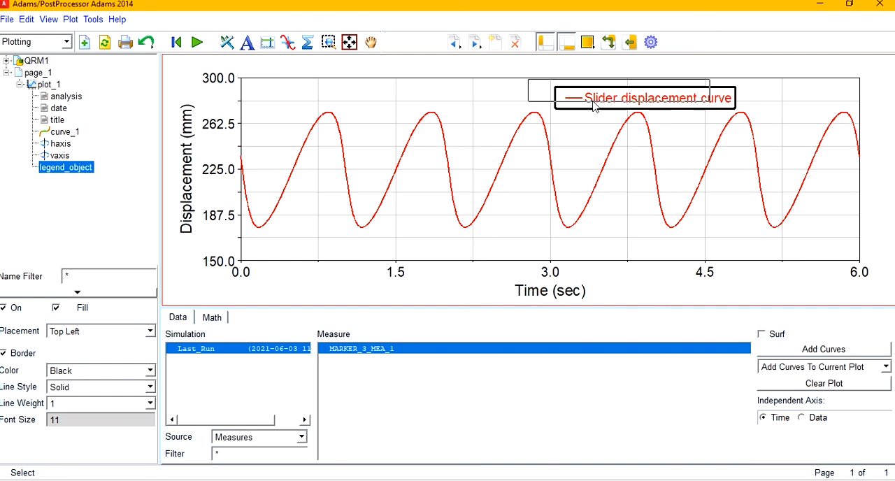
pyautogui.click(267, 43)
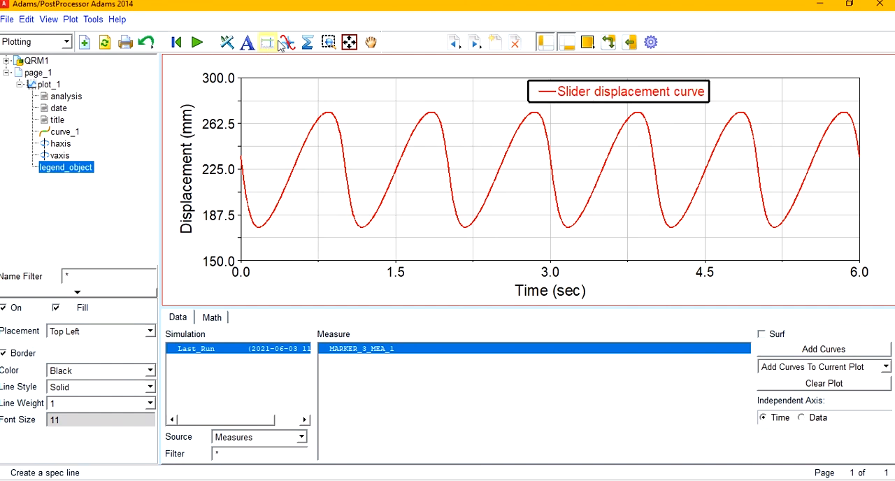
pyautogui.click(266, 42)
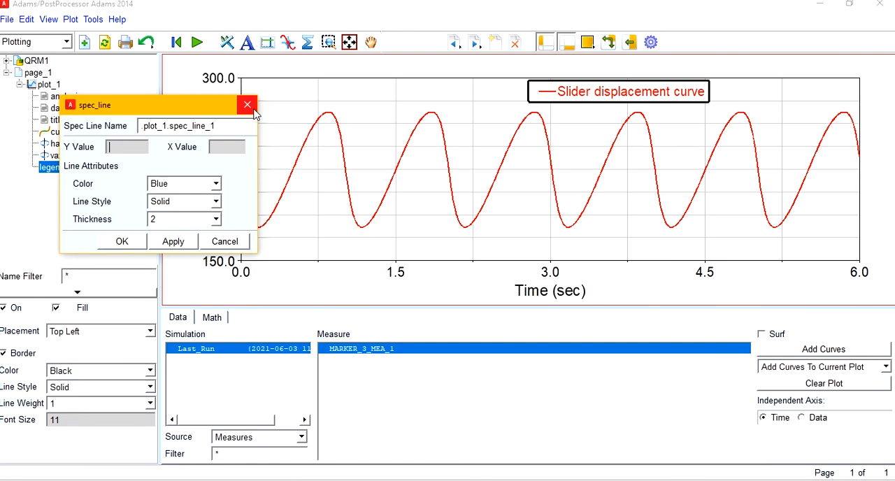
pyautogui.click(246, 105)
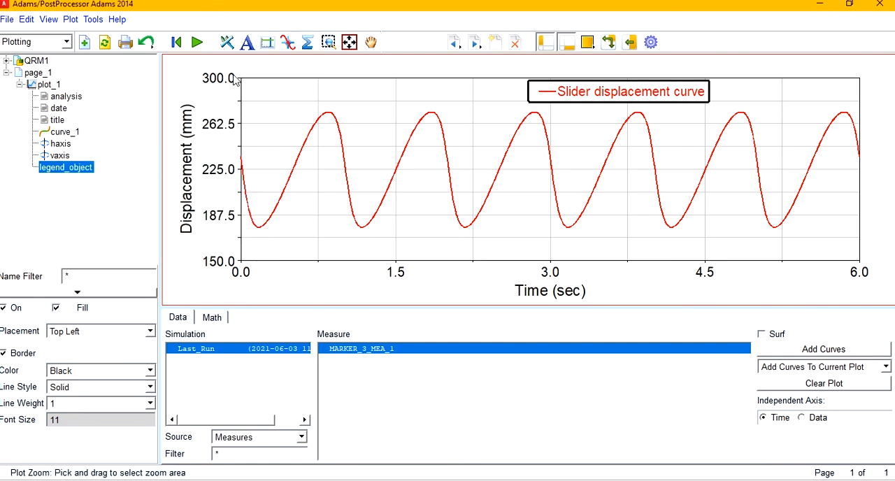
# Zoom further to 0–3.5 s and place the legend in the top-right corner.
pyautogui.moveTo(236, 77); pyautogui.dragTo(551, 274)
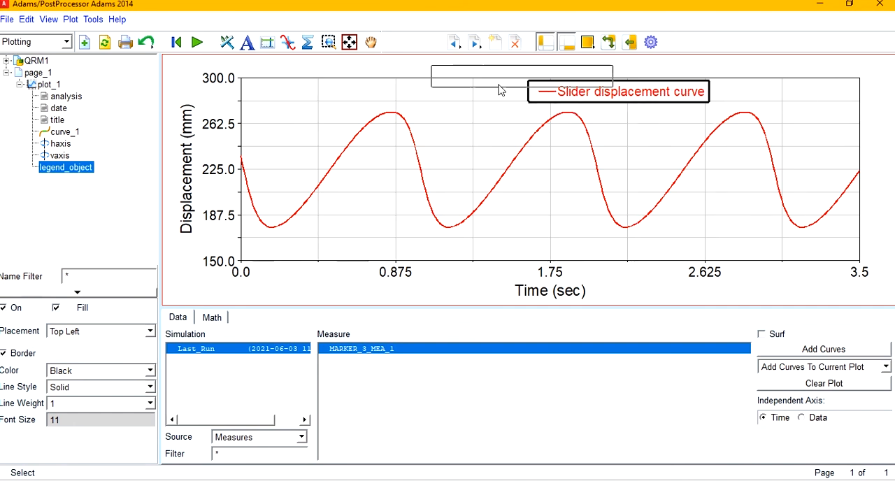
pyautogui.moveTo(521, 75); pyautogui.dragTo(751, 103)
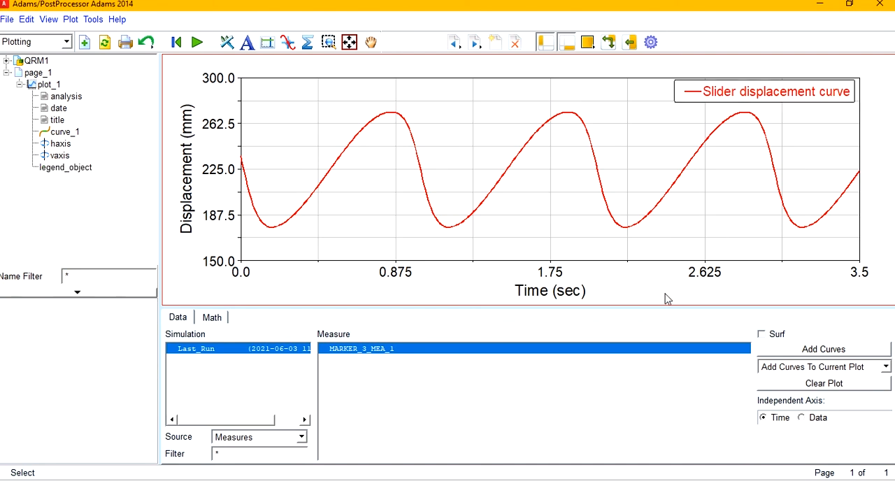
pyautogui.click(287, 42)
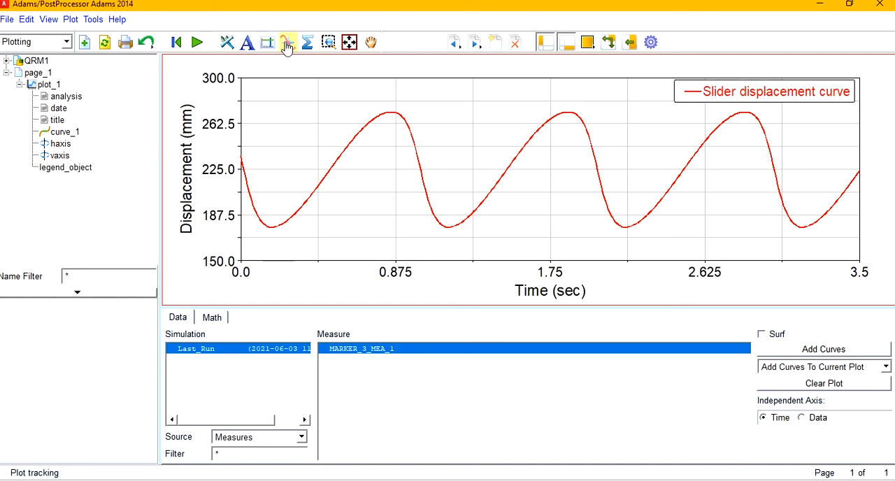
# Turn on Plot Tracking to read curve values near 0.17, 0.84 and 1.17 s.
pyautogui.click(287, 42)
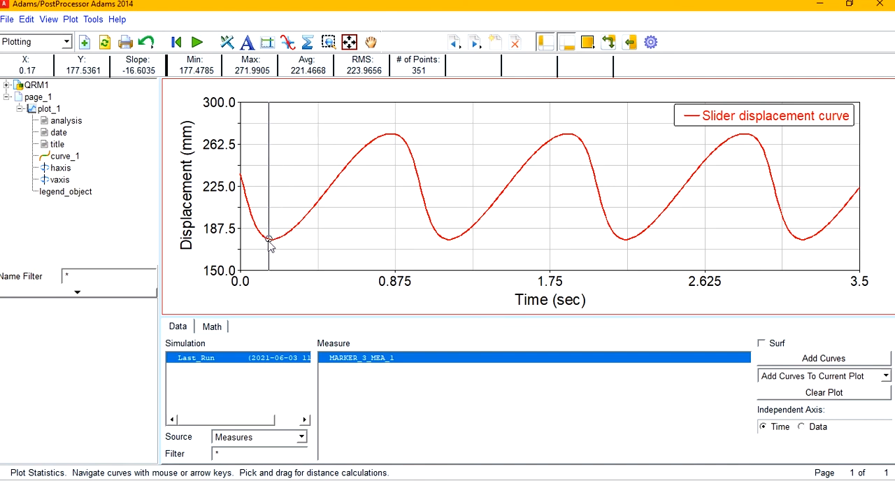
pyautogui.moveTo(271, 262)
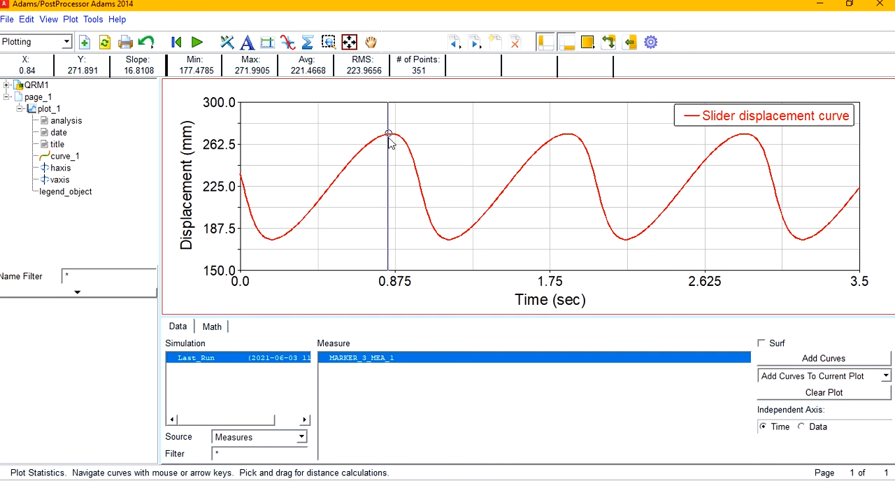
pyautogui.moveTo(390, 138)
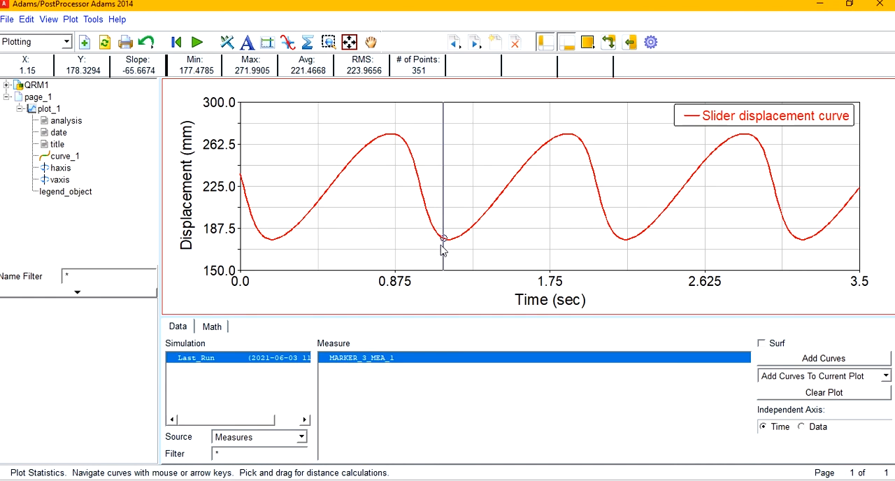
pyautogui.moveTo(446, 241)
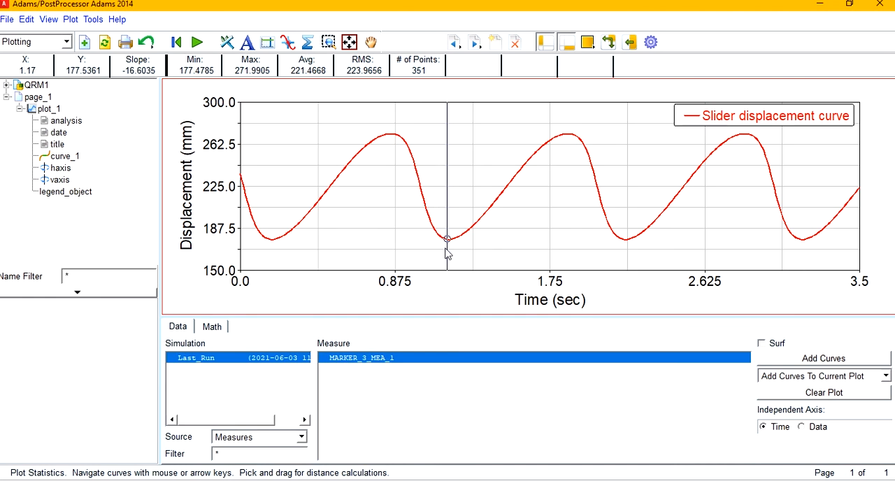
pyautogui.moveTo(446, 248)
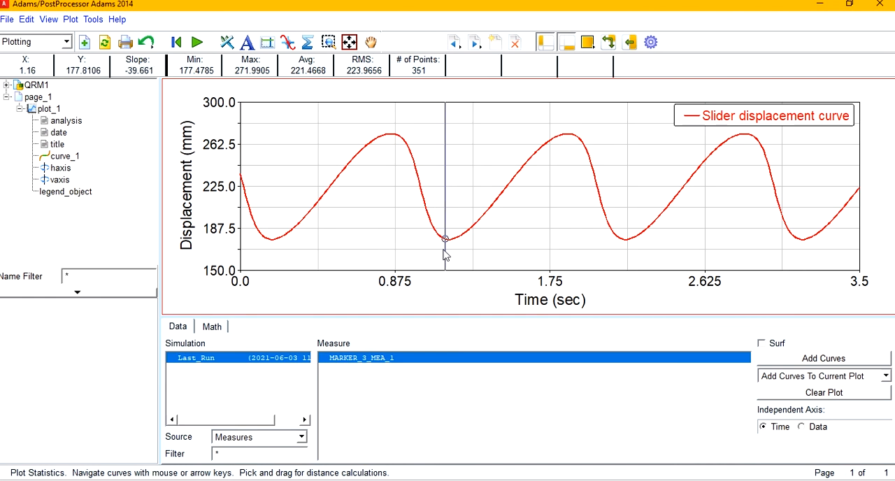